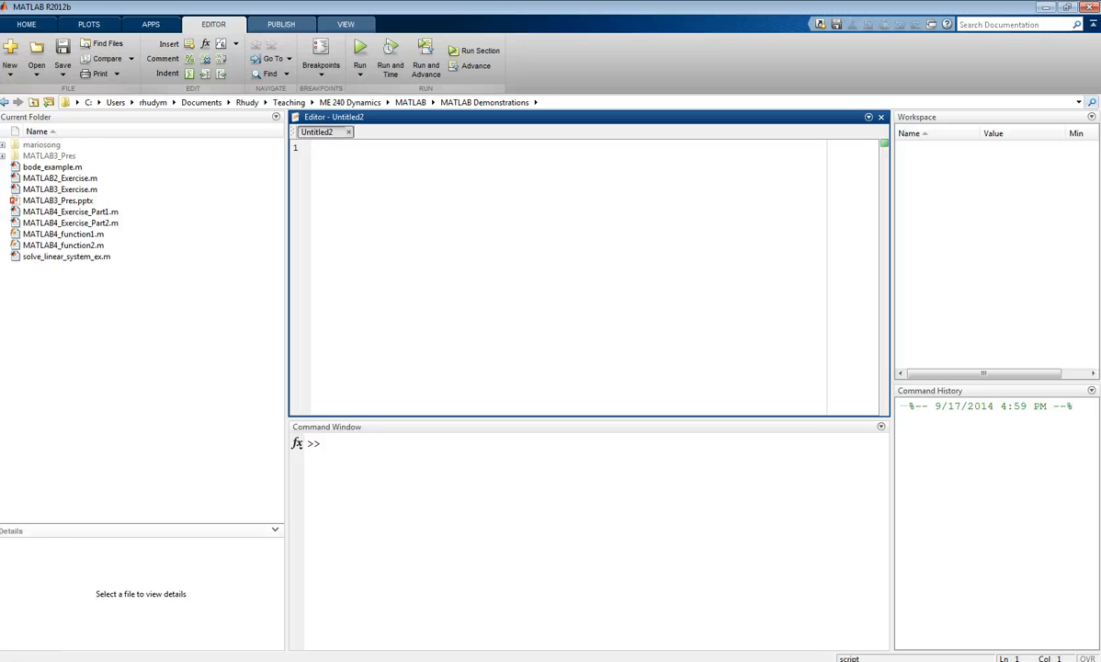
- Start a new blank script from the New menu
left_click(11, 55)
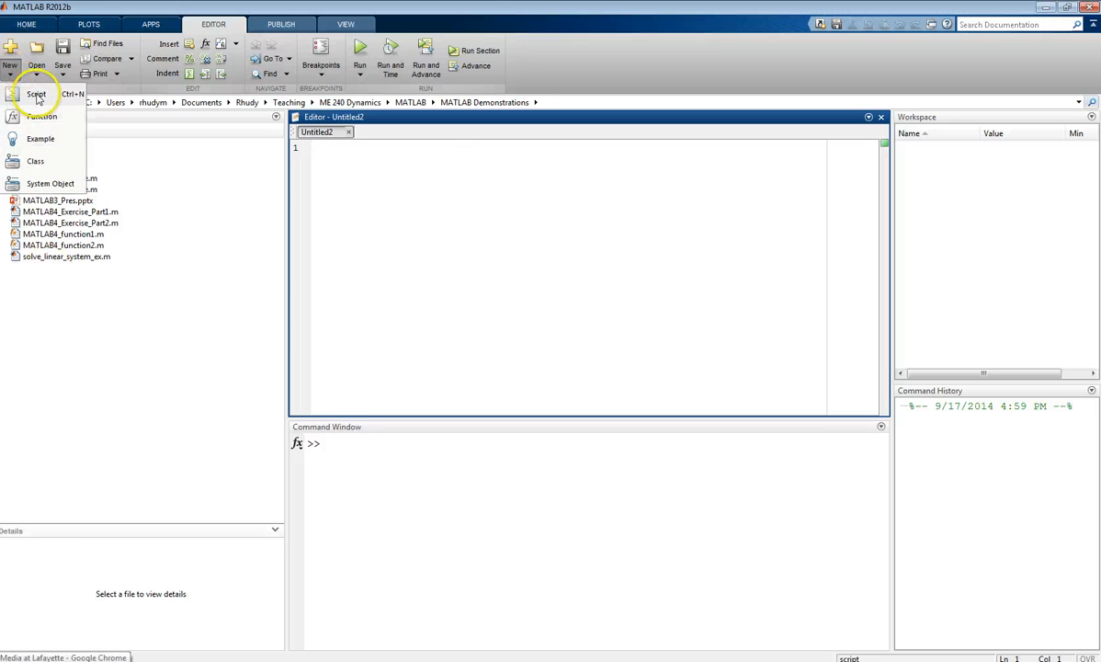
left_click(36, 94)
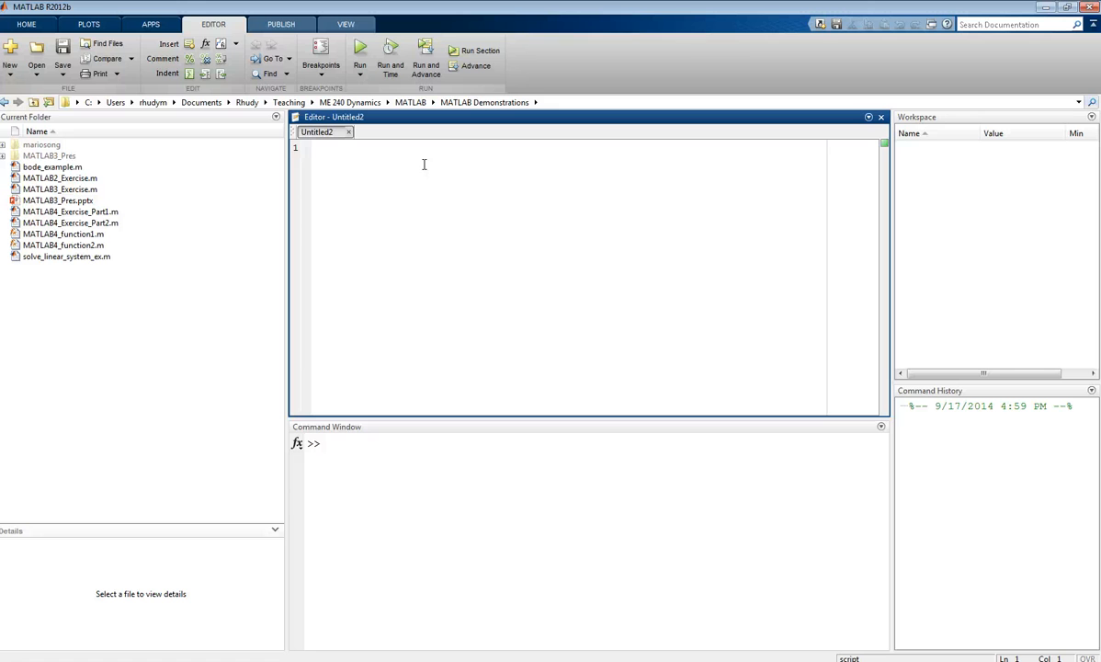
- Write the function header 'function y = myfun(x)' on line 1
type("f")
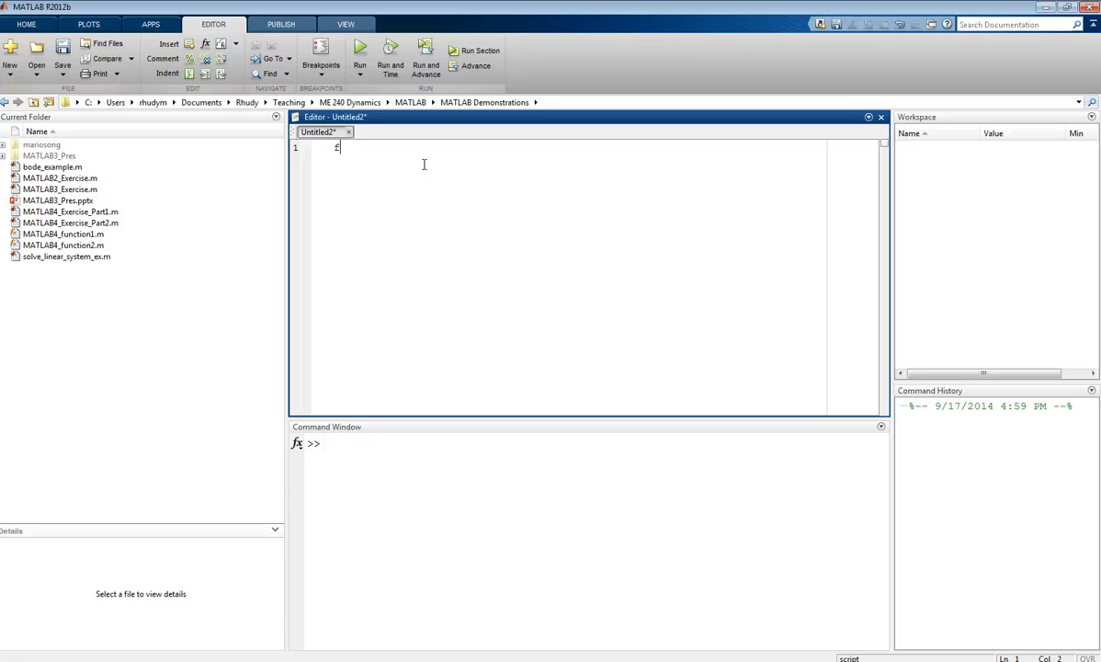
type("unction")
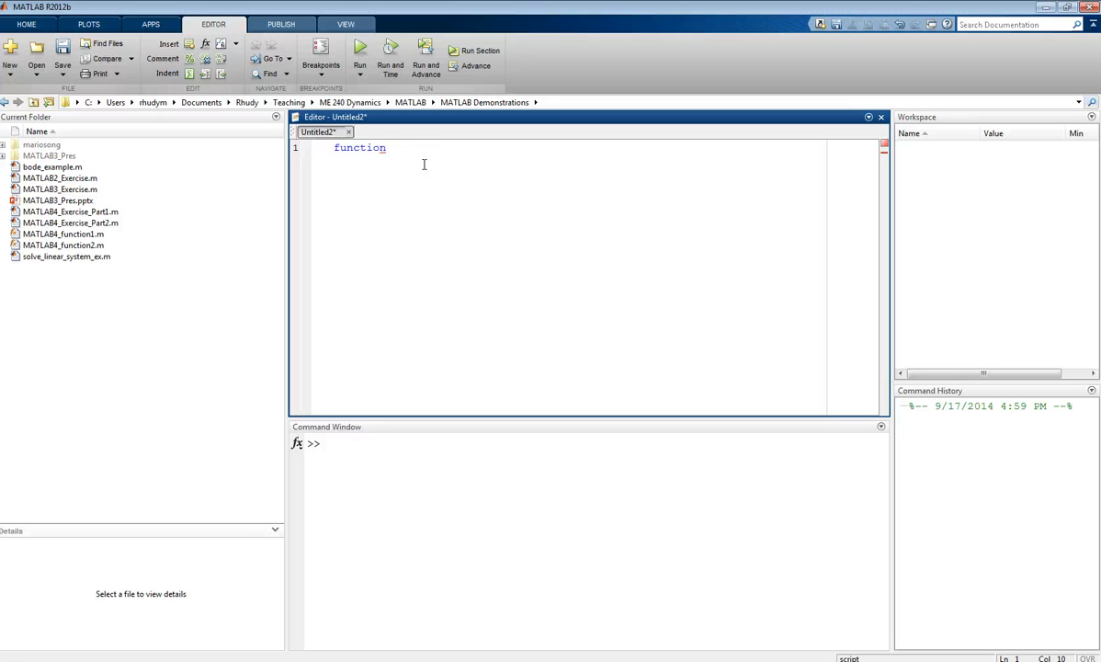
type("y =")
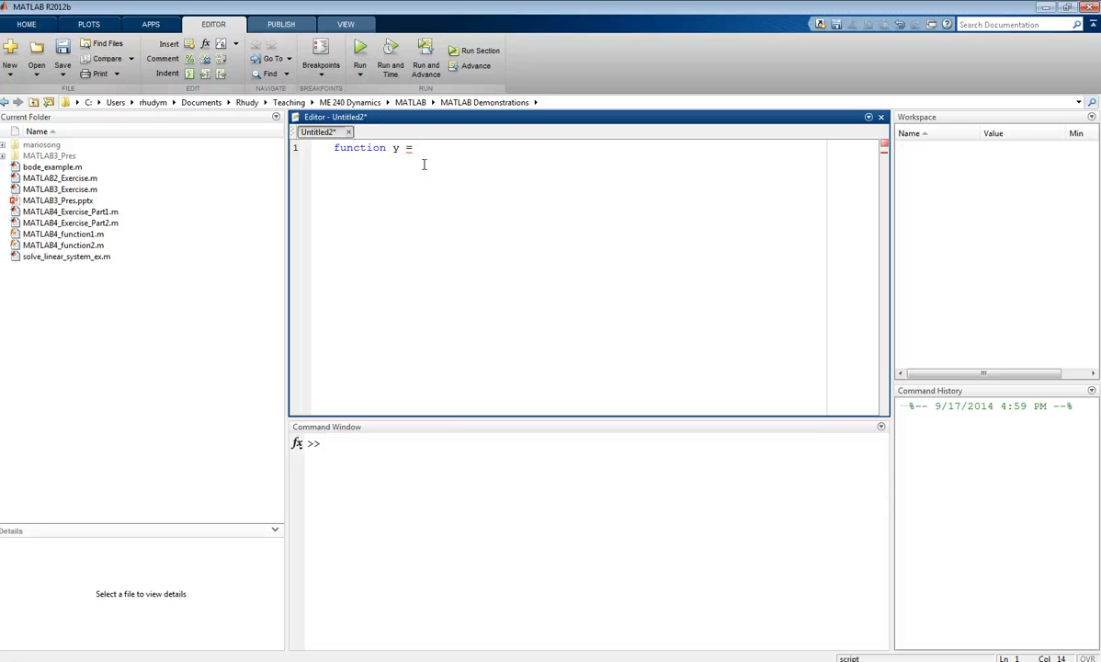
type("myfun")
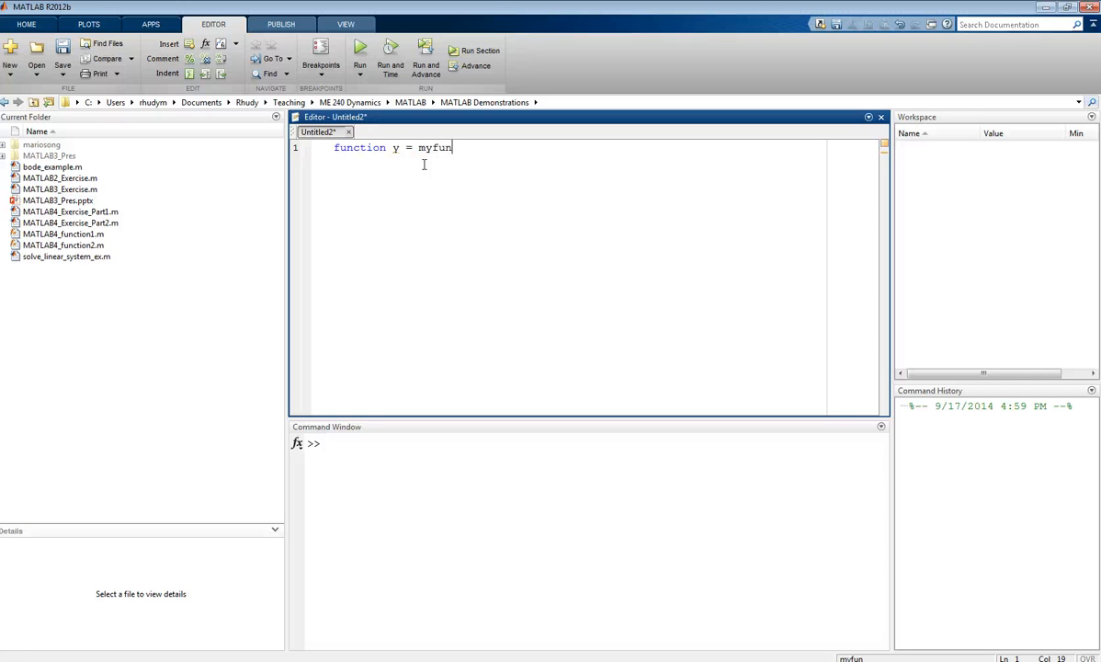
type("(")
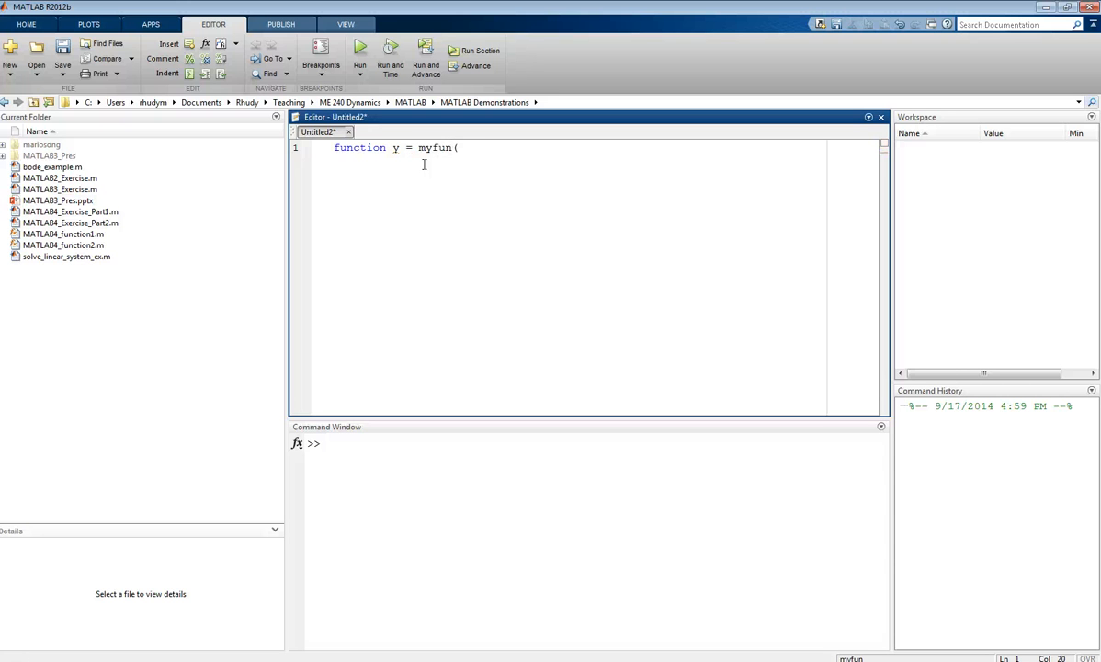
type("x)")
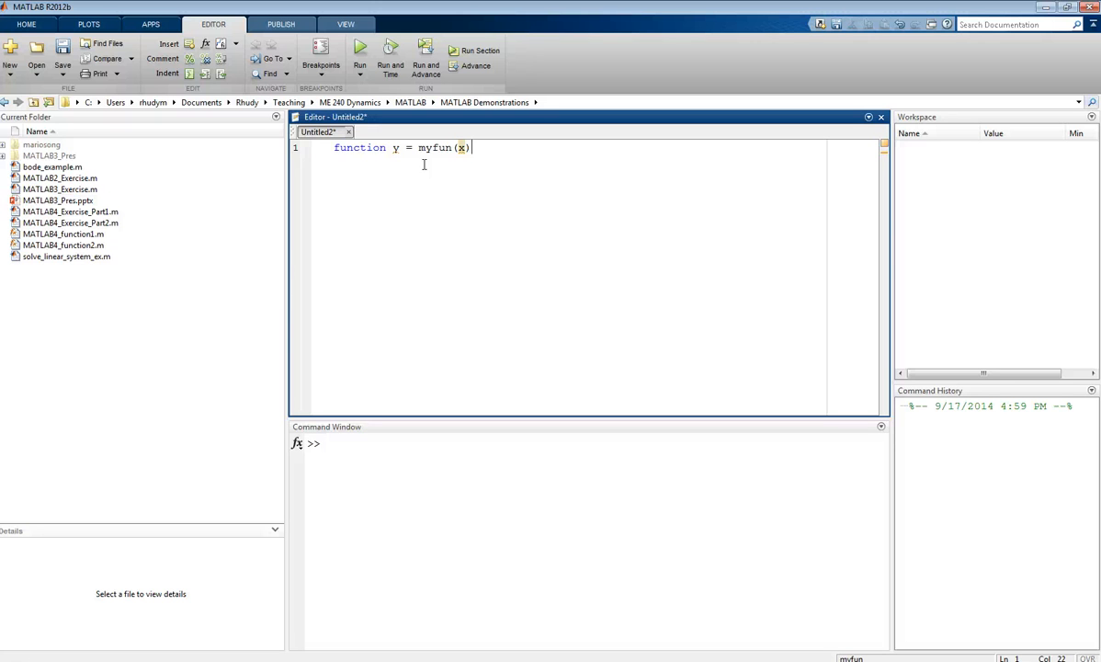
mouse_move(394, 132)
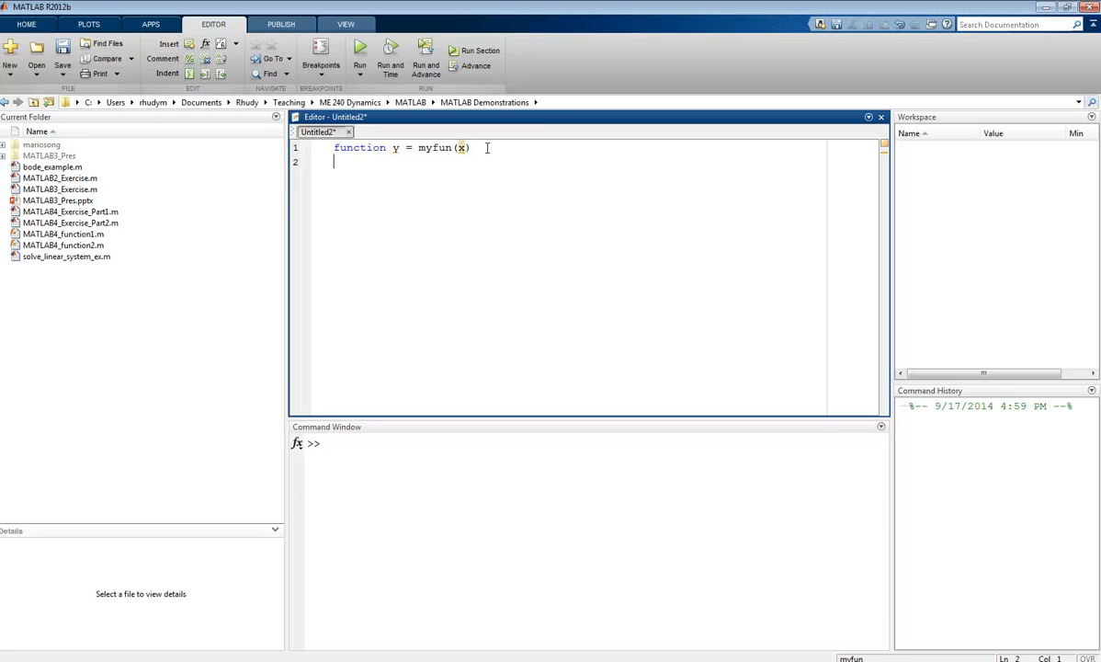
- Add header comments with author Matt, the date, and 'This function calculates y as a function of x'
type("% Matthew Rhudy")
type("% 9")
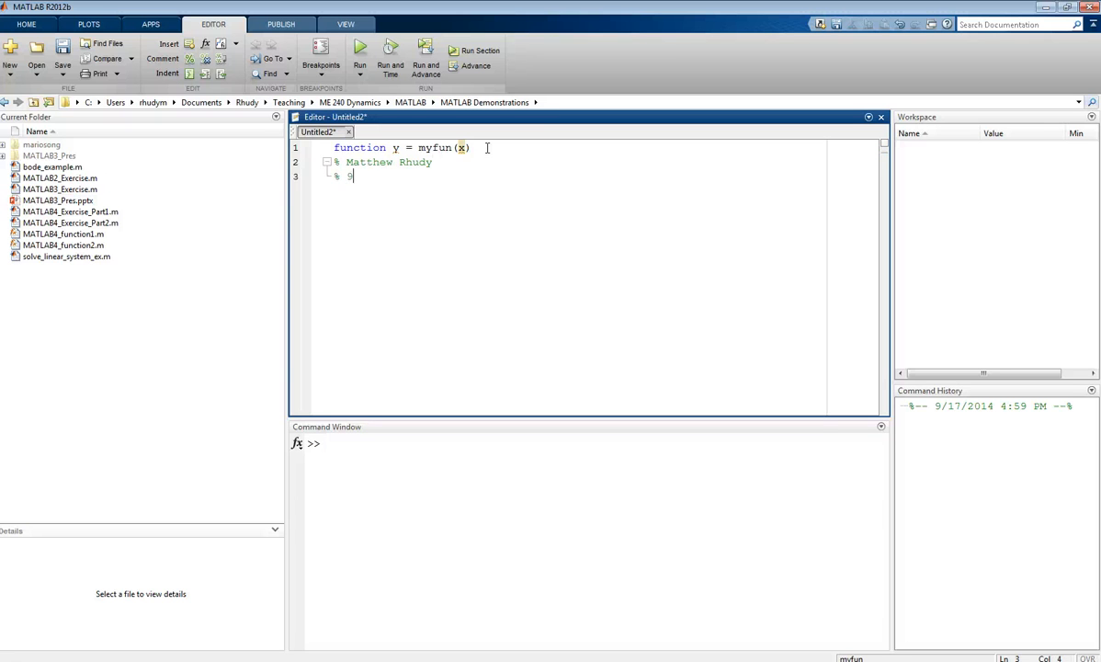
type("/17/2014")
type("%")
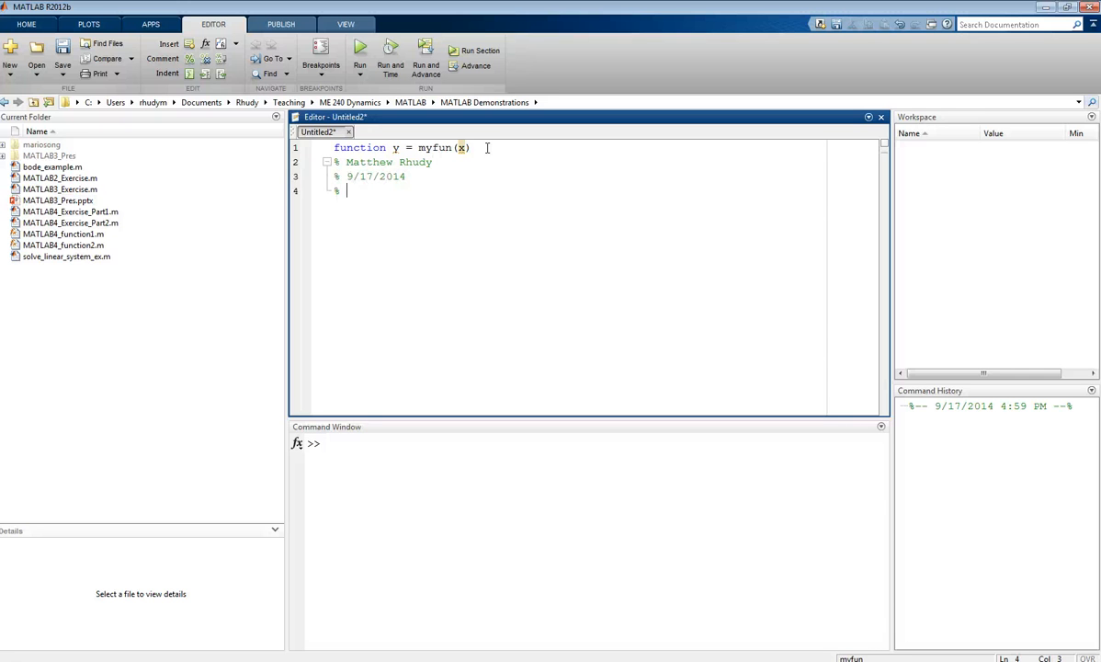
type("This f")
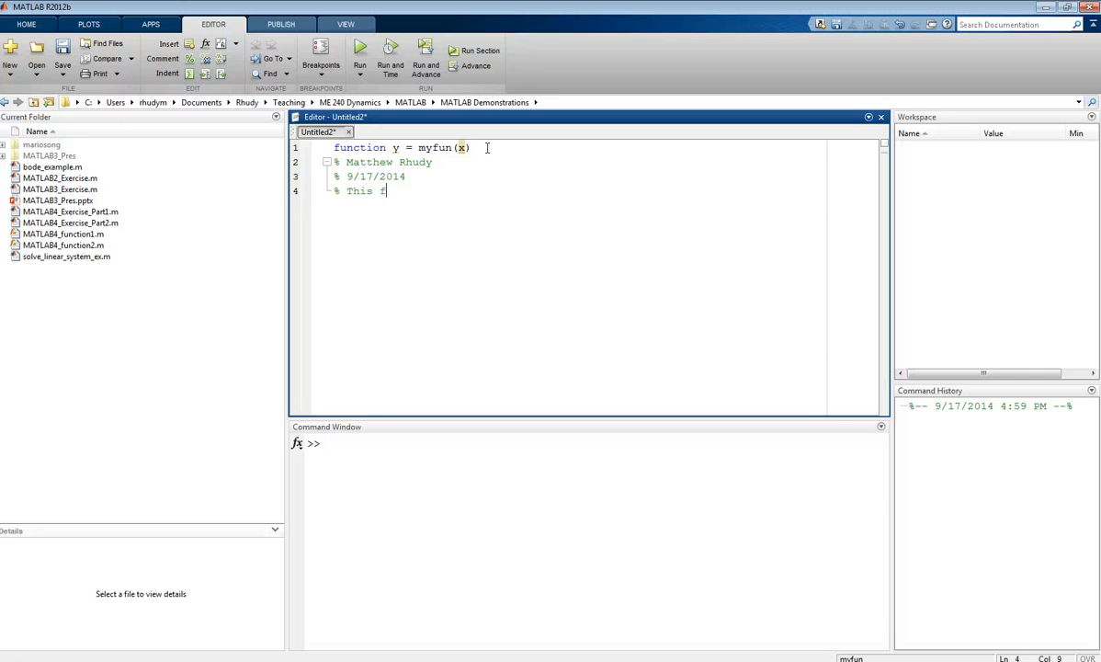
type("unction calcu")
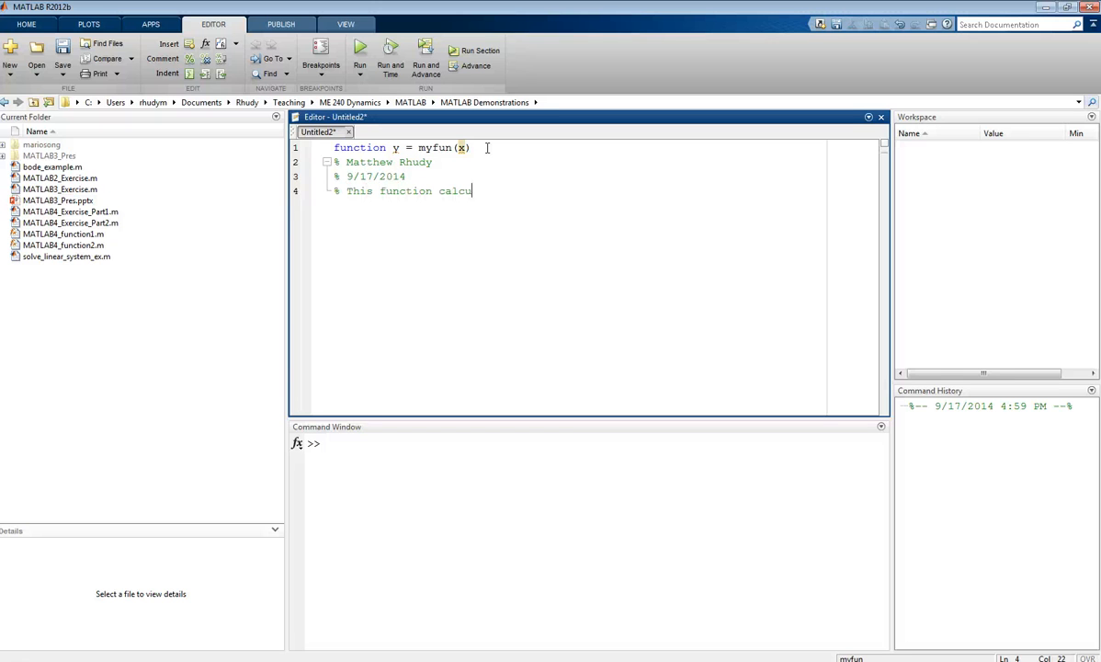
type("lates y as")
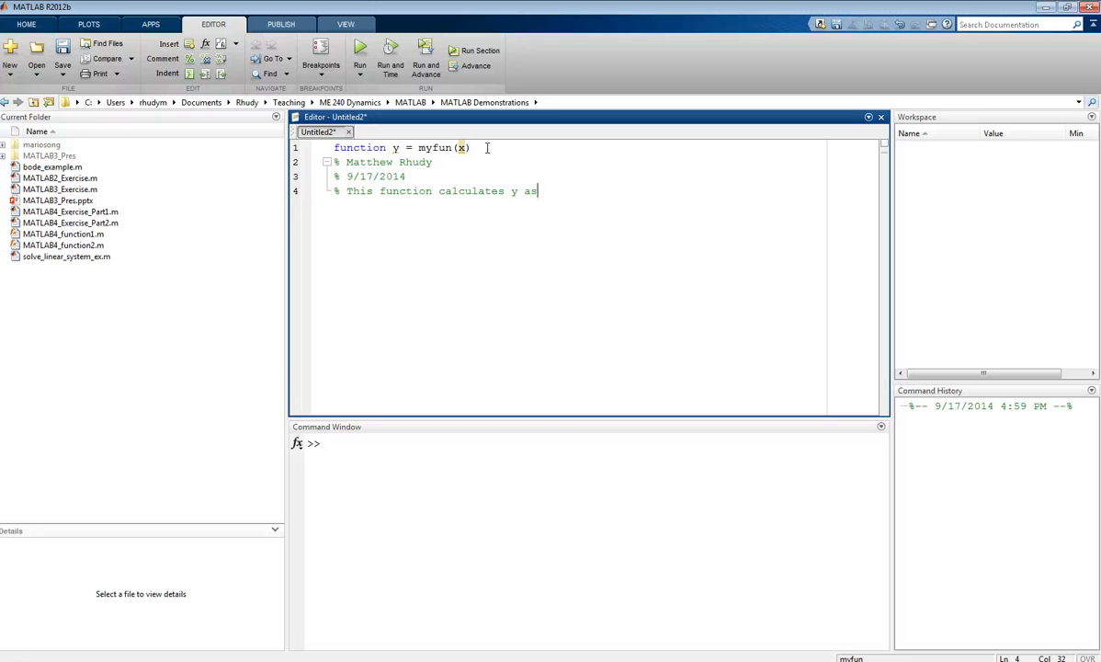
type("a function of")
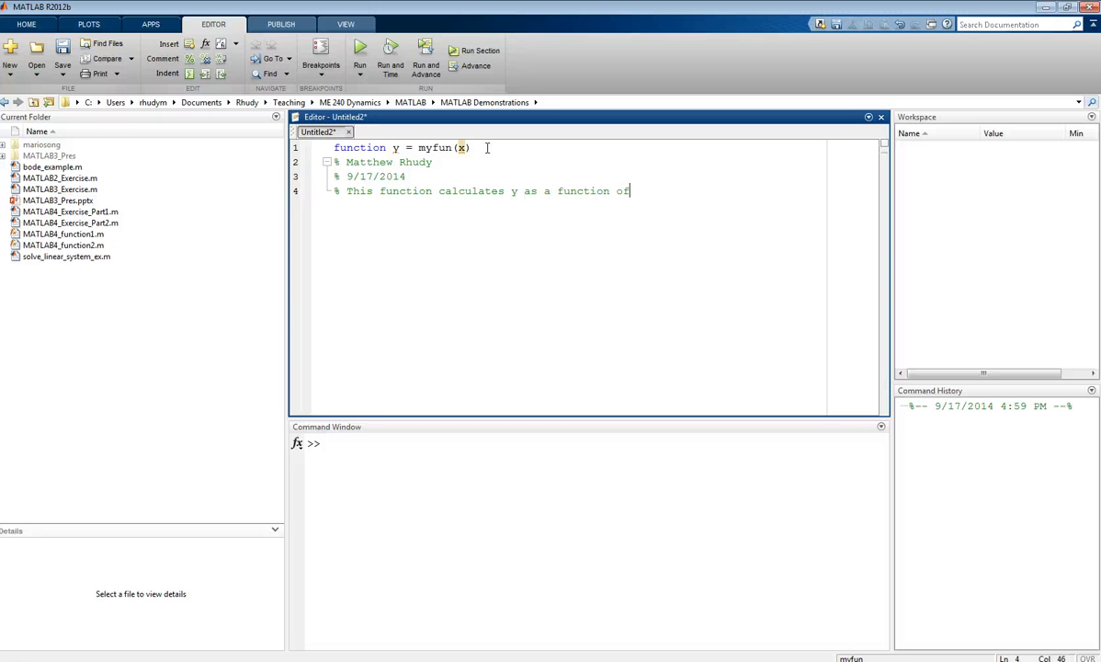
type("x")
type("%")
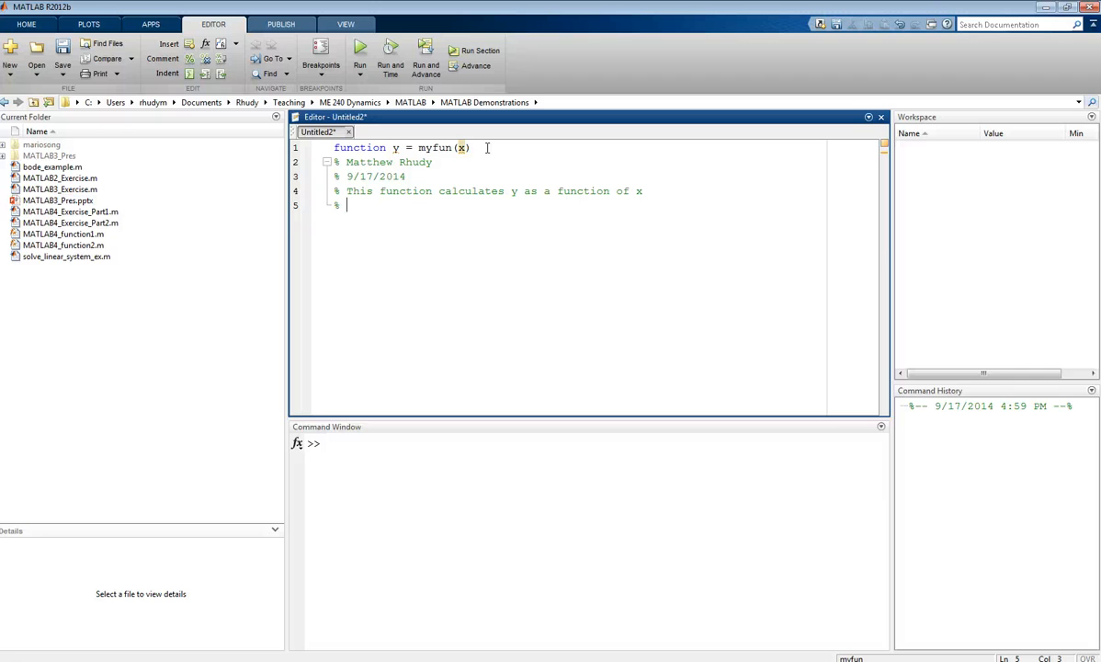
- Add comment lines documenting input x (s) and output y (m), then move below the header
type("Input:  x")
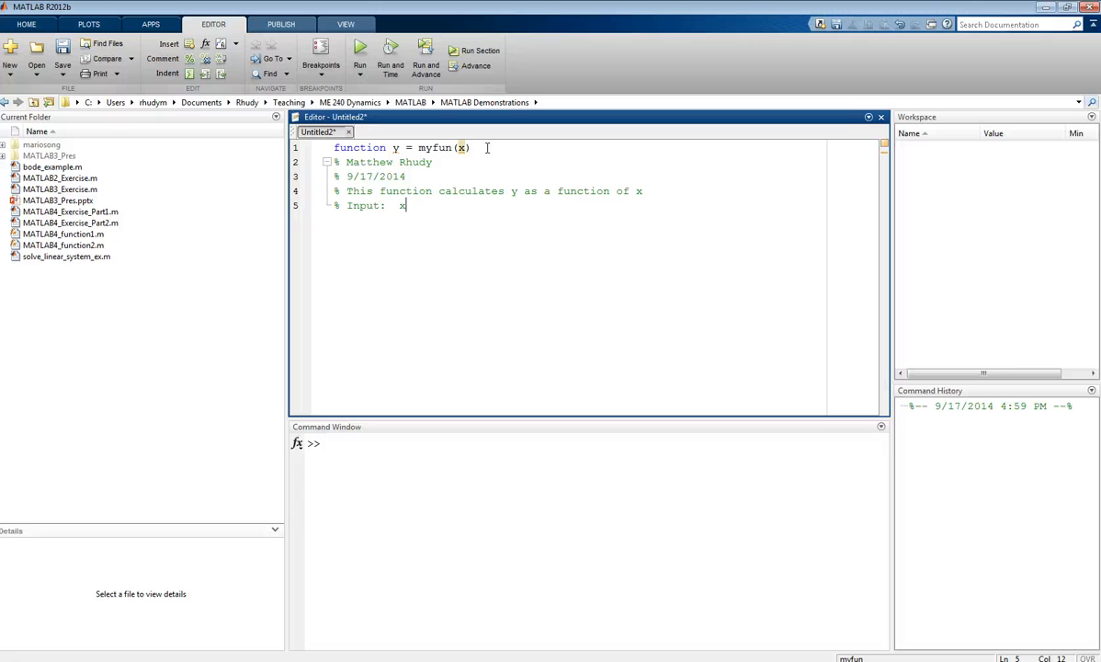
key("enter")
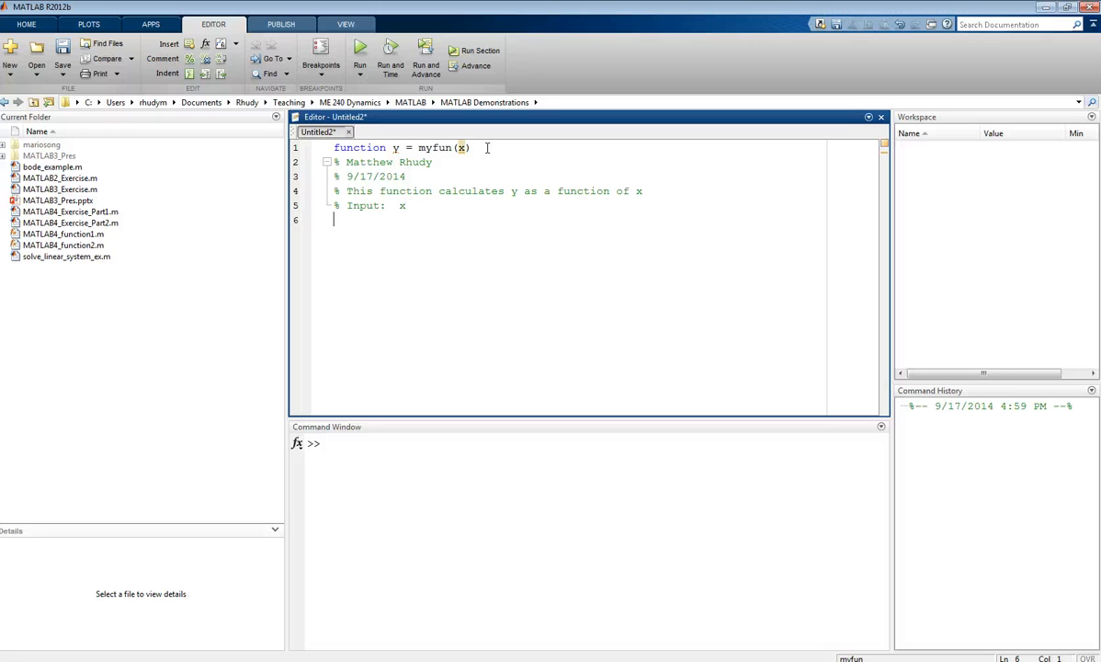
type("% Output:")
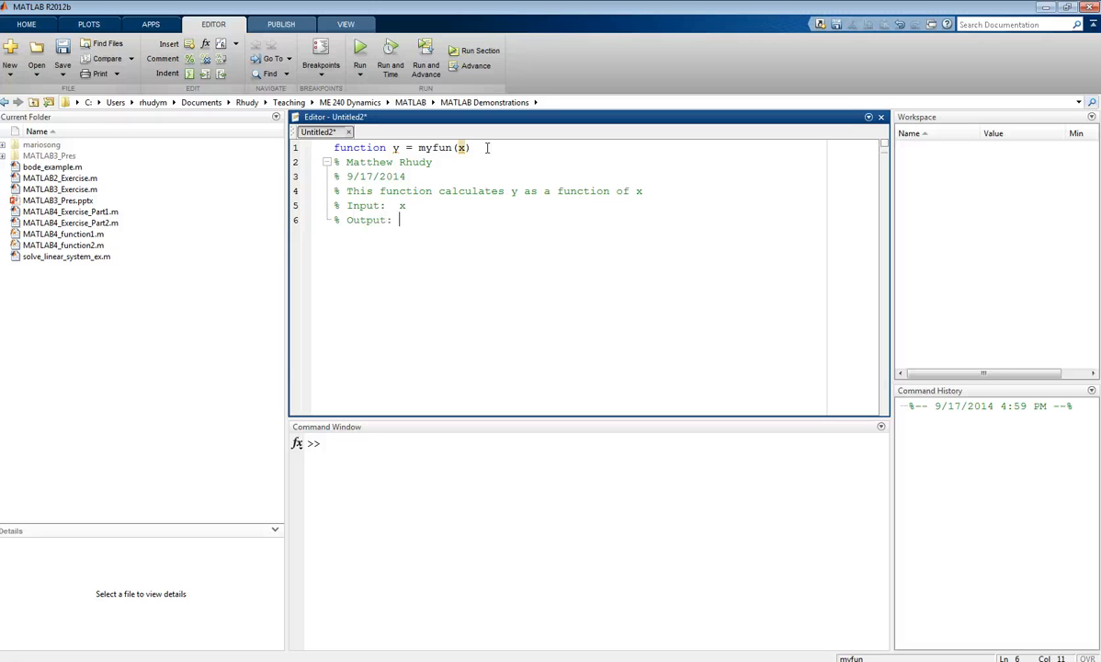
type("y")
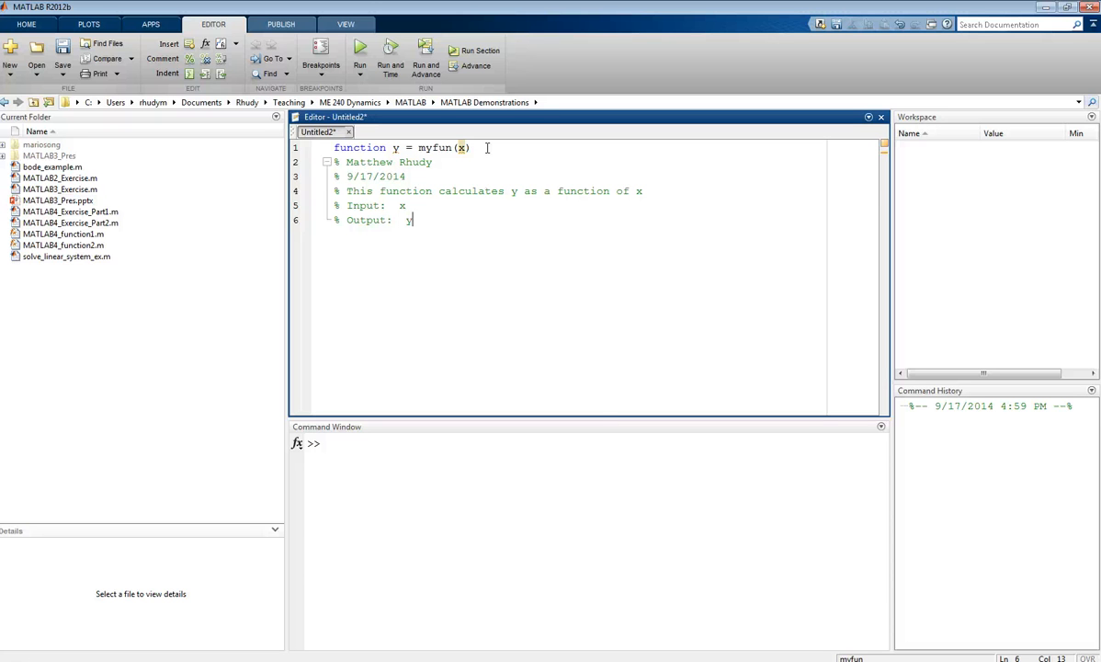
type("(")
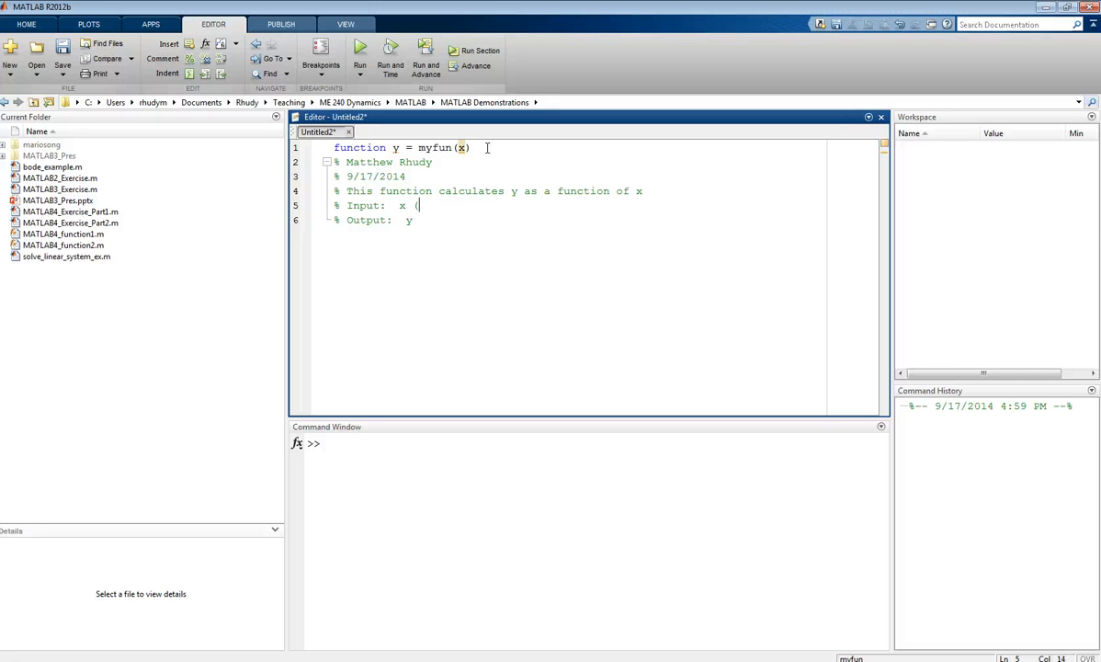
type("s)")
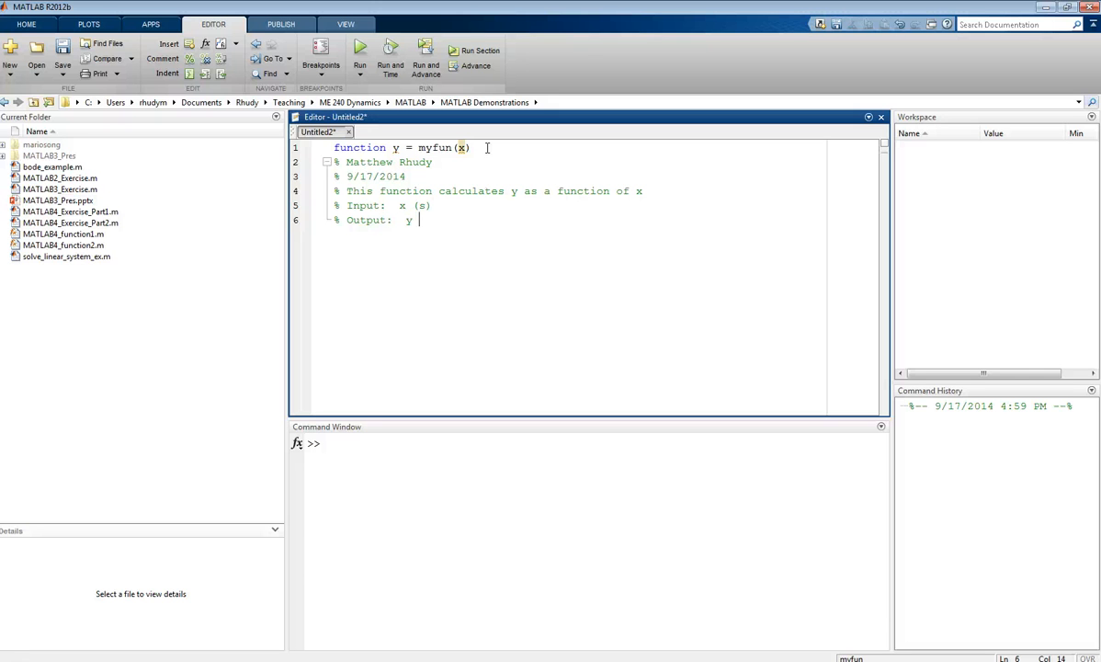
type("(m")
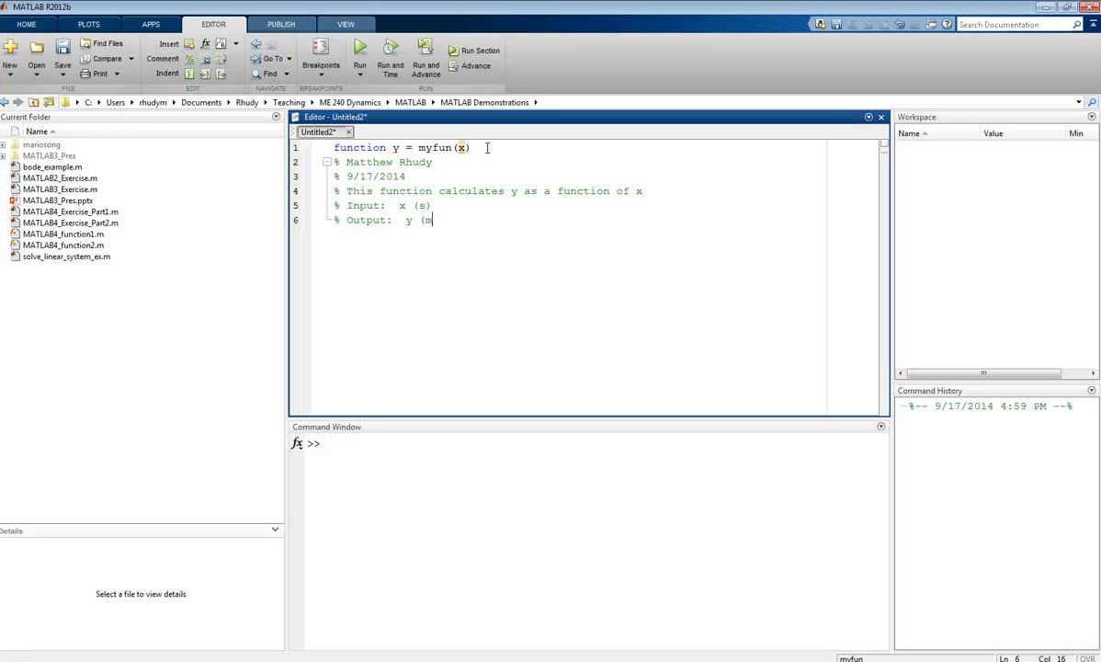
type(")")
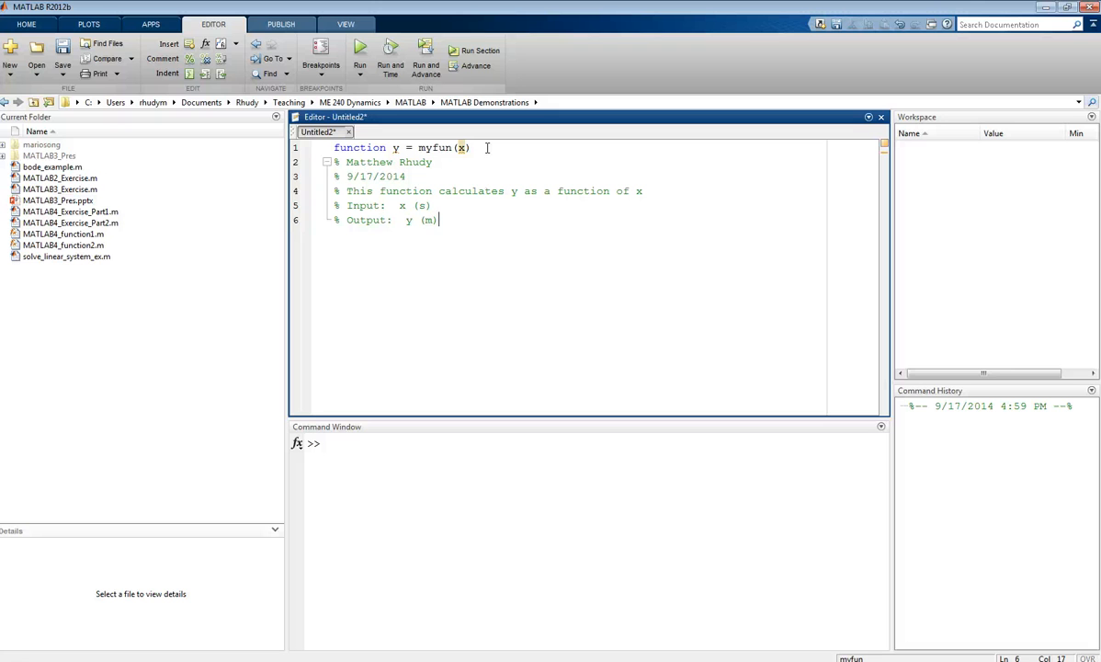
key("enter")
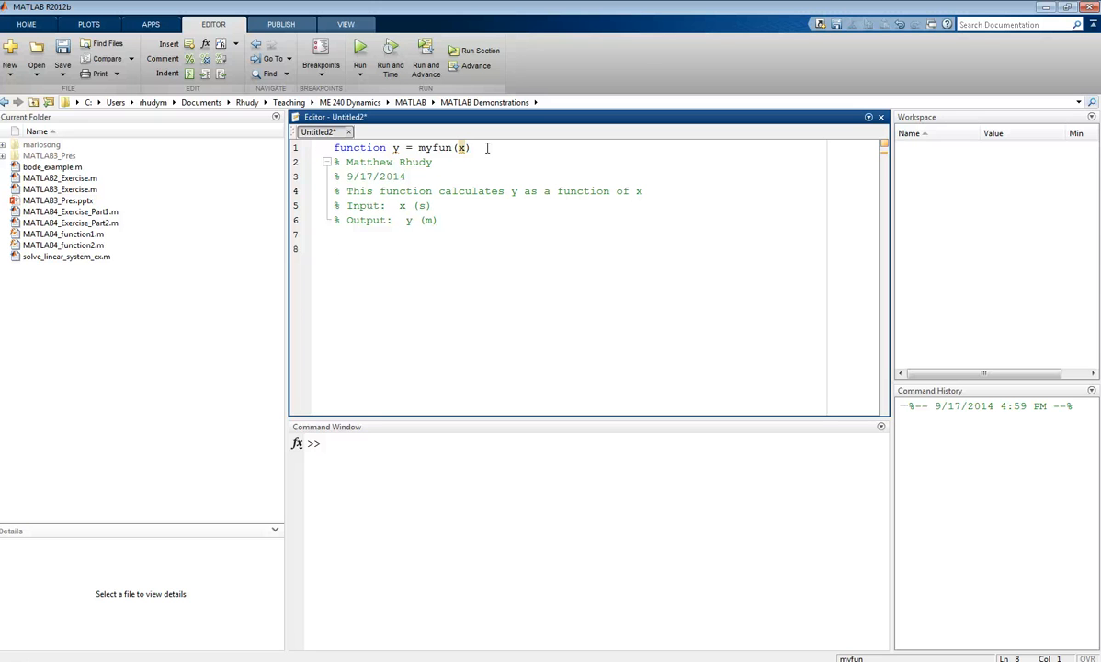
- Write the function body y = x^2*cos(x) + x; beneath the comments
type("y")
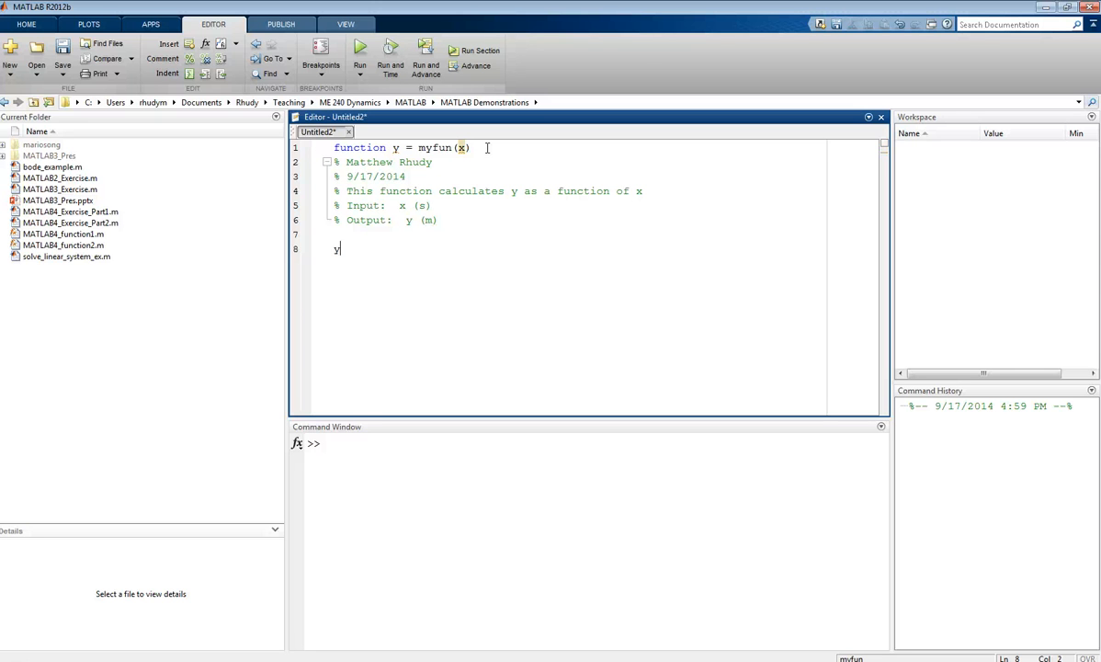
type("= x")
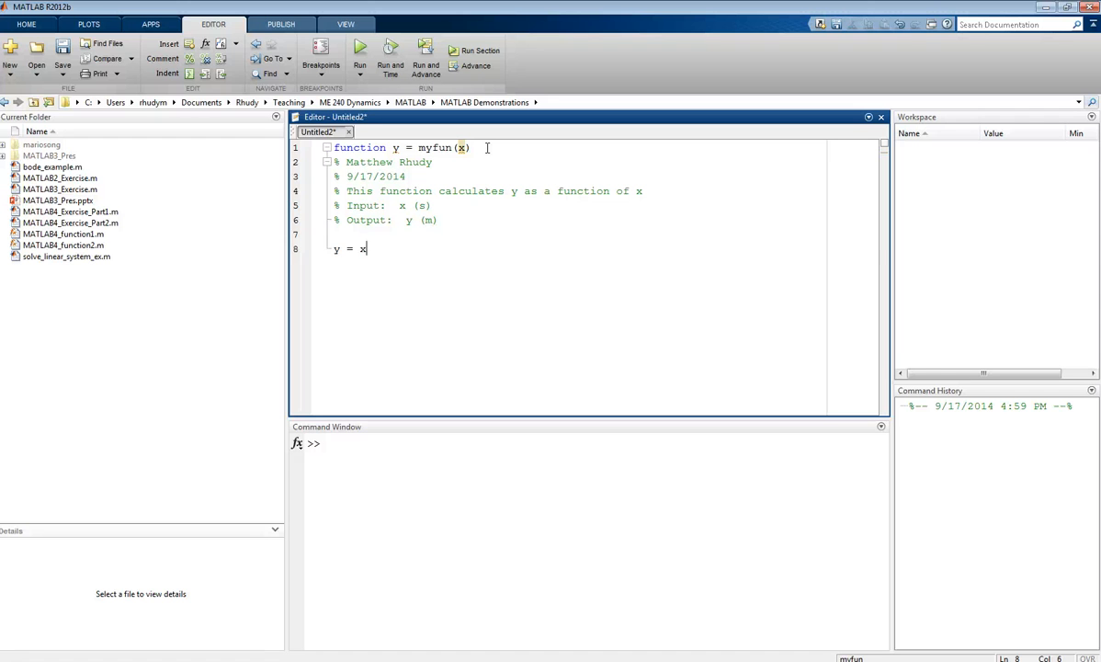
type("^2*")
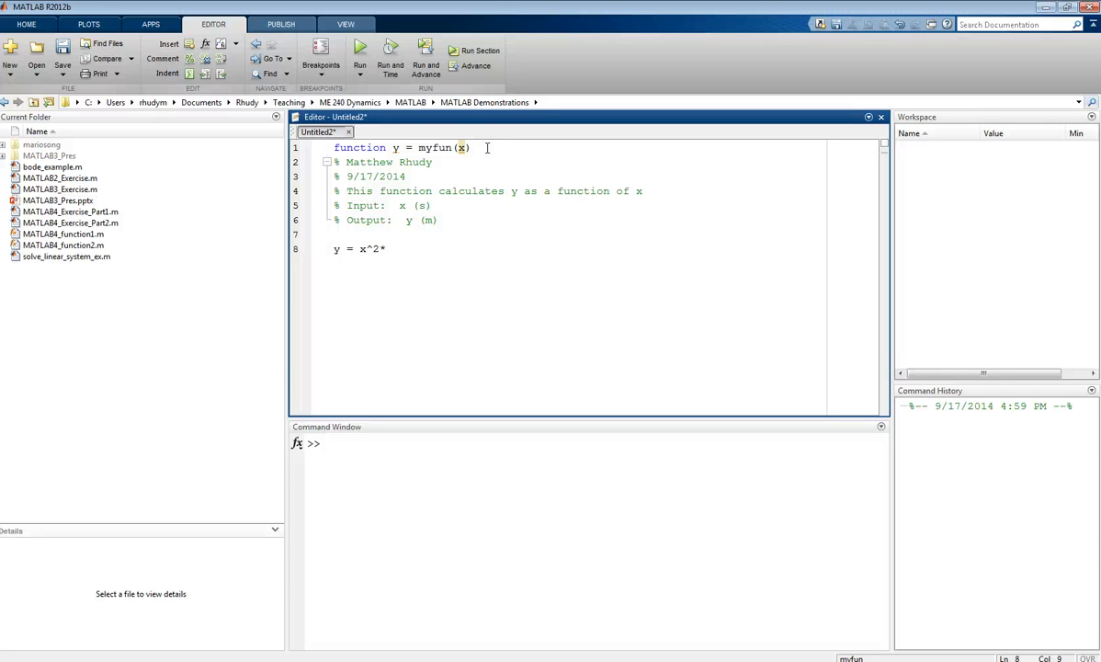
type("cos(x) +")
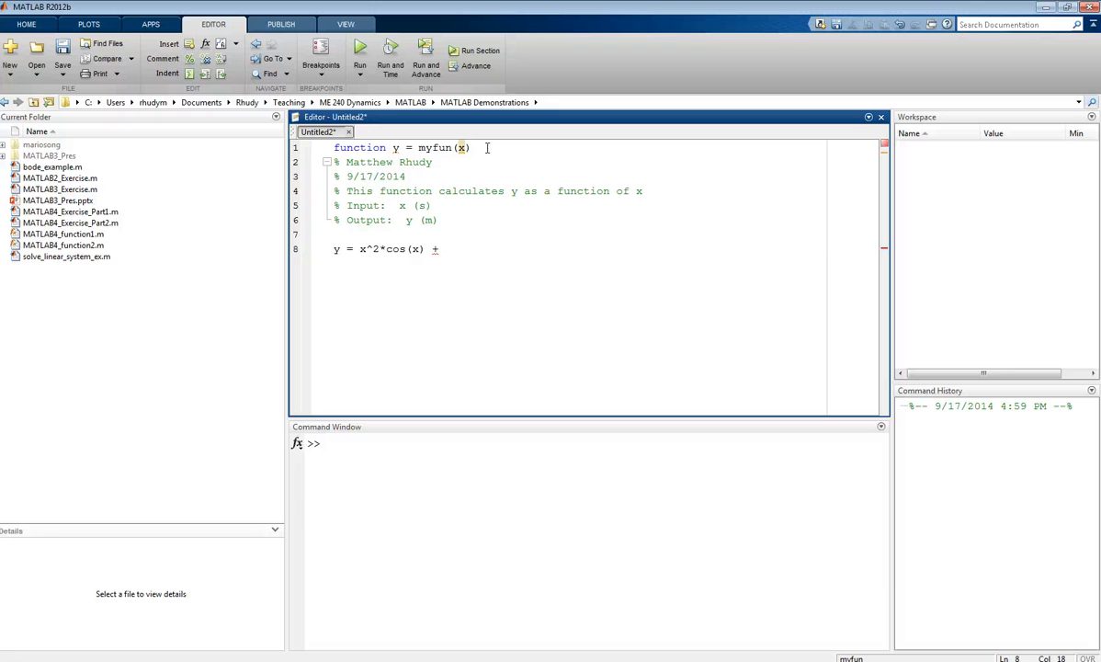
type("x")
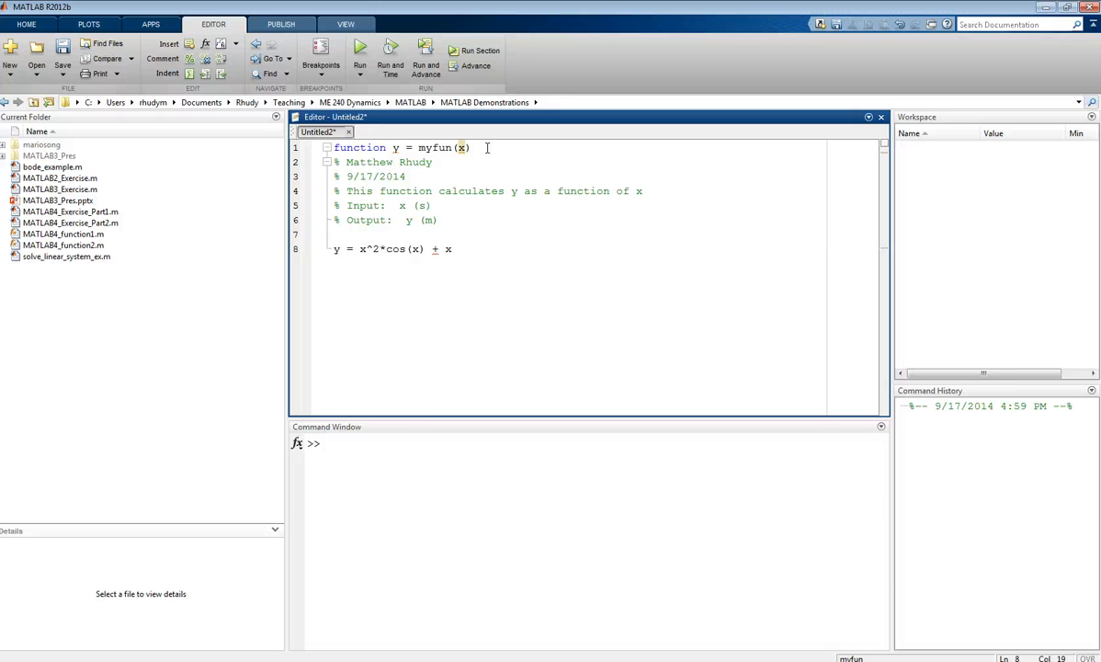
type(";")
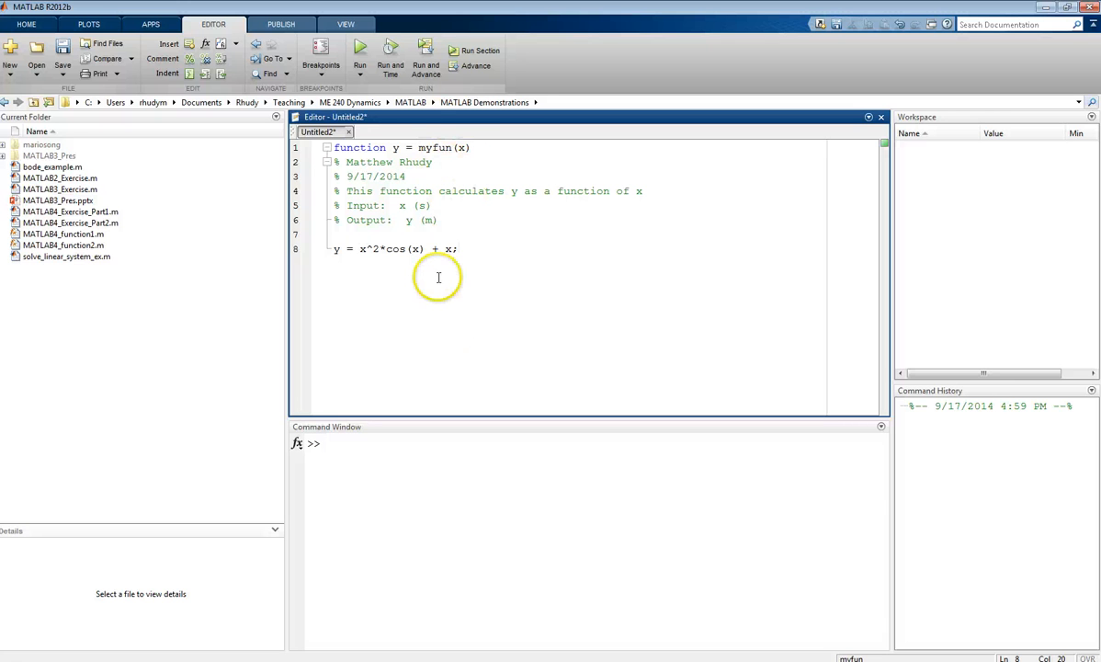
mouse_move(463, 163)
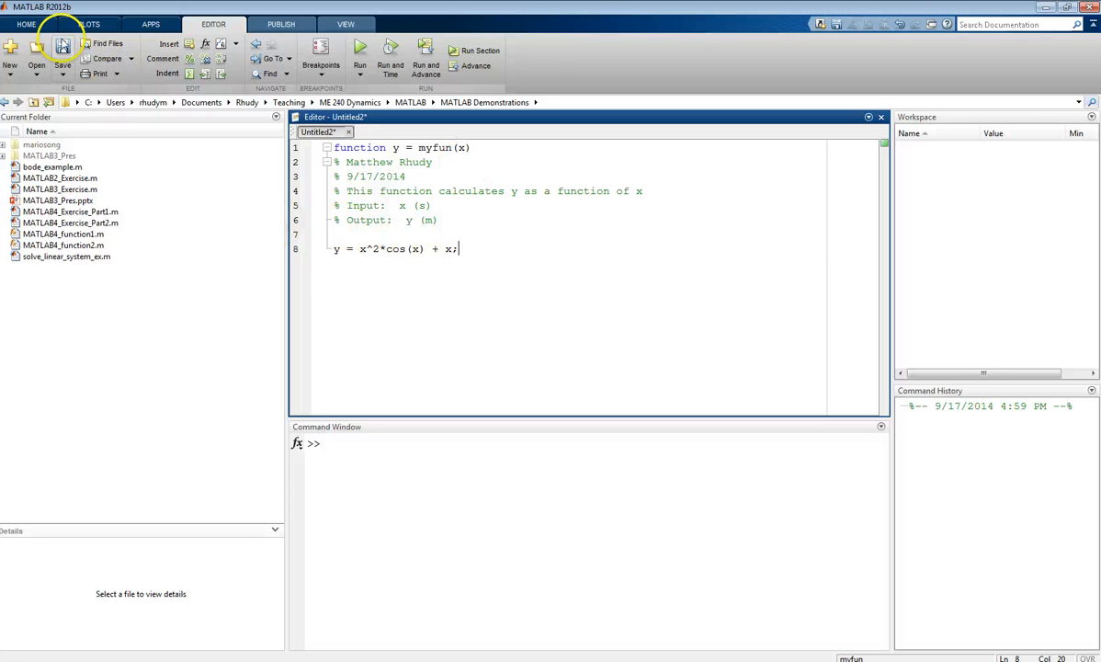
- Save the function as myfun.m in the MATLAB Demonstrations folder
left_click(63, 51)
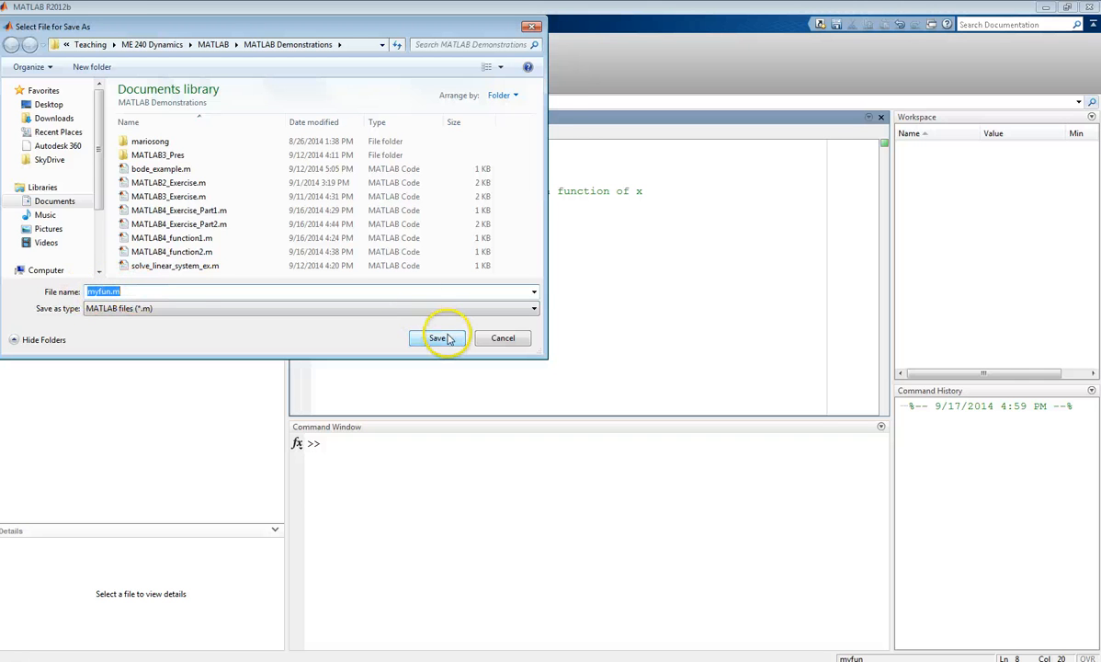
left_click(437, 338)
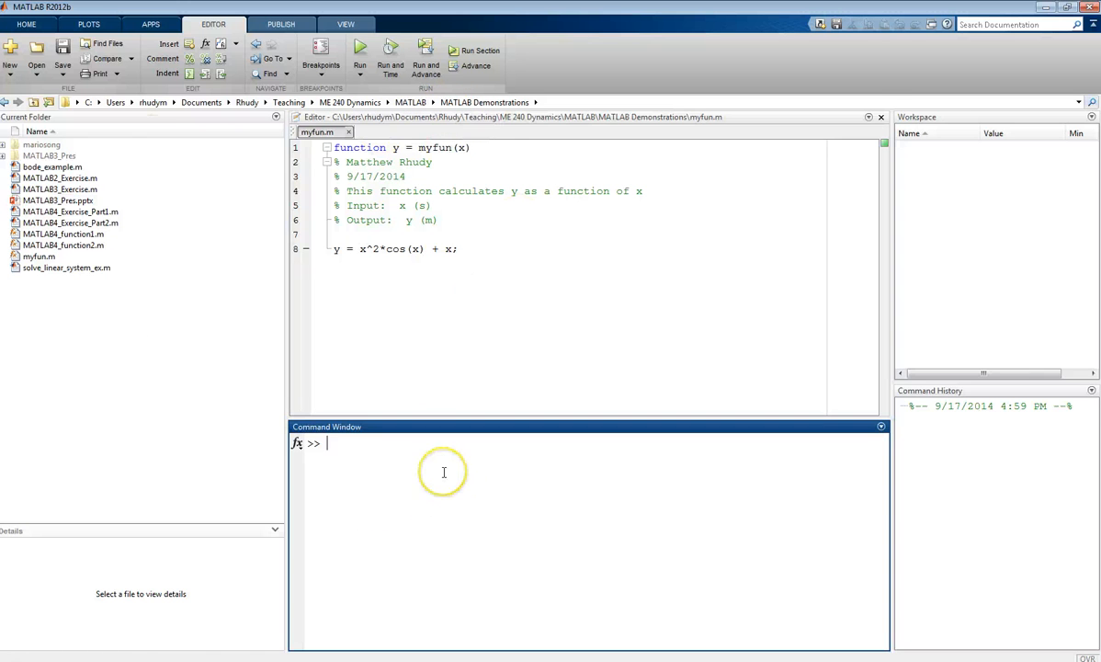
- Call myfun(4) in the Command Window, returning ans = -6.4583
type("my")
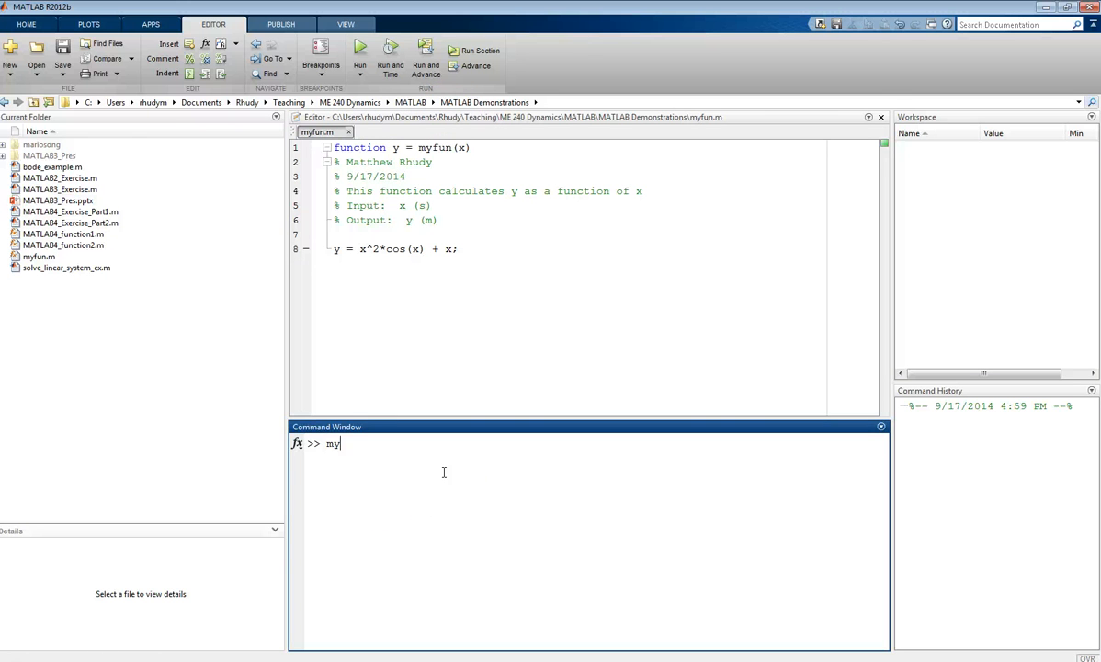
type("fun(4")
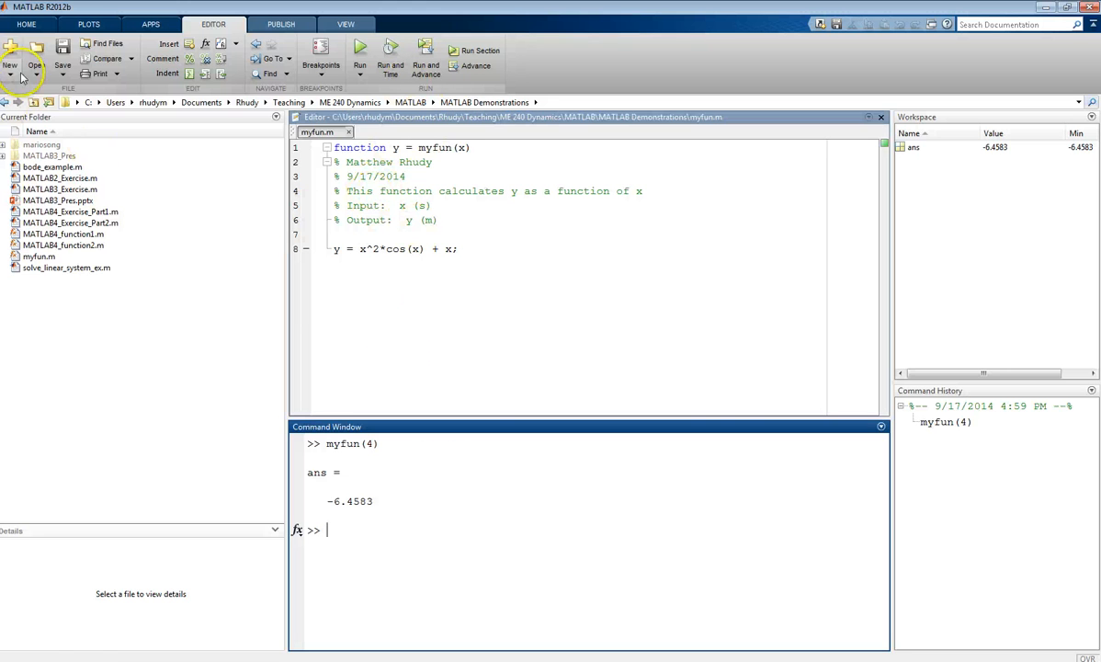
- Start a second script with comments for Matthew Rhudy, the date and its purpose, followed by clear all
left_click(11, 51)
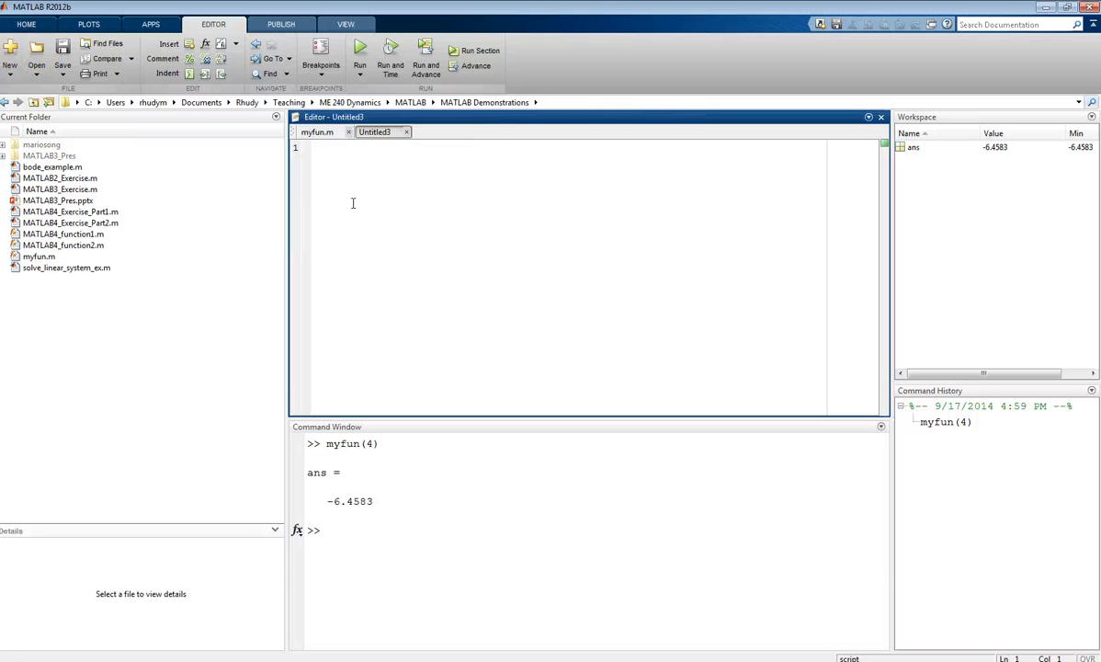
type("% Matt")
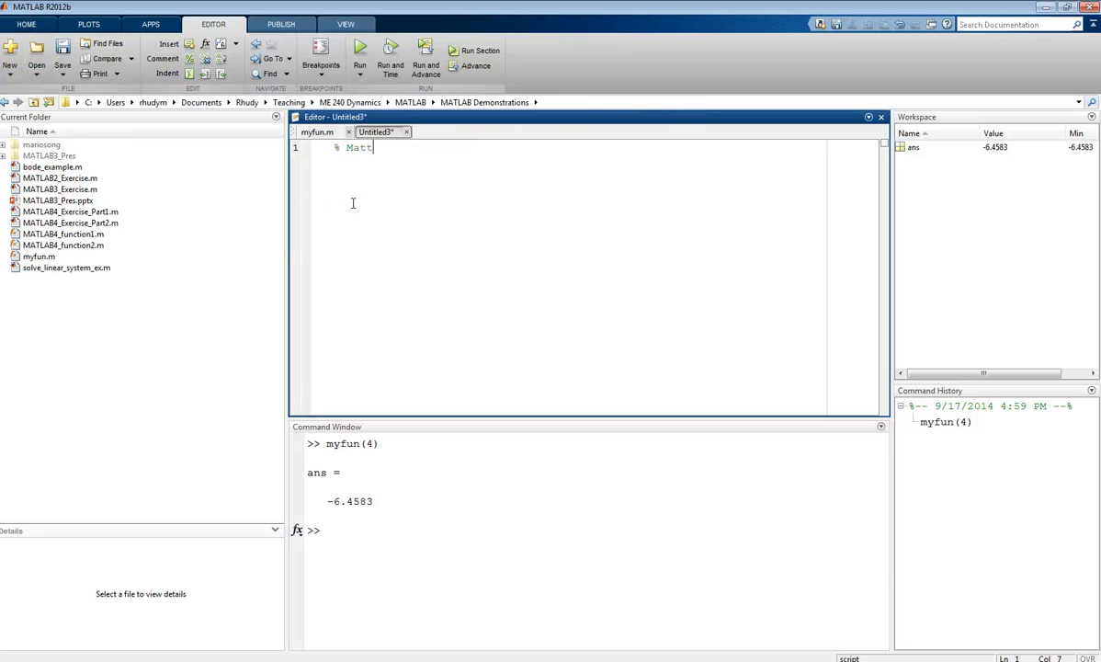
type("hew Rhudy")
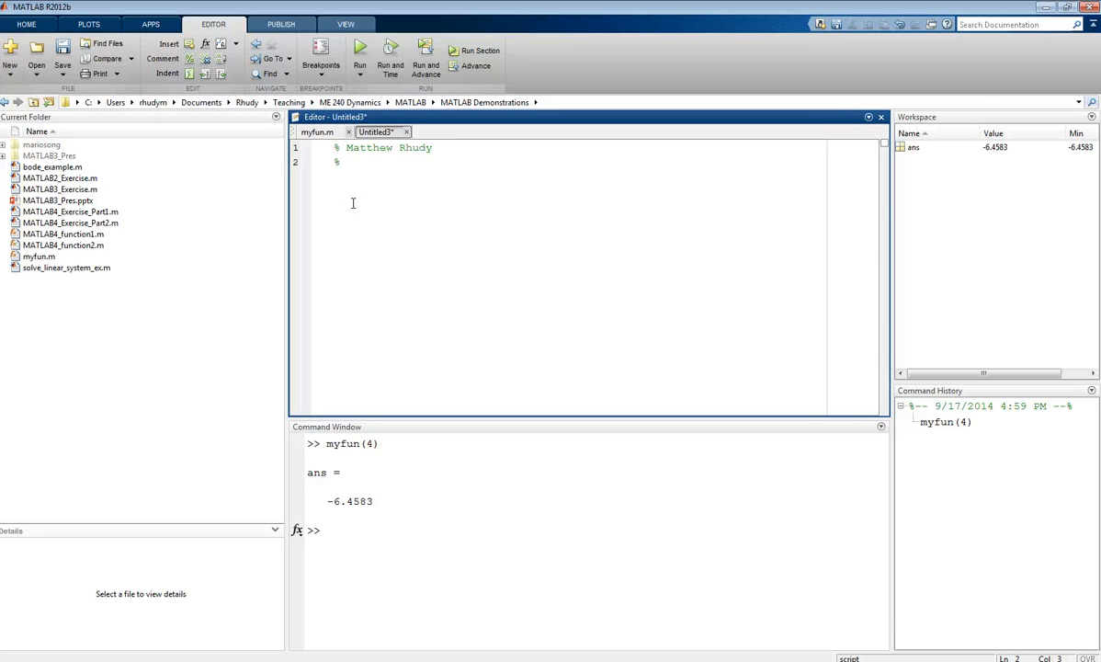
type("9/17/2014")
type("% Thi")
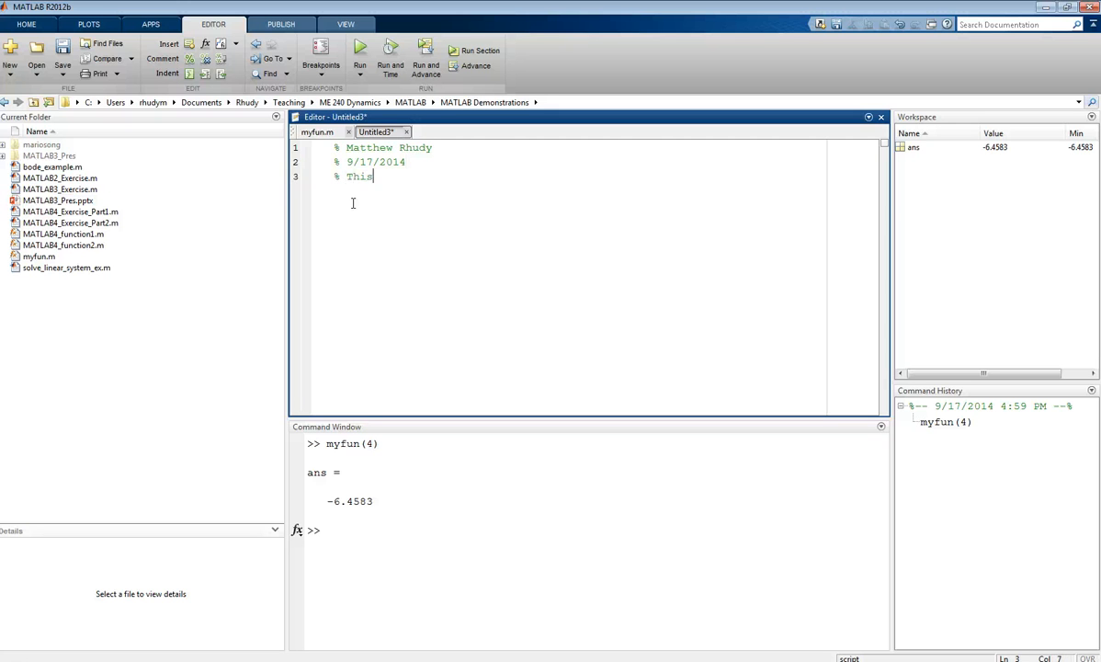
type("script calculate a function at")
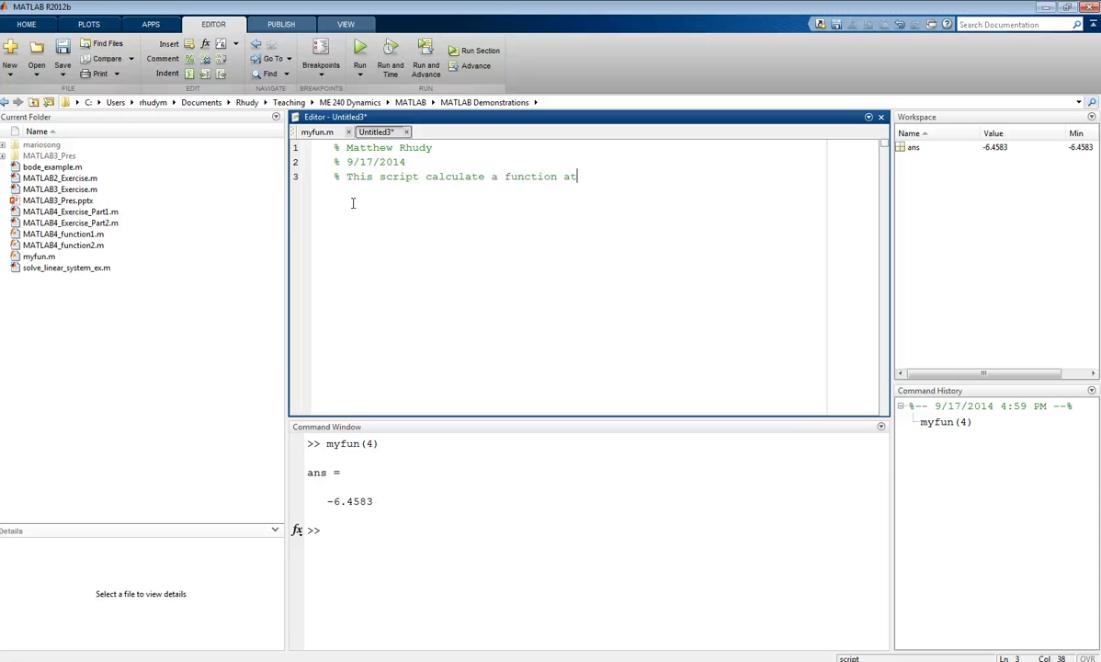
type("different vl")
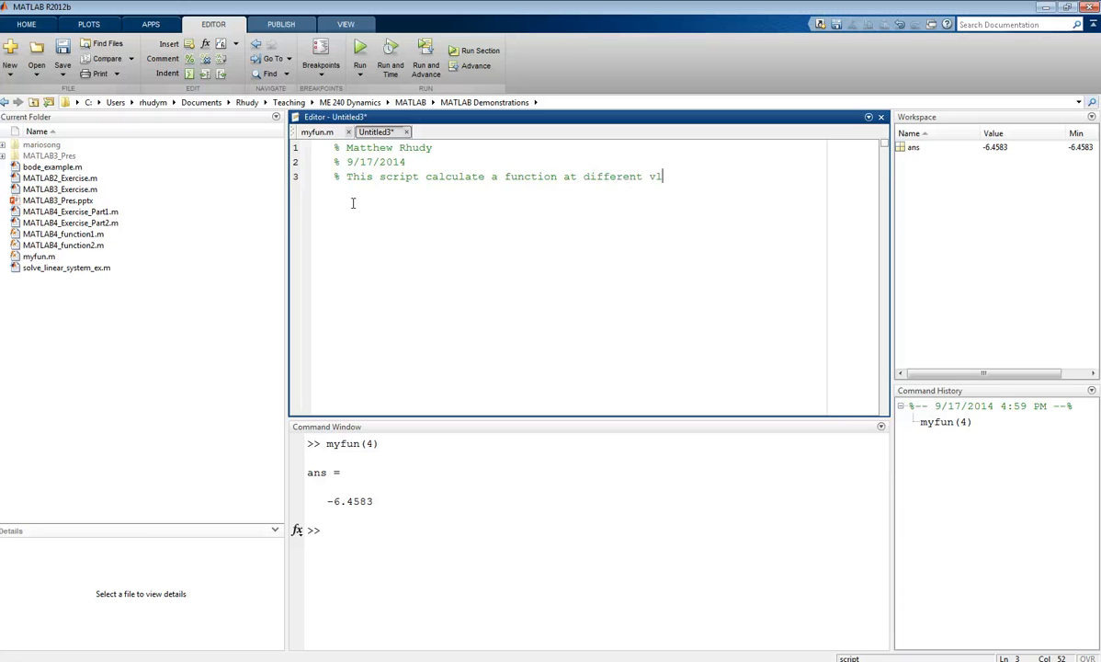
type("alues")
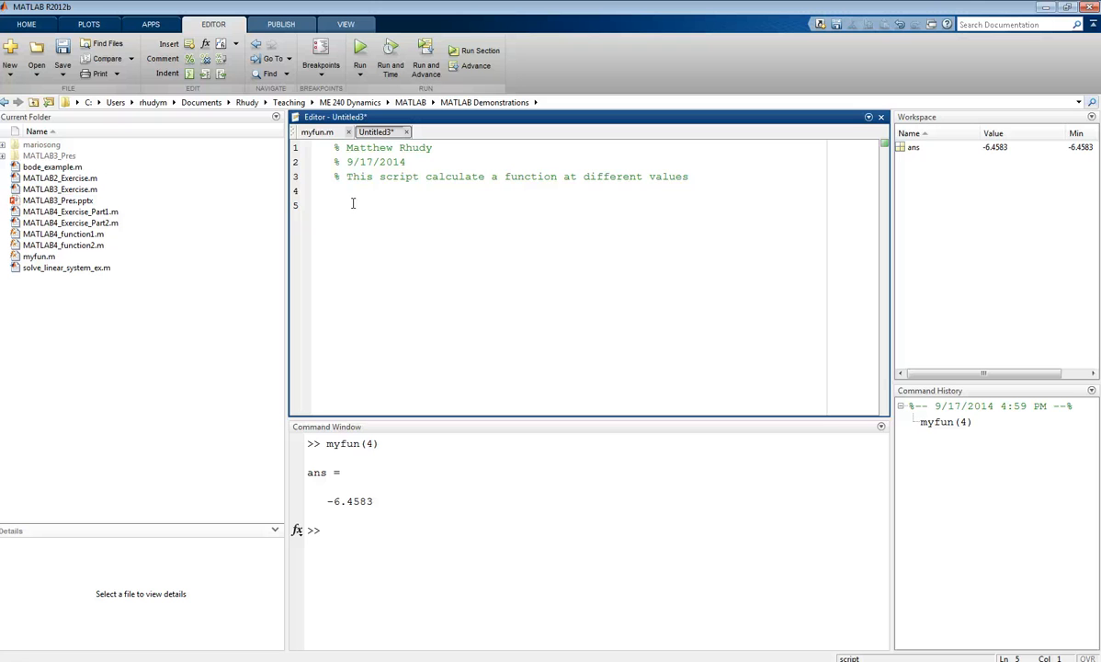
type("clear all")
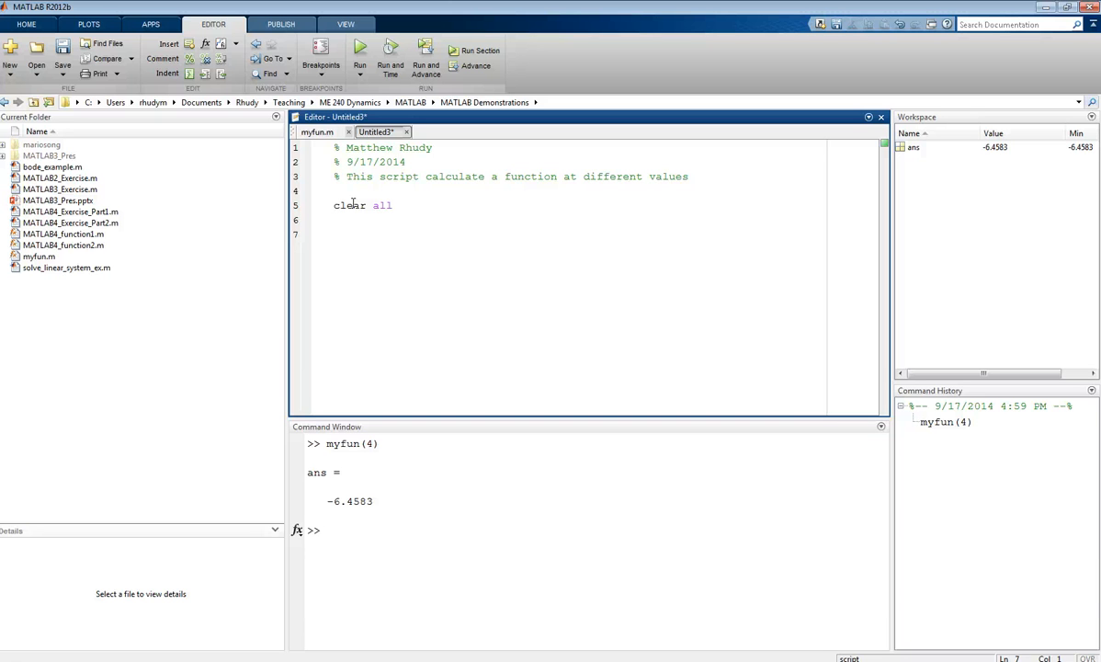
- Add a comment and define x = [1 1.2 3 7];, then begin the loop comment
left_click(335, 233)
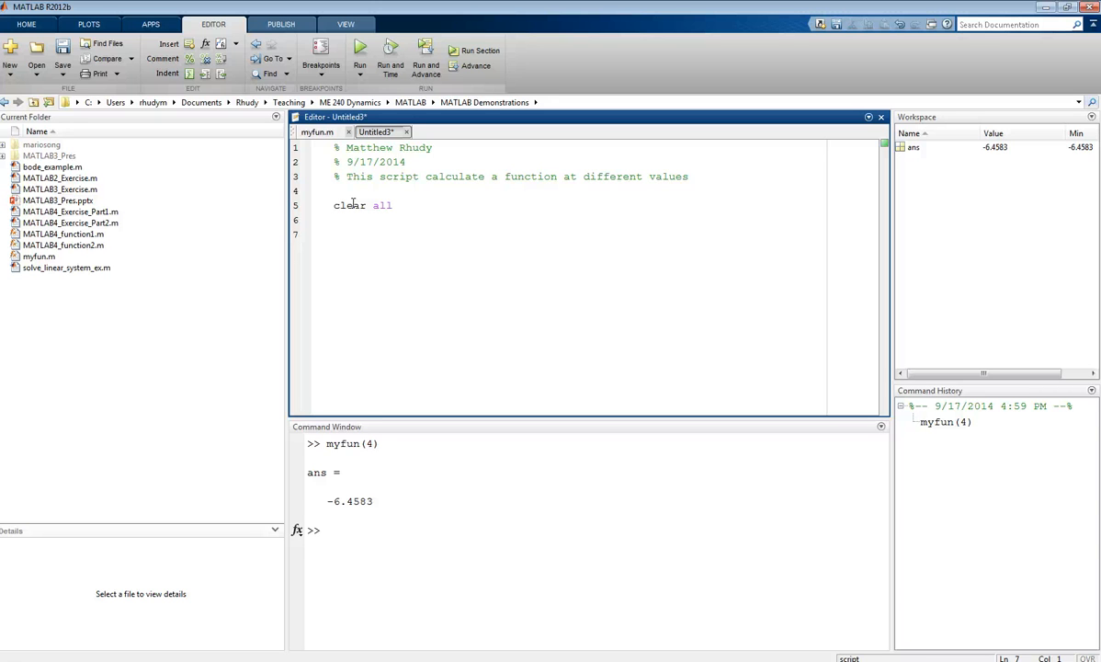
type("% Define a")
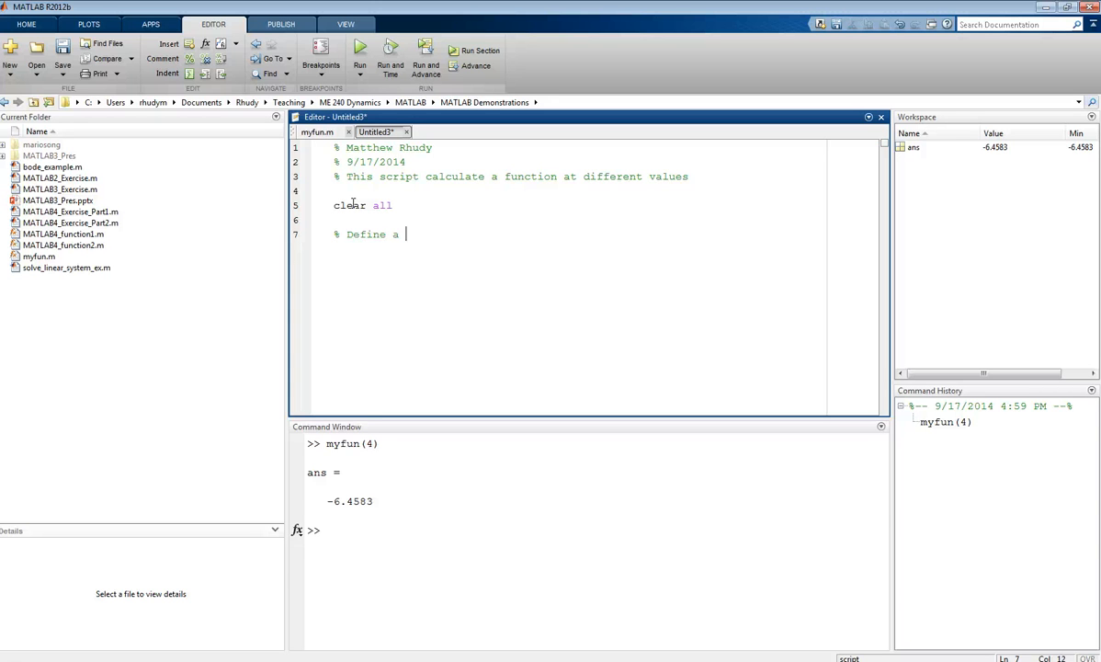
type("vector of possible values")
type("x =")
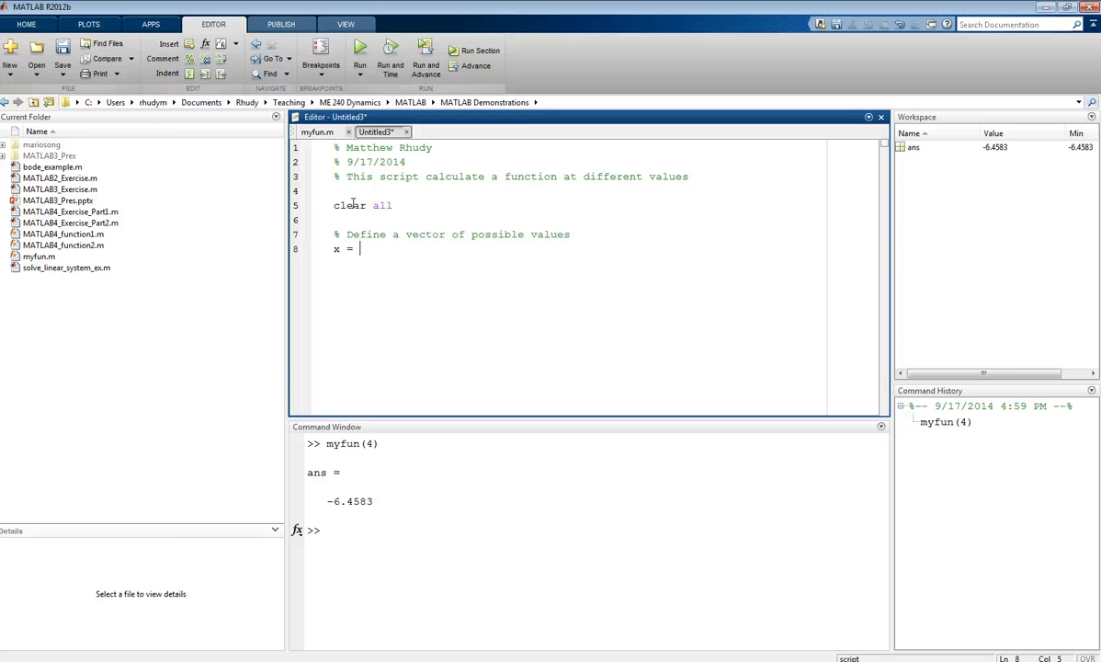
type("[")
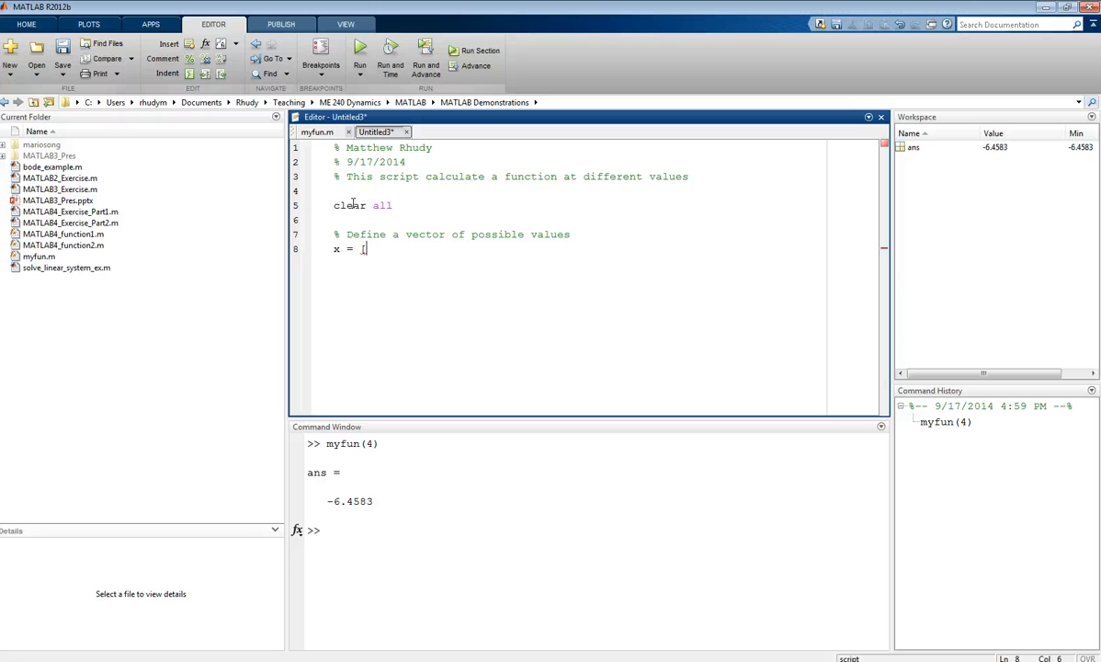
type("1")
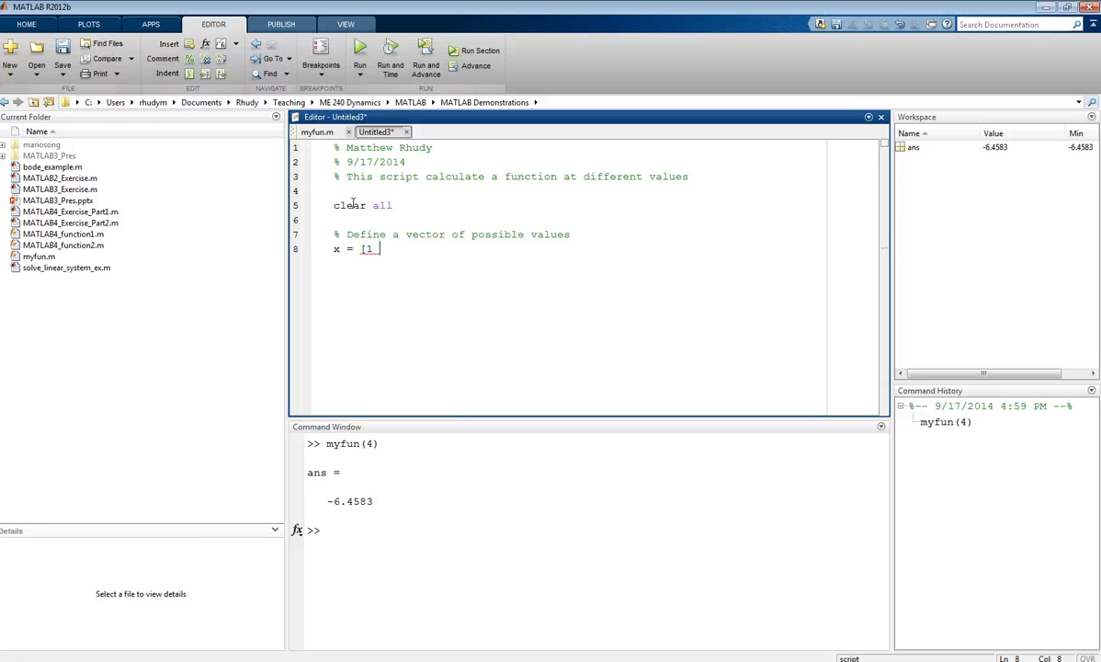
type(".2 3 7];")
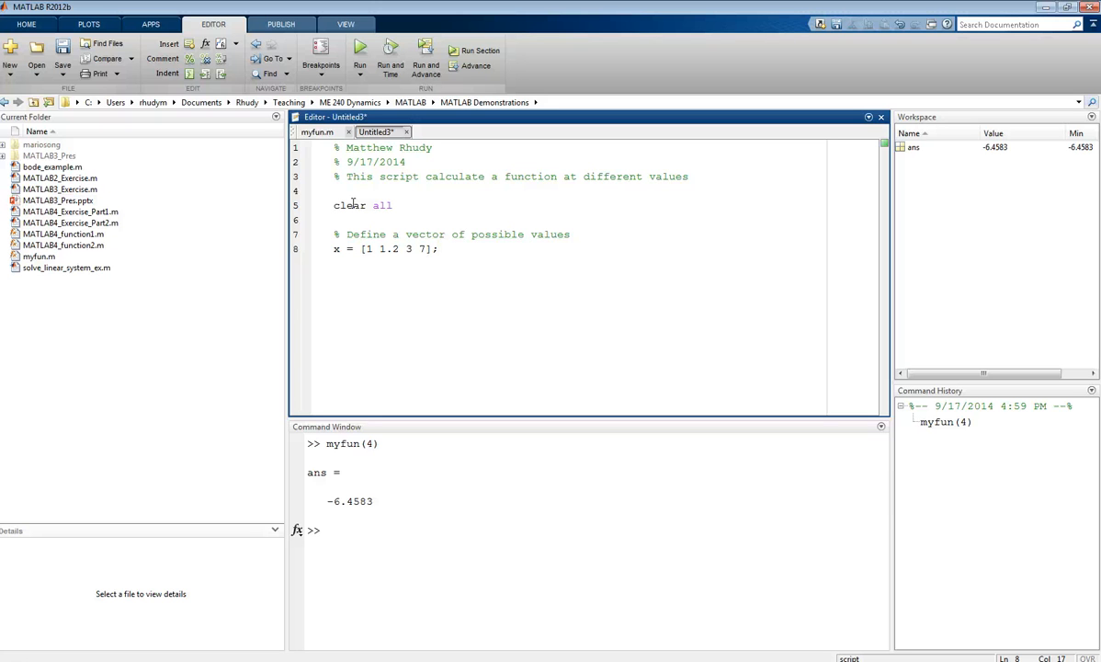
type("% Loop through each case of x and calculate y")
type("for")
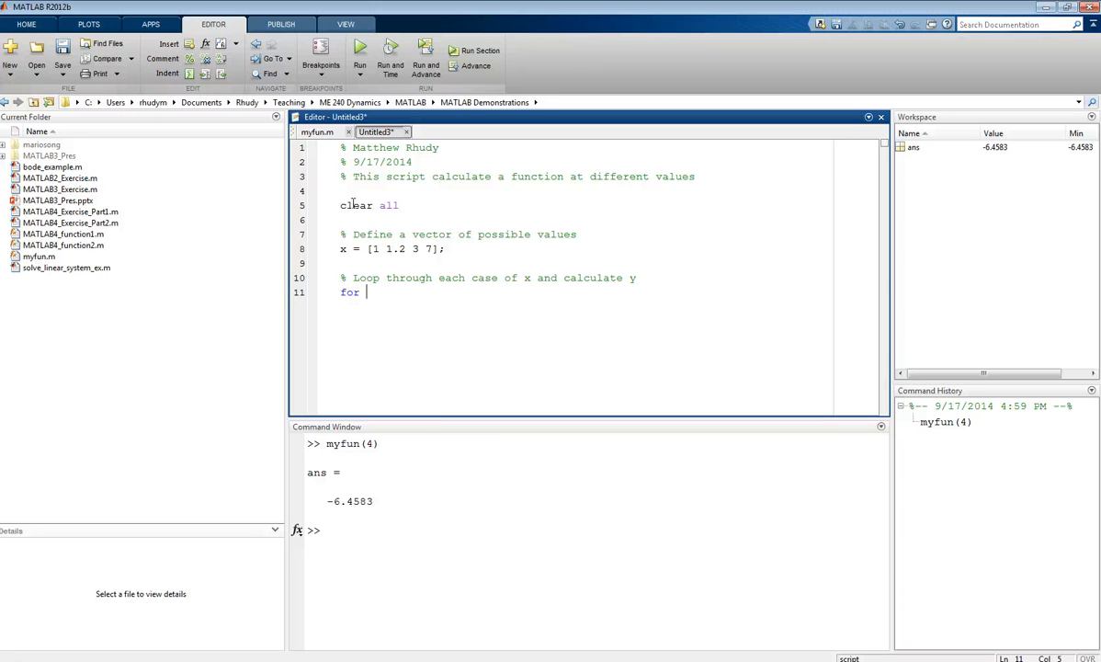
- Write the loop header for i = 1:length(x)
type("i")
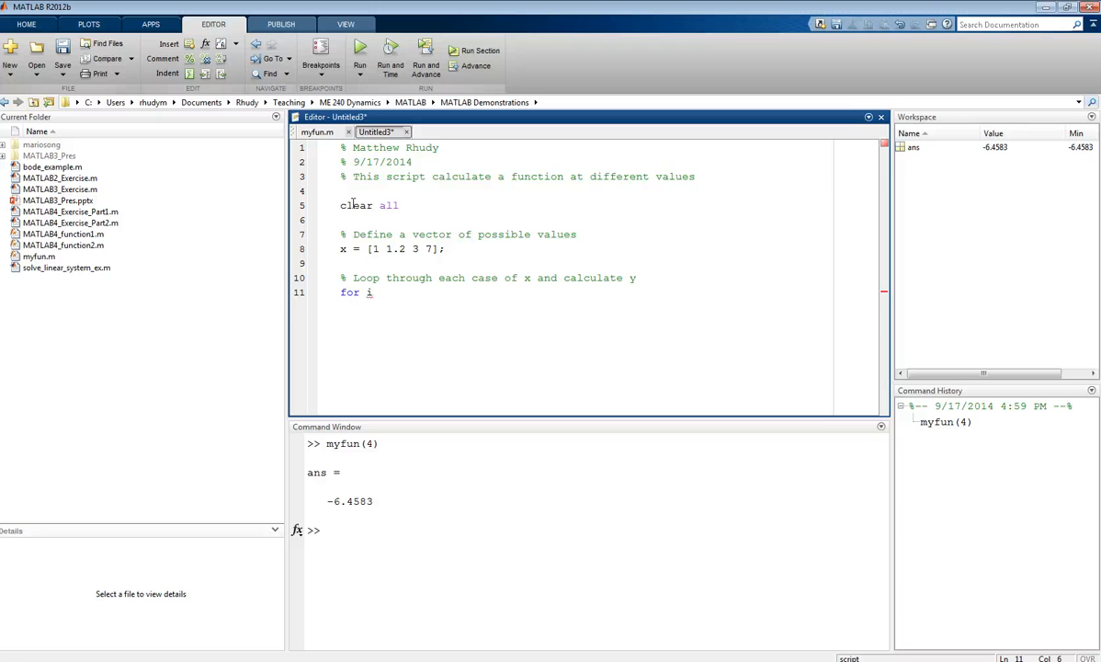
type("=")
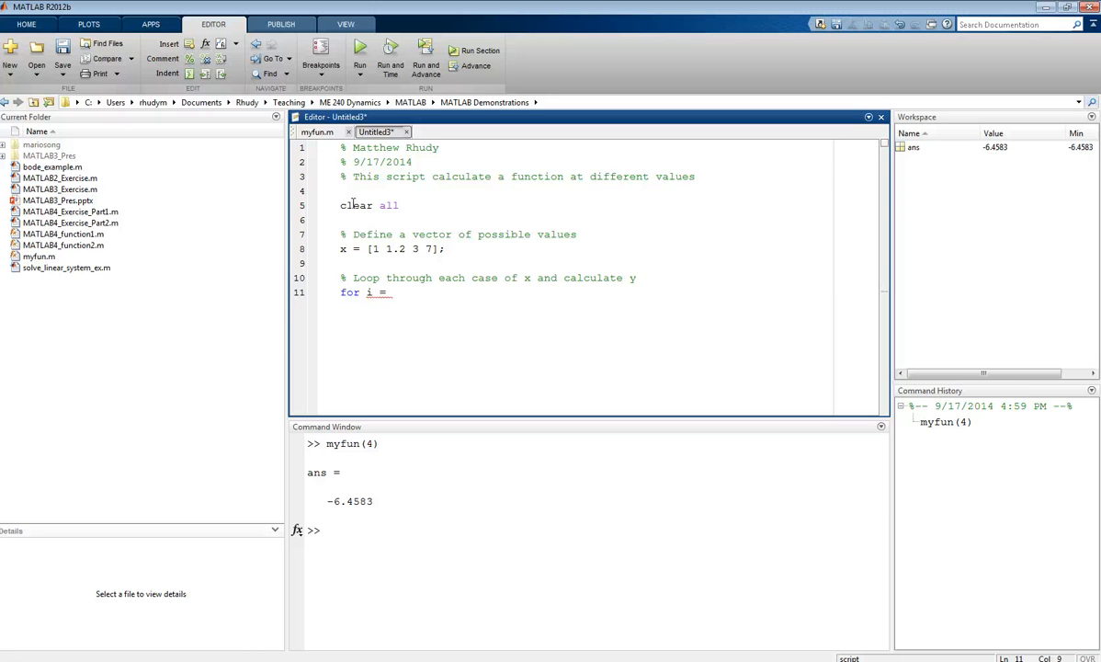
type("1:")
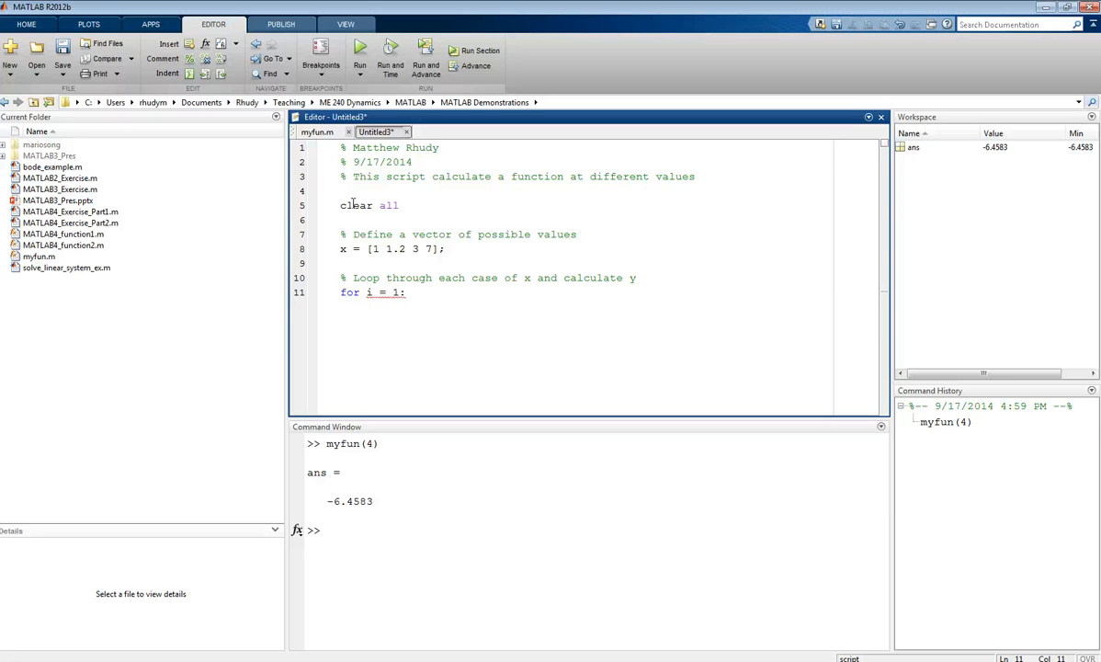
type("length(x)")
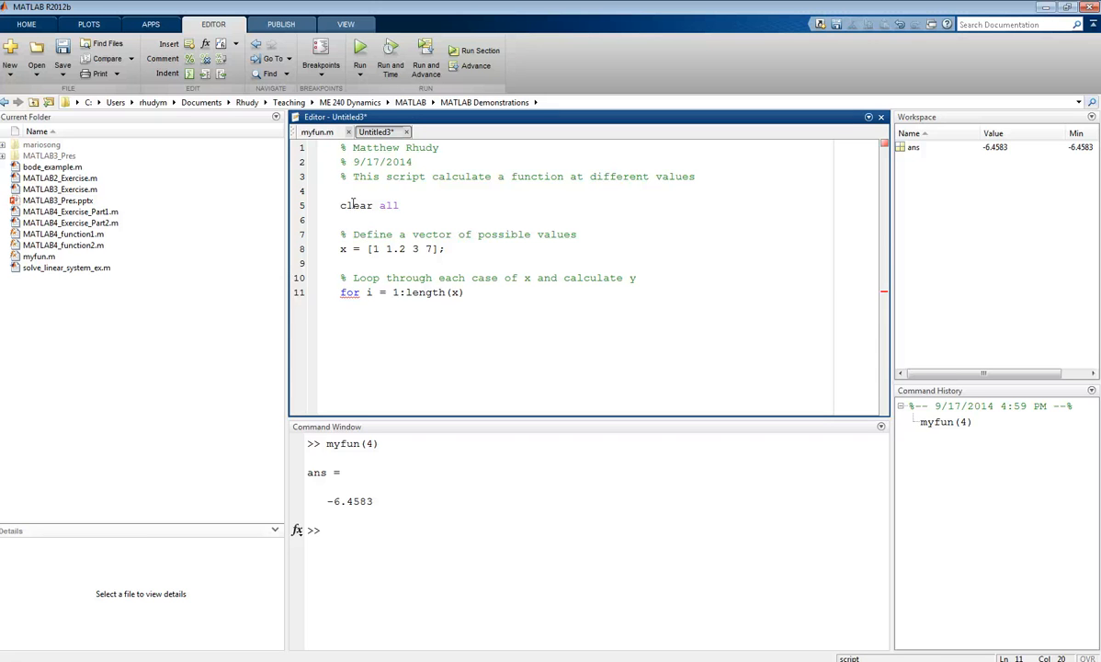
key("enter")
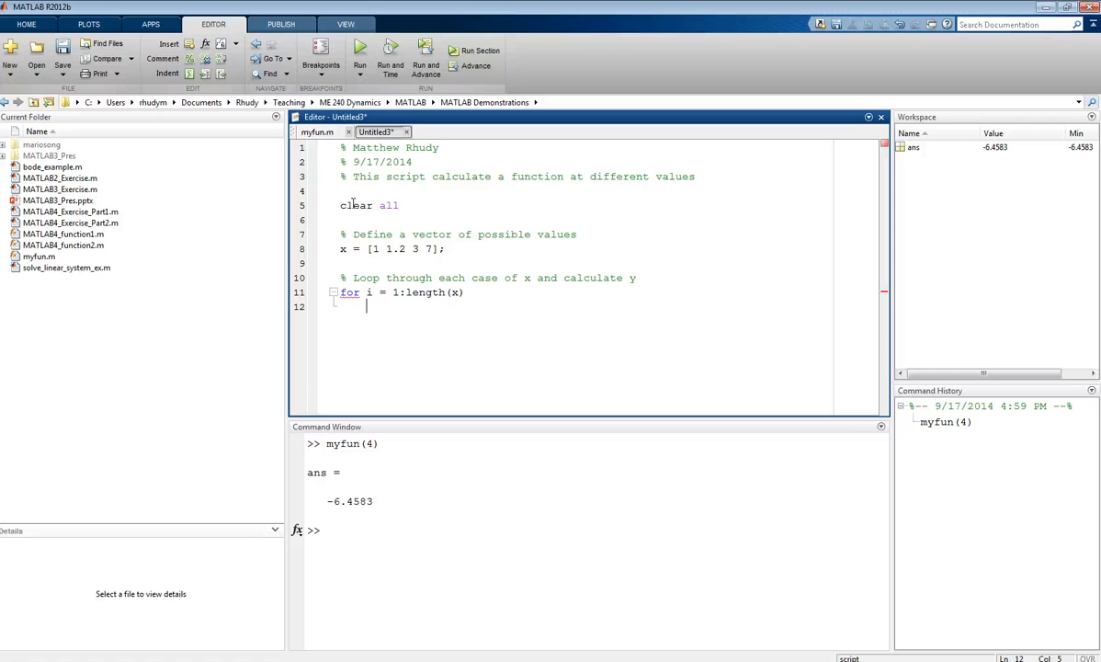
- Fill the loop body with y(i) = myfun(x(i)); and close it with end
type("y")
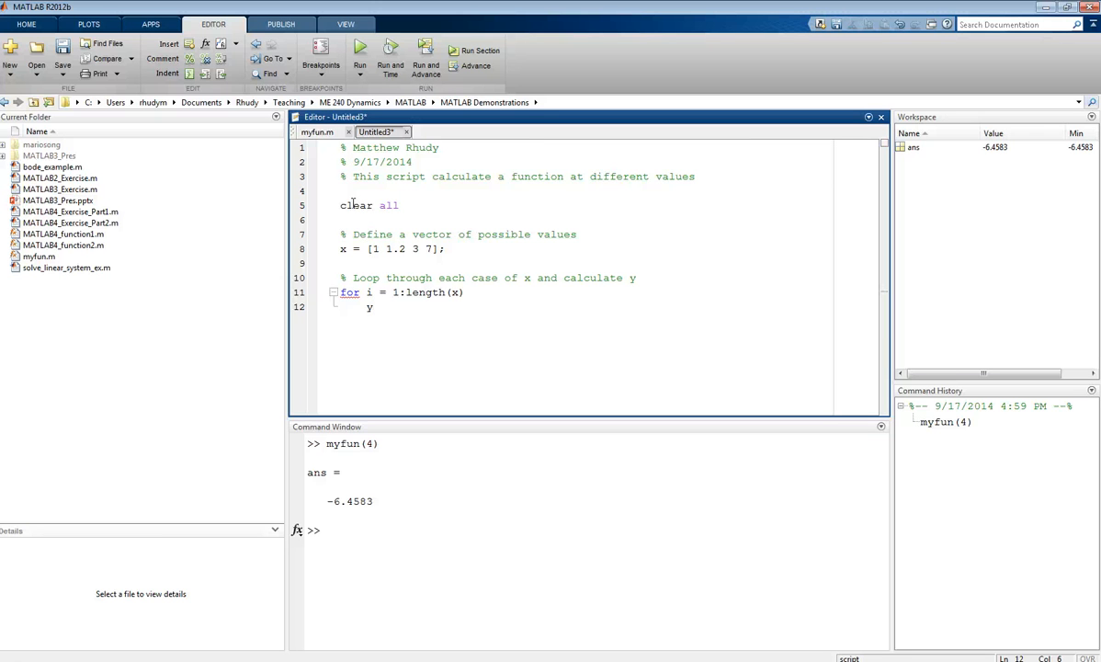
type("(i)")
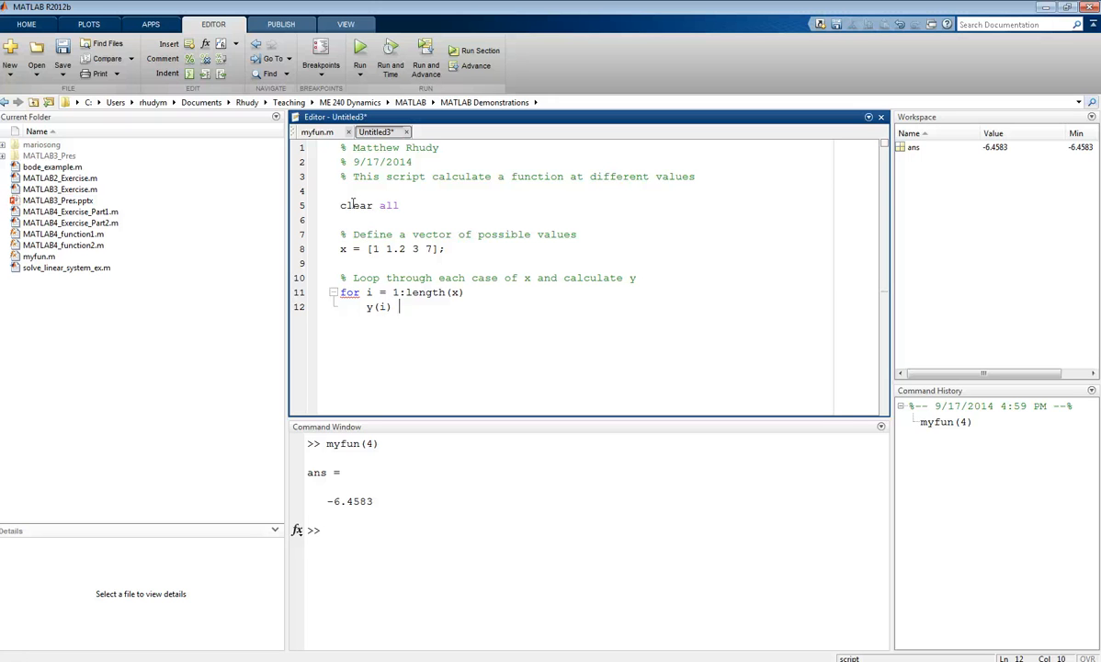
type("= myfu")
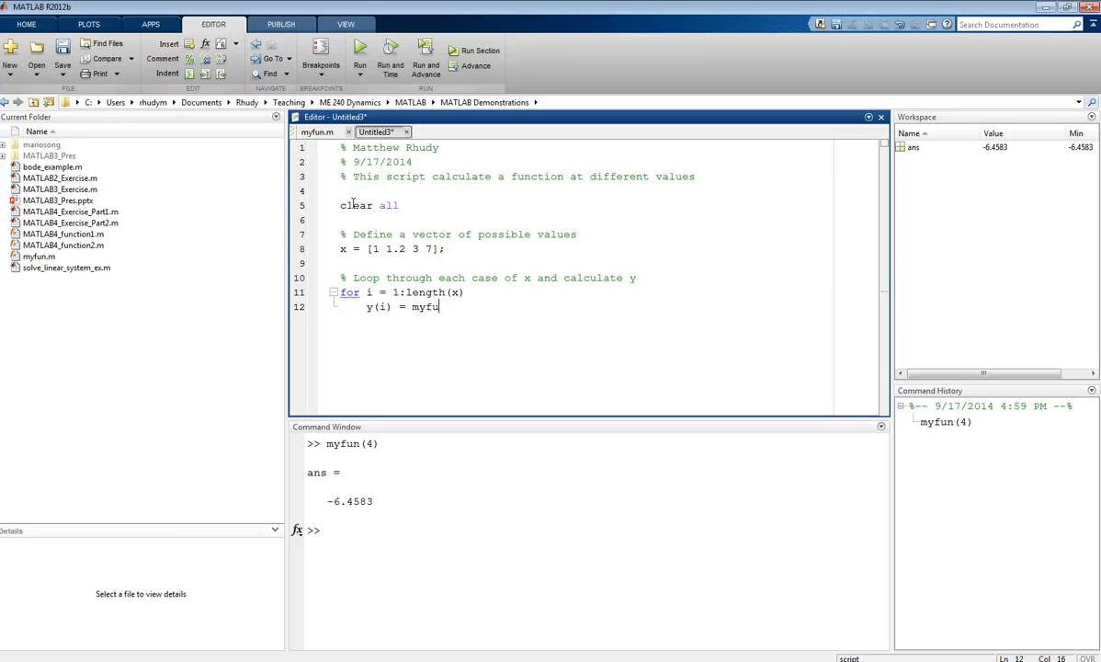
type("n(x(")
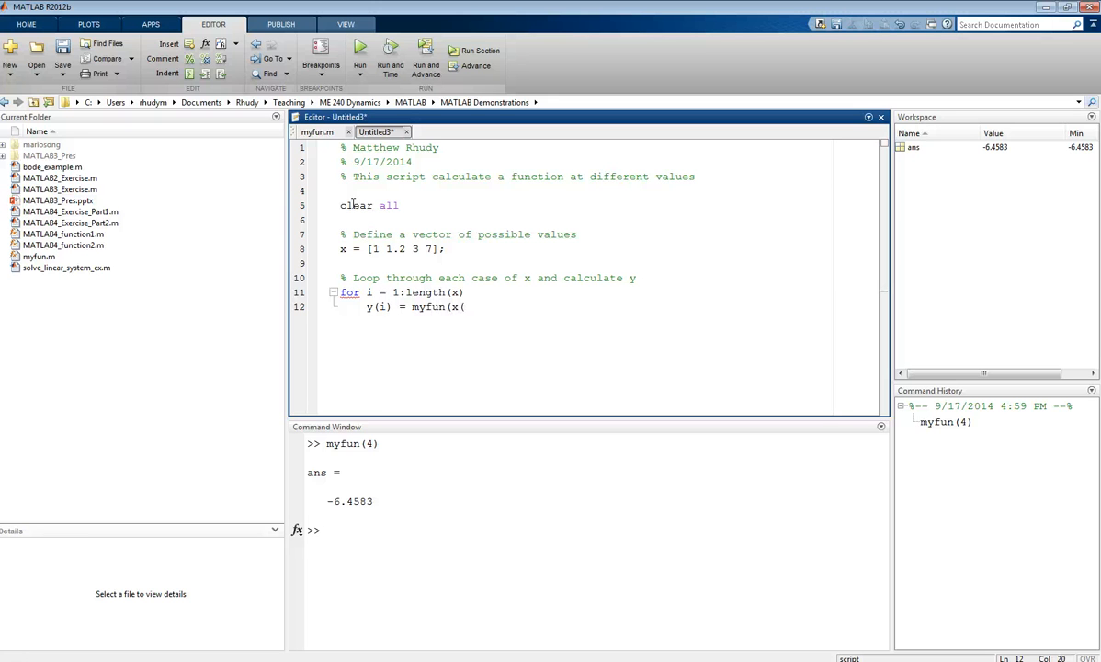
type("i));")
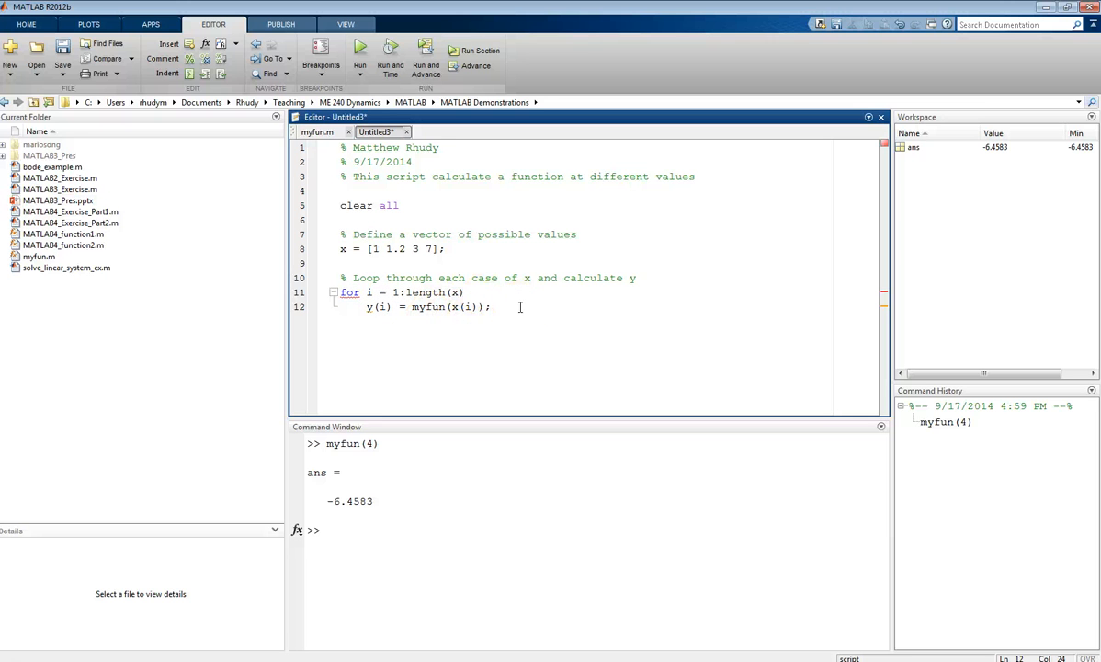
type("end")
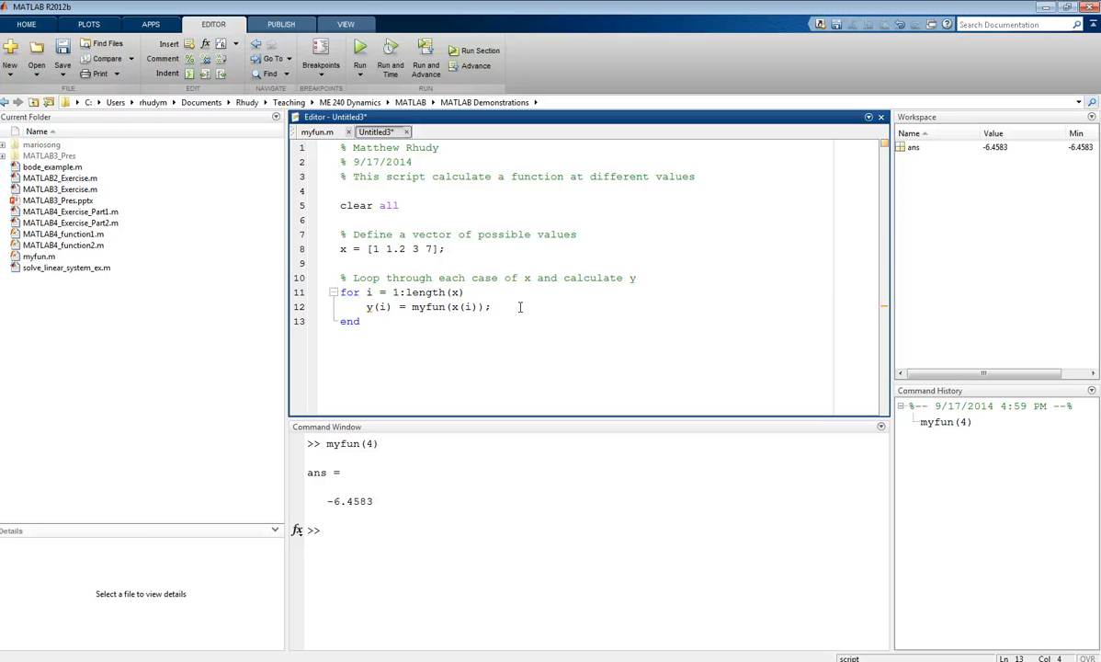
mouse_move(518, 305)
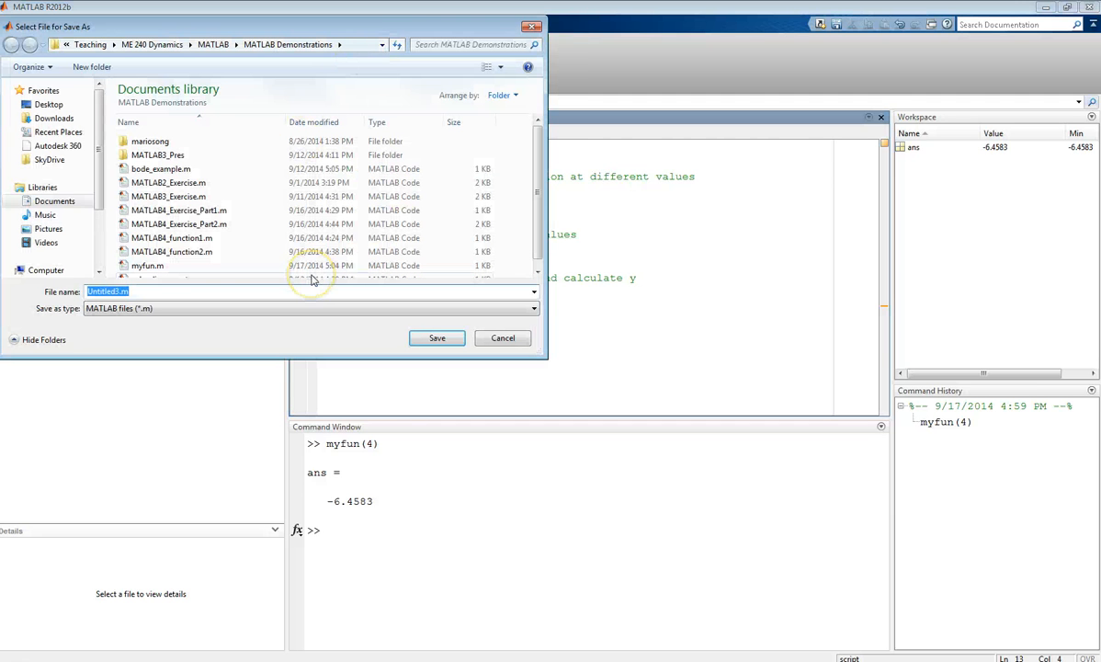
- Save the script as example_for_loop_functions.m
type("example_for")
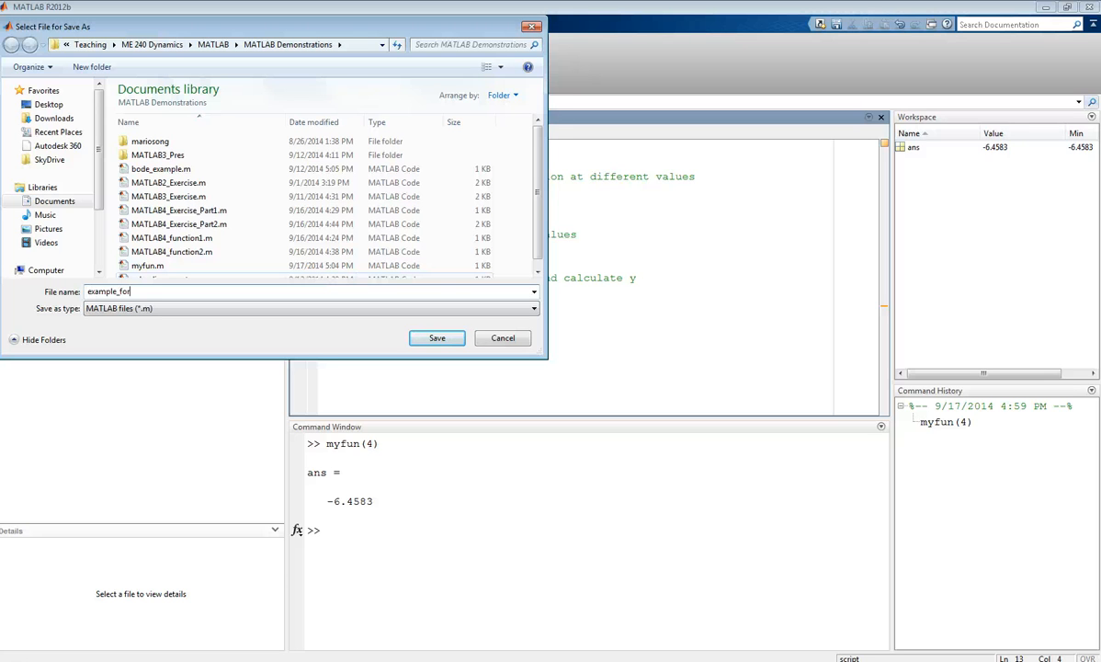
type("loop_functions")
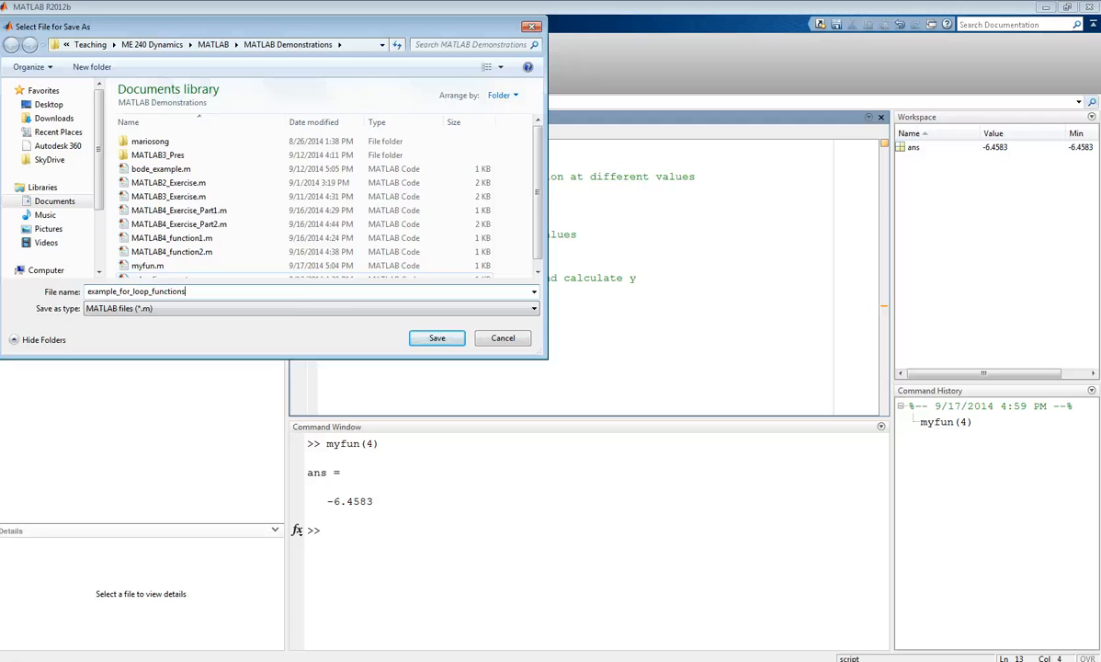
left_click(437, 338)
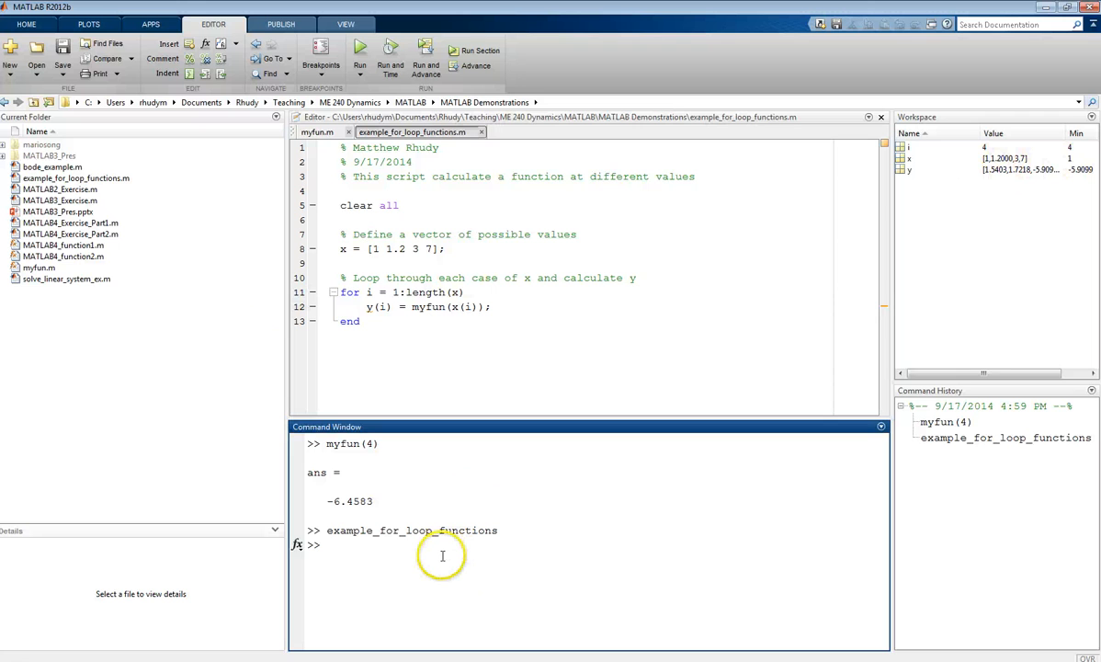
- Display y and verify it matches myfun(1) = 1.5403 and myfun(1.2) = 1.7218
type("y")
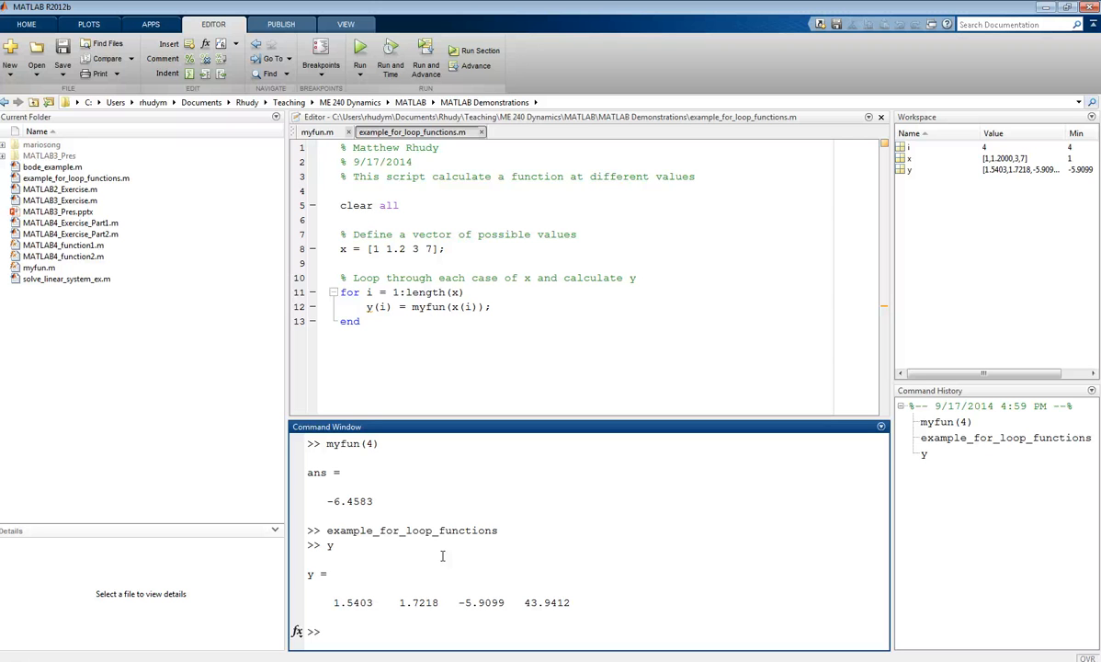
type("myfun(1)")
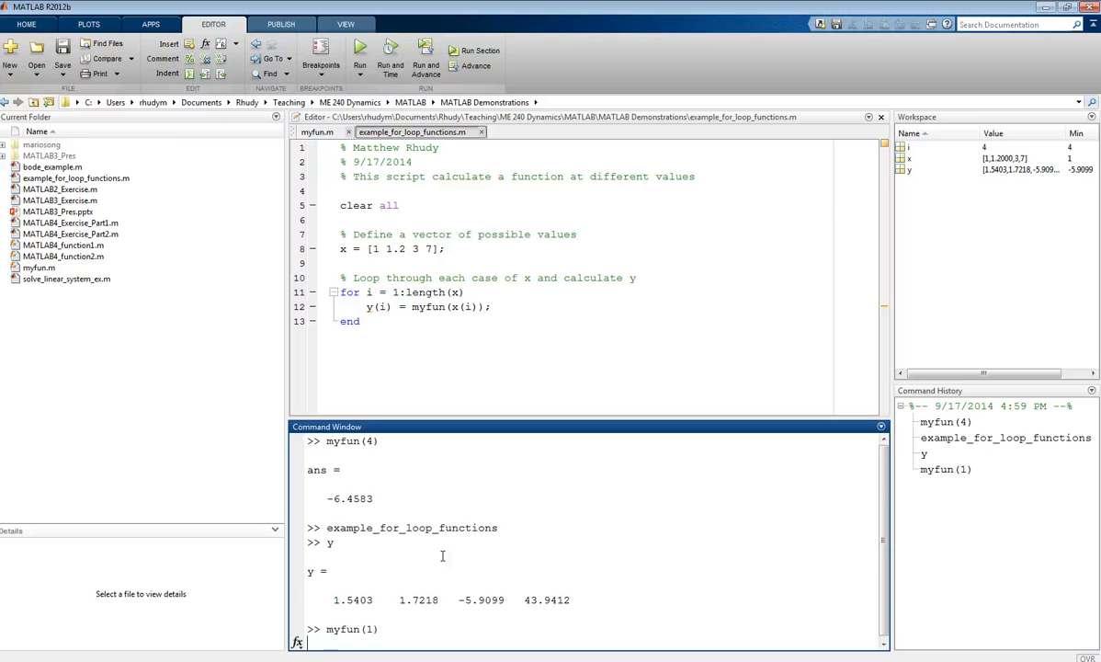
type("myfun(1.2)")
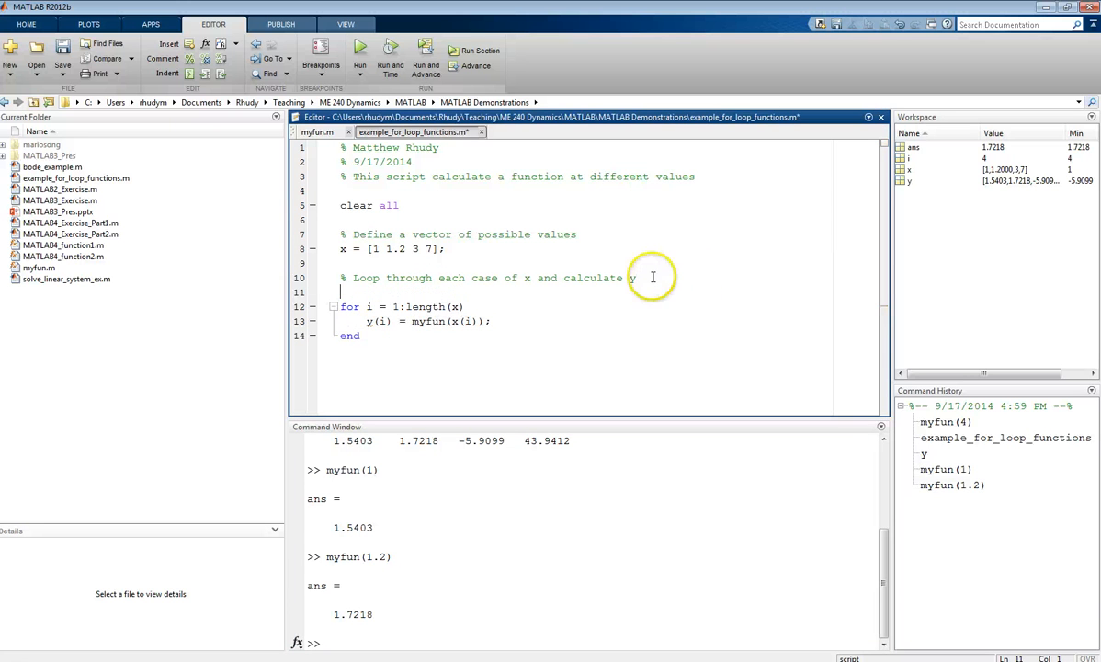
- Add y = zeros(size(x)); above the for loop to preallocate y, then rerun
type("y")
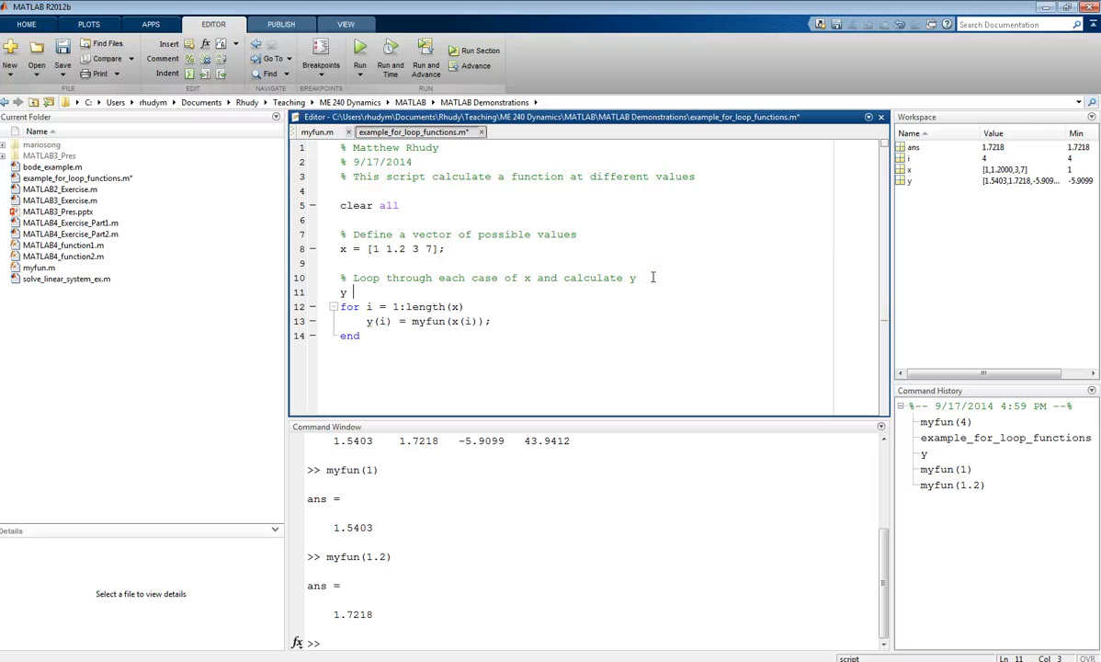
type("= zero")
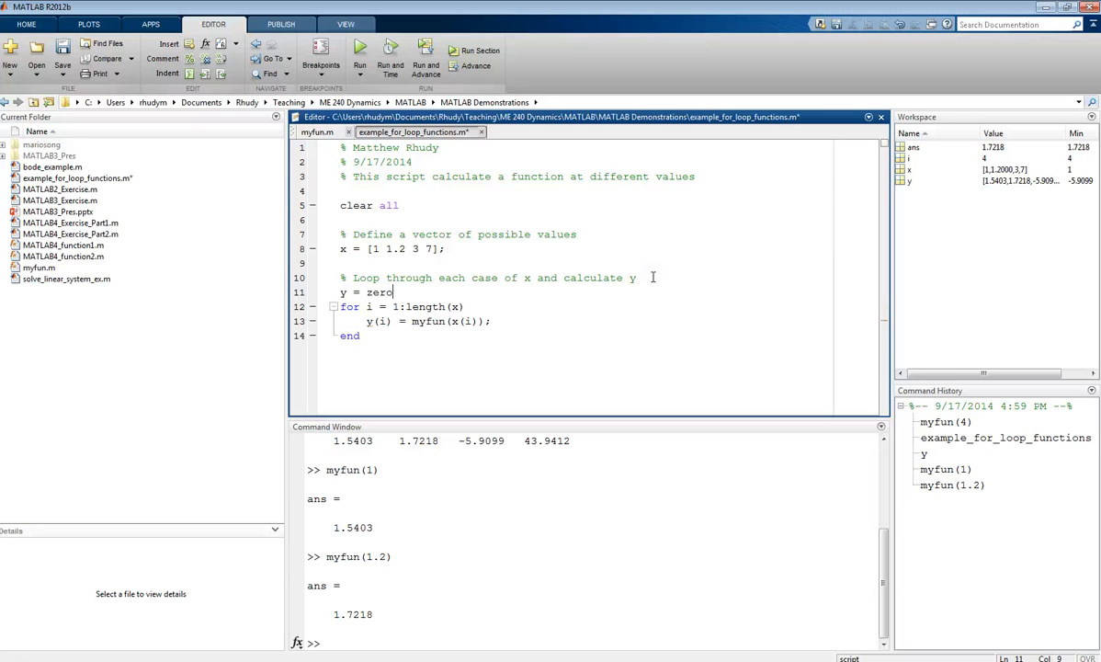
type("s(")
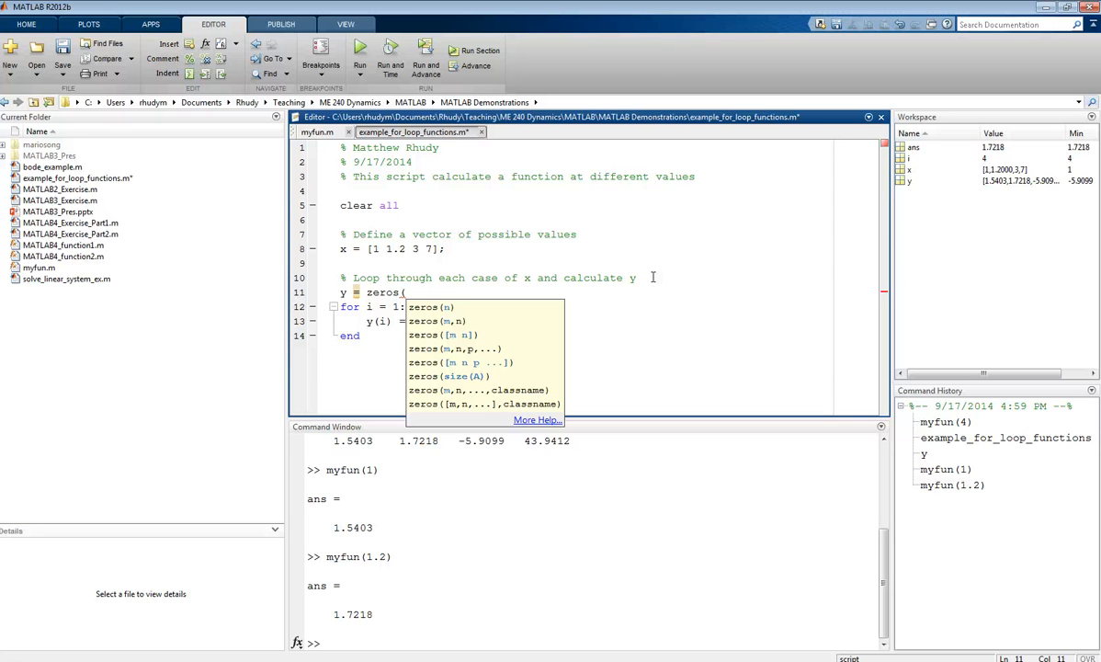
type("size(x));")
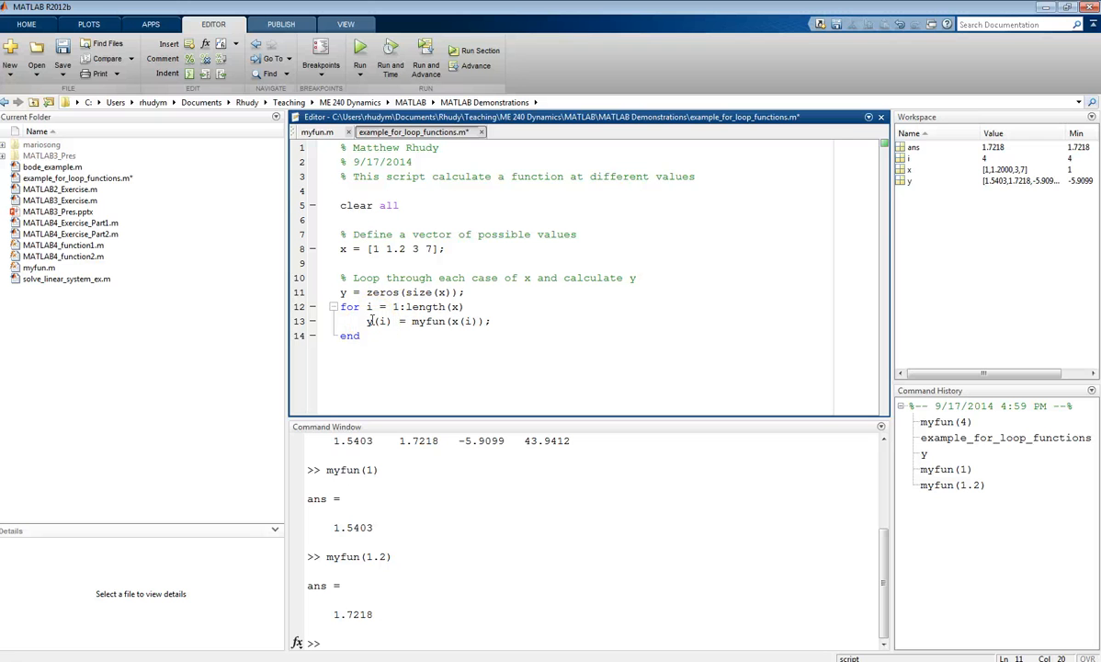
left_click(359, 50)
type("y")
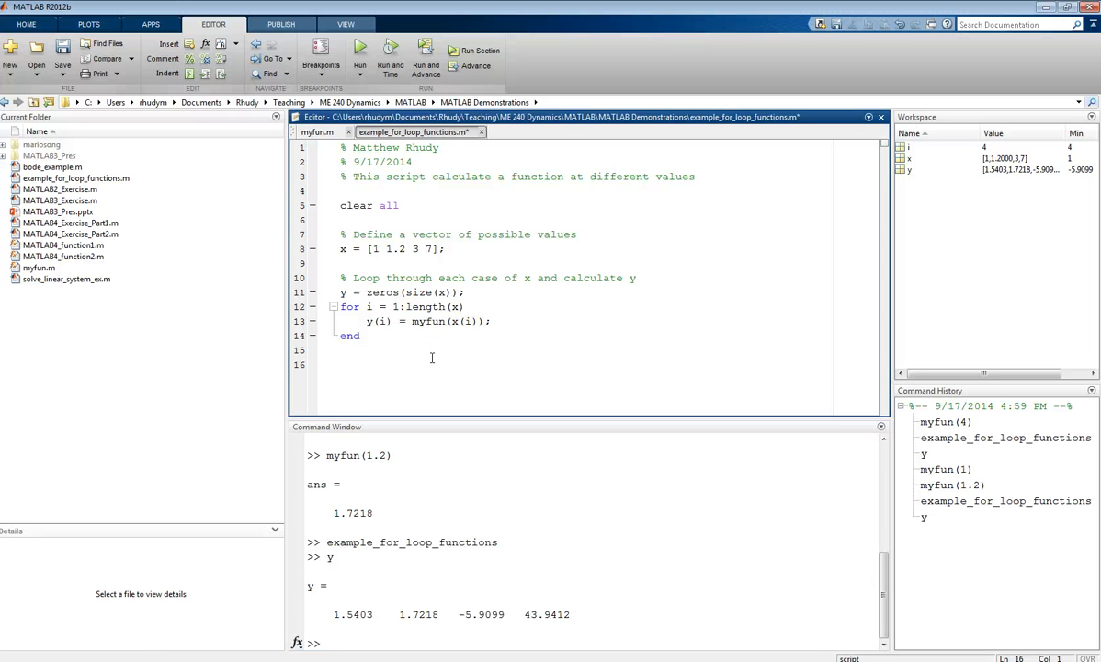
- Comment Method 2 as looping through each case of x under %% cell headers and begin its for loop
type("% Loop thr")
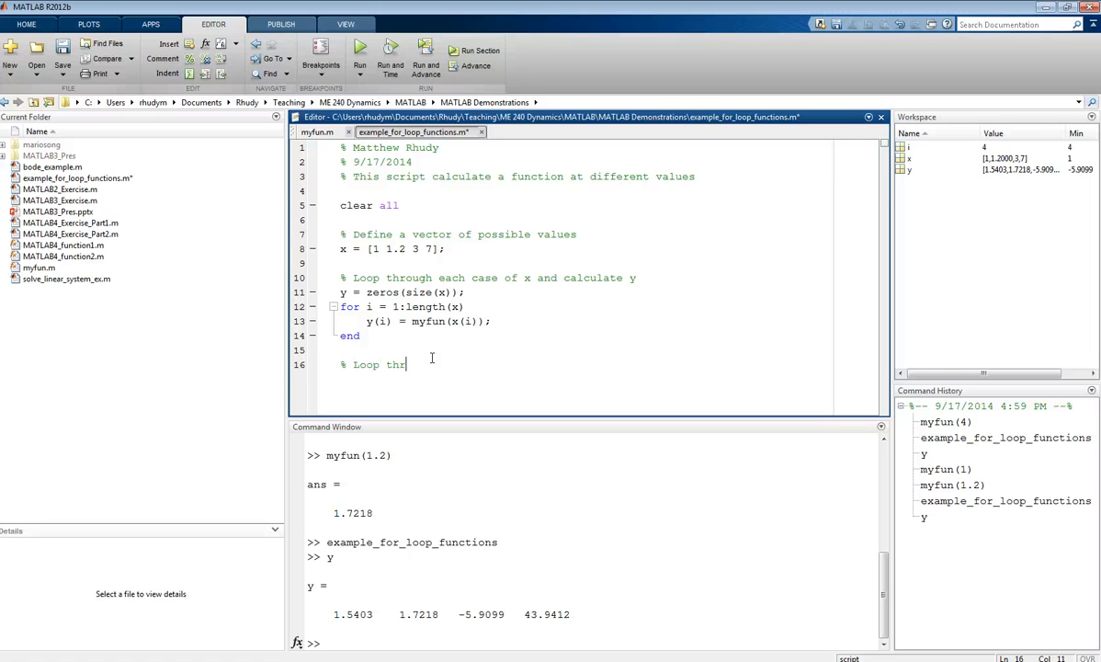
type("ough")
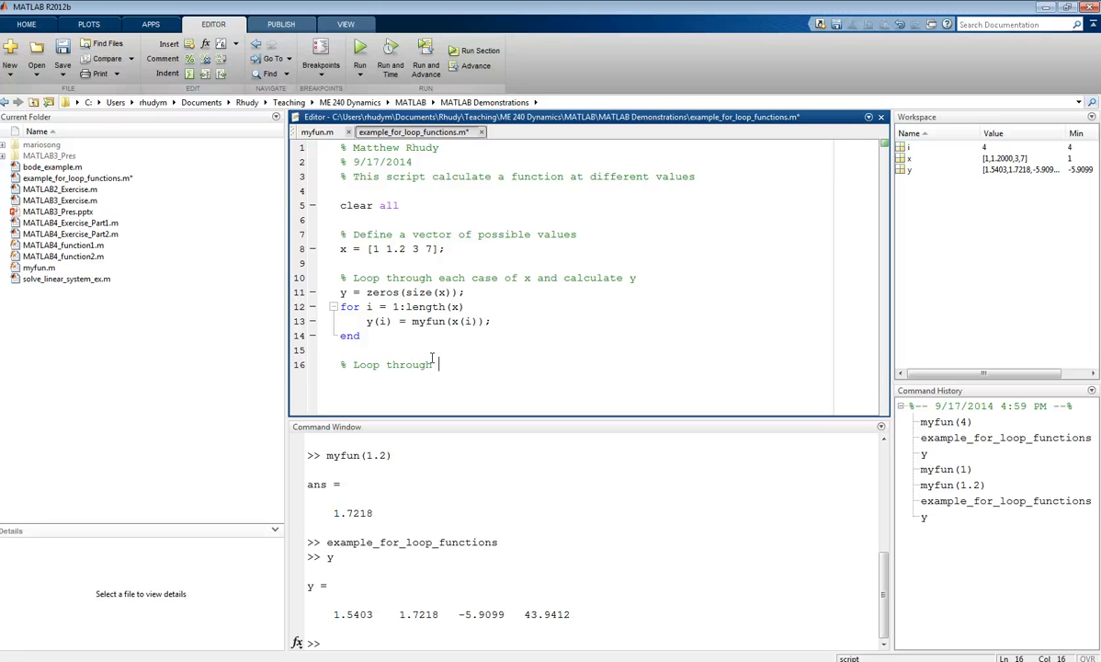
type("e")
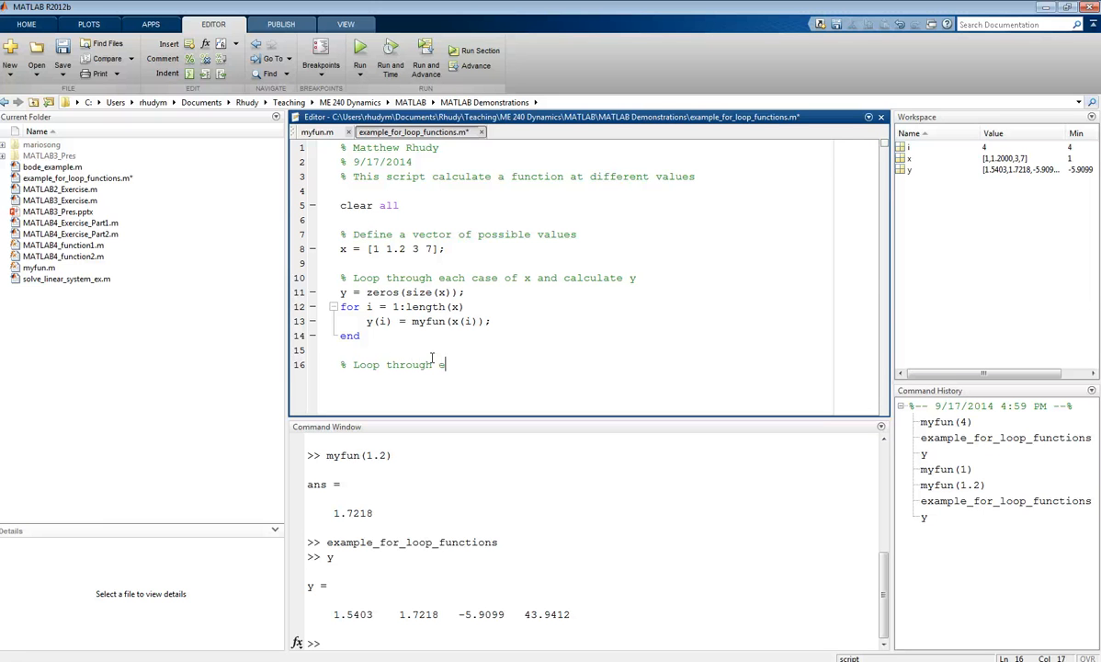
type("ach case of x")
type("%% Method 2")
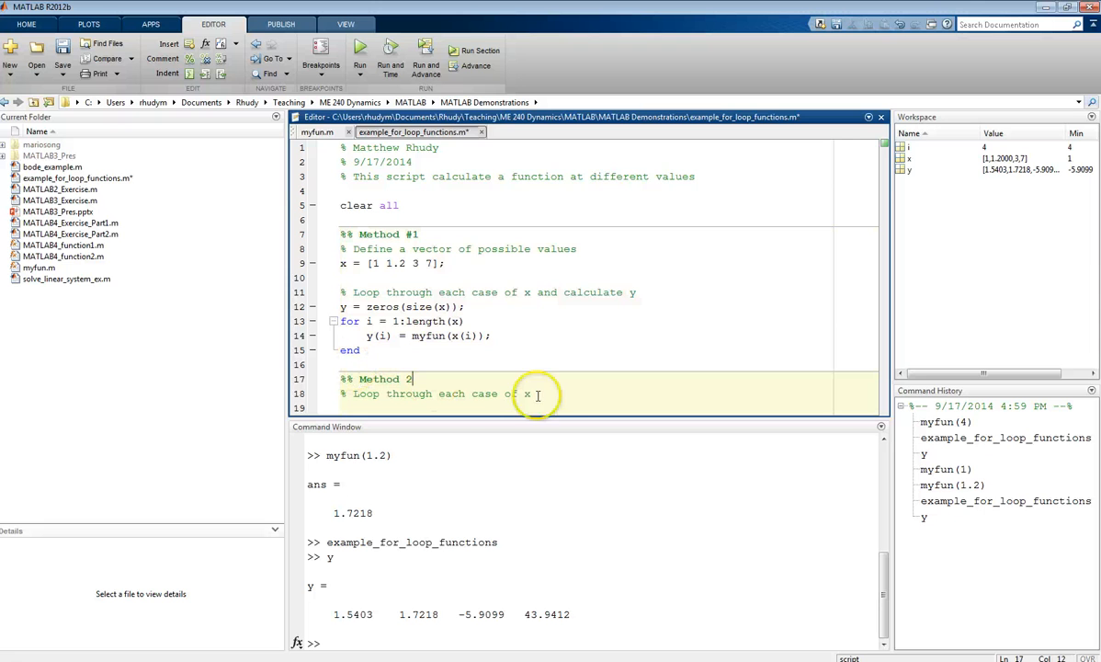
key("enter")
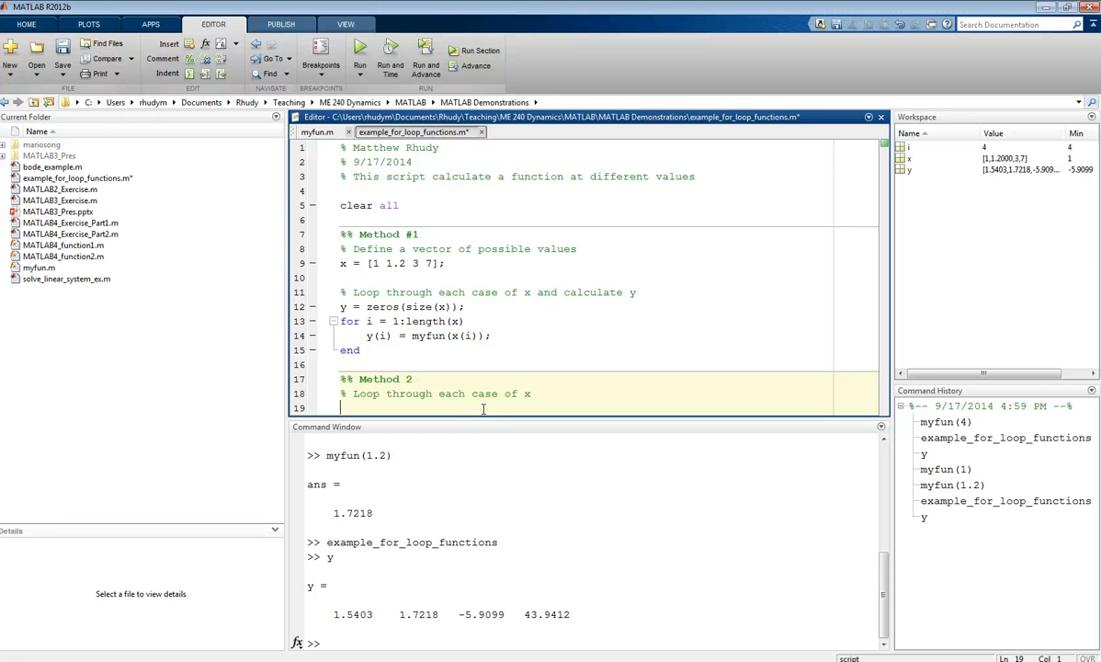
type("for")
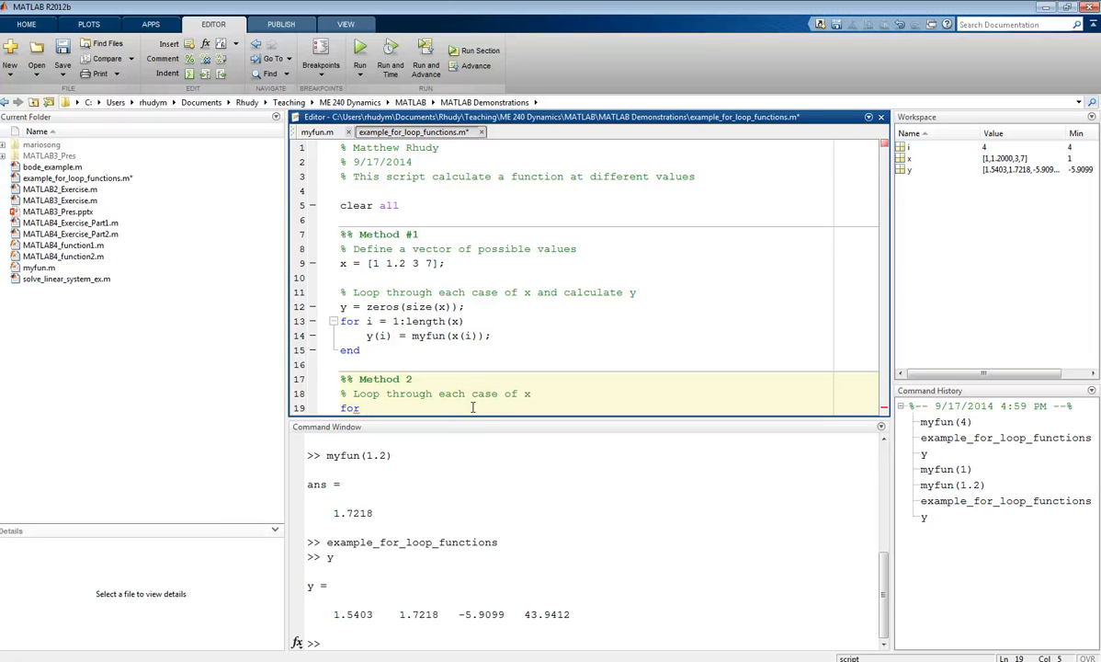
- Write for x = [1 1.2 3 7] with body y2(i) = myfun(x)
type("x = [")
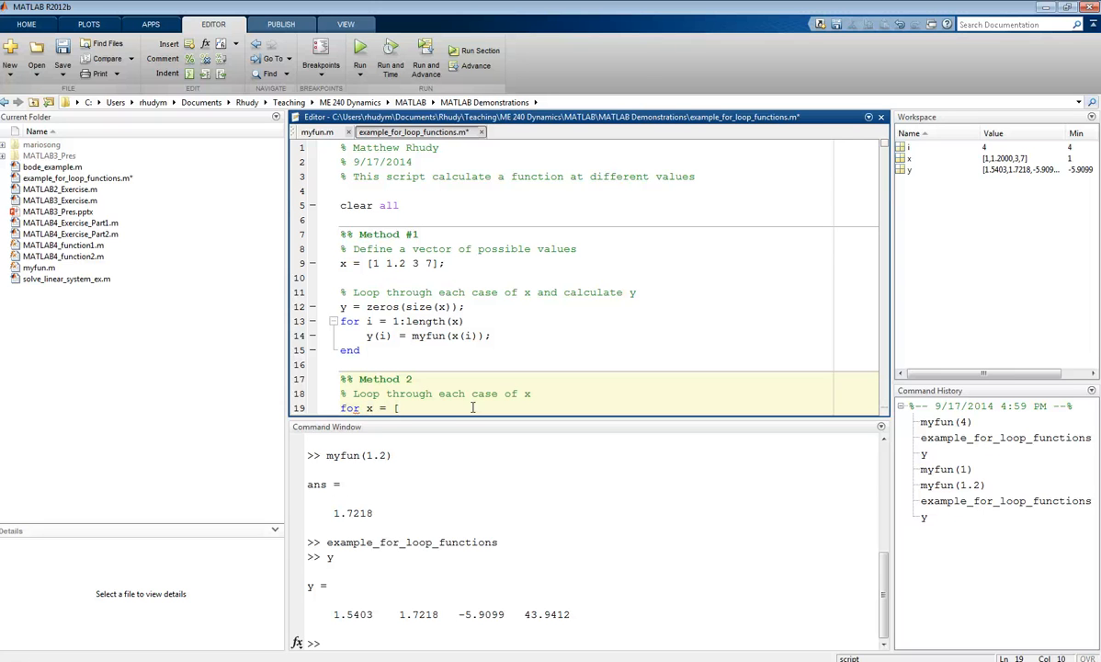
type("1 1.2 3 7")
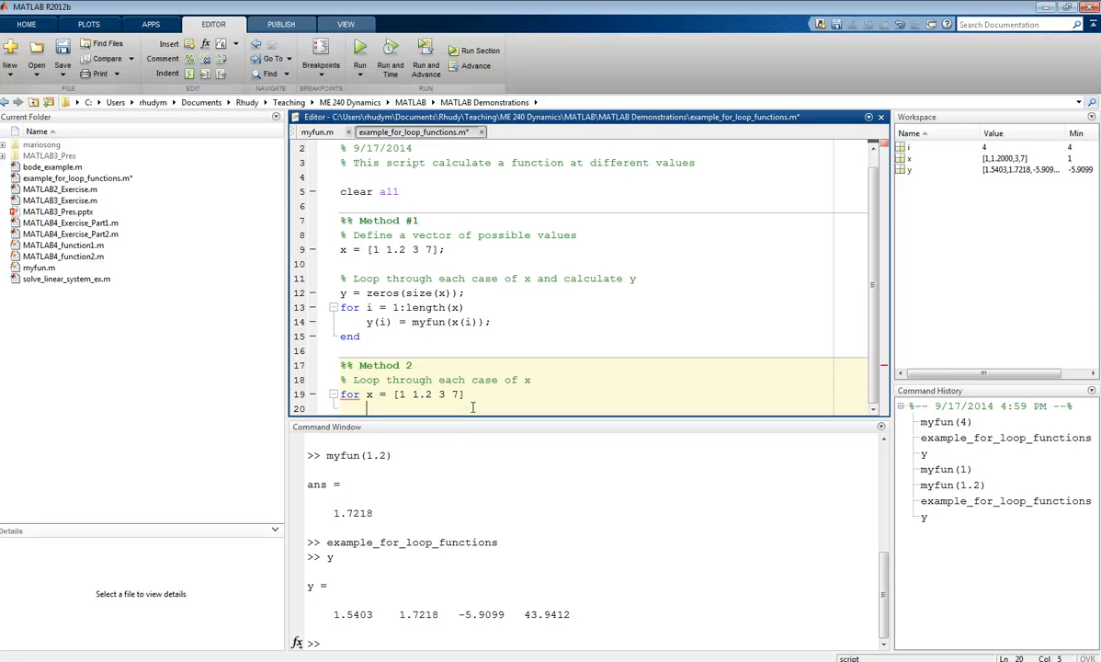
type("y =")
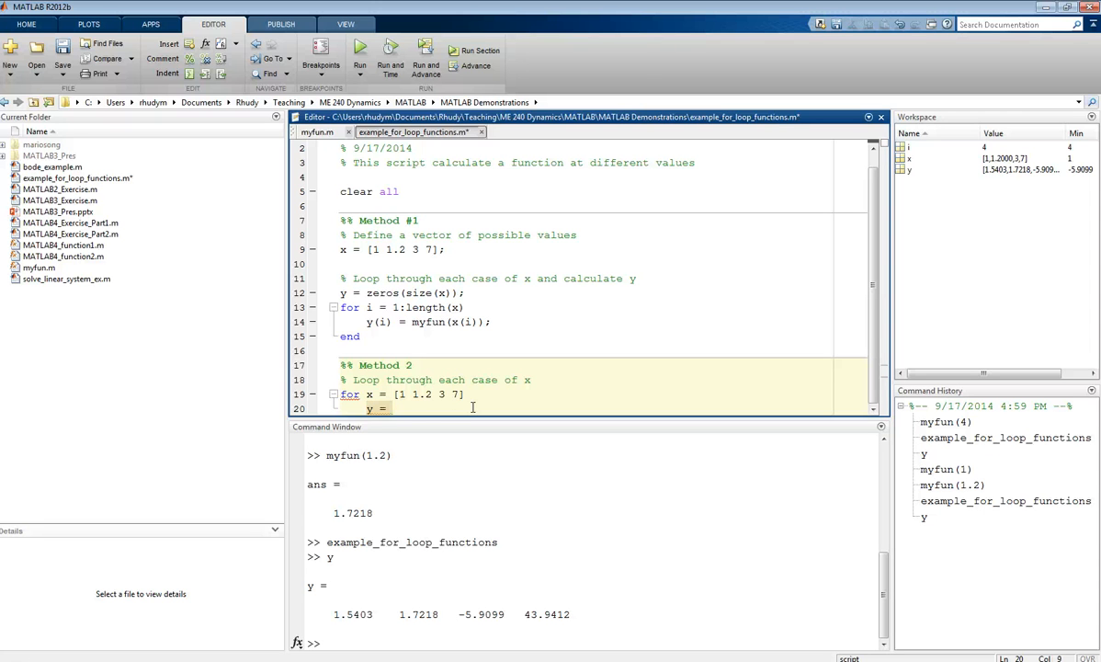
type("myfun(x);")
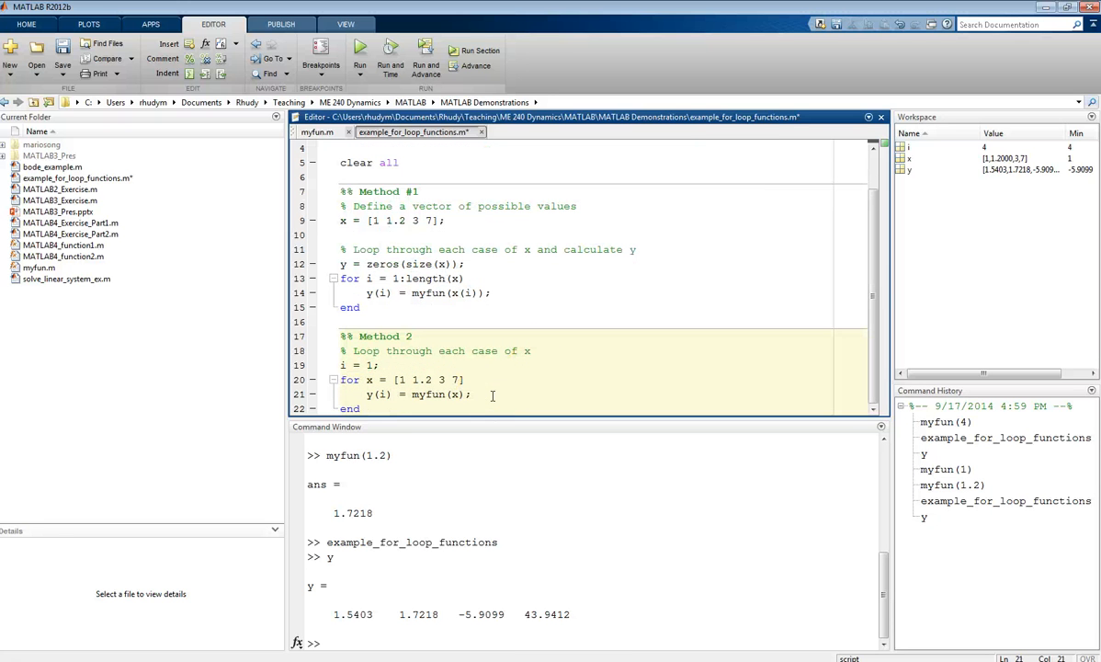
- Add counter i = 1 with y2 preallocation and i = i + 1, then run to get y2
type("i = i + 1;")
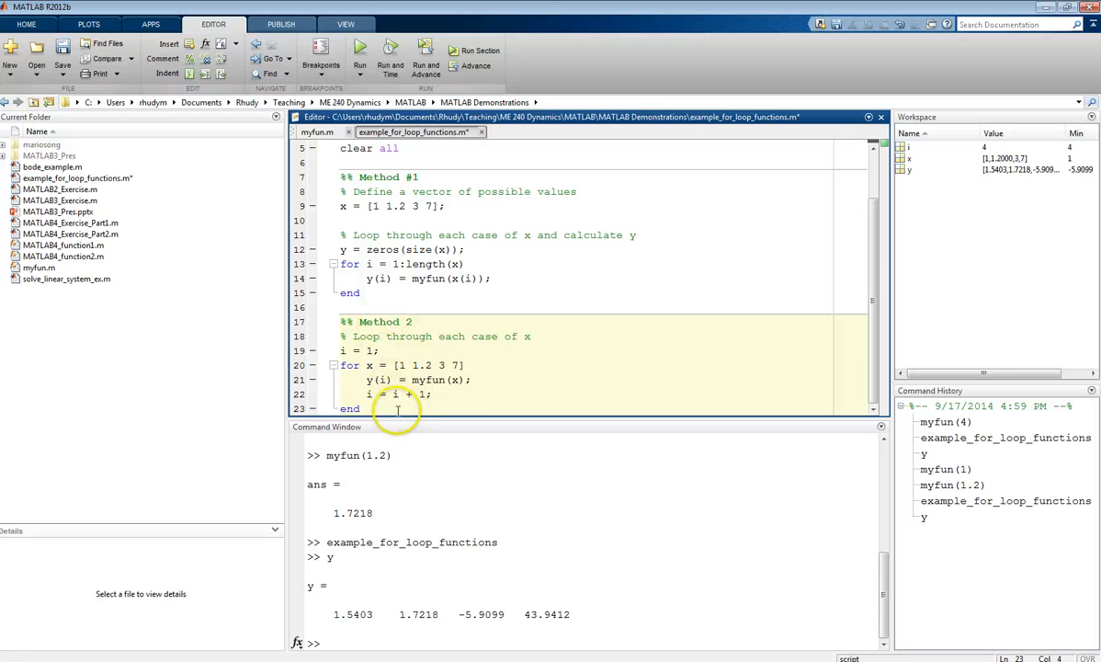
type("2")
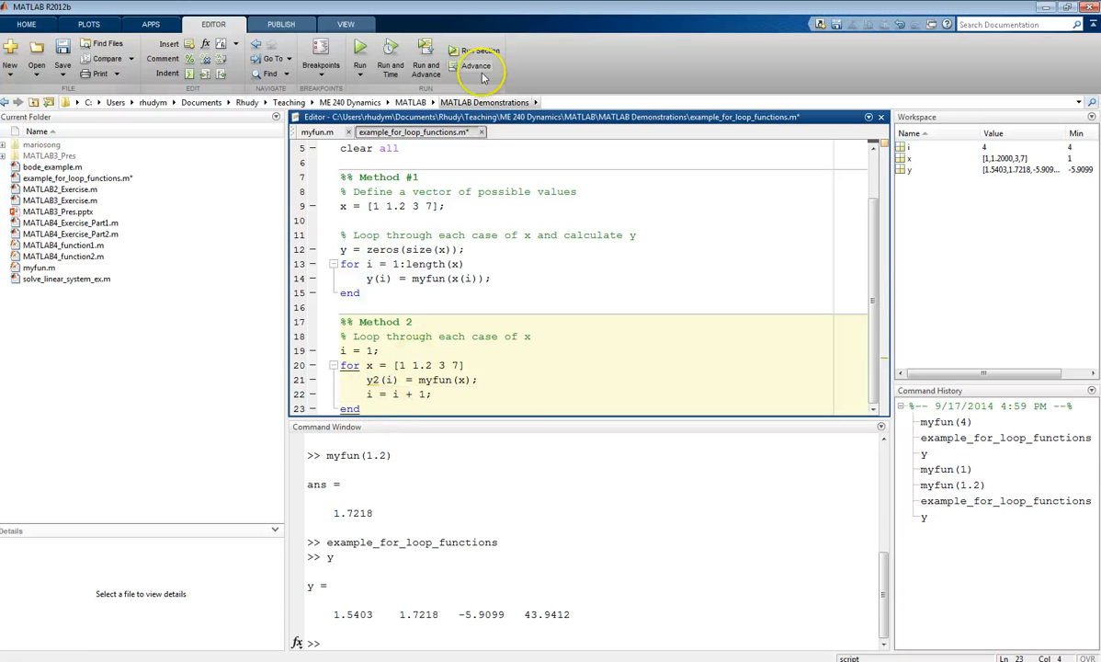
left_click(474, 53)
type("y2")
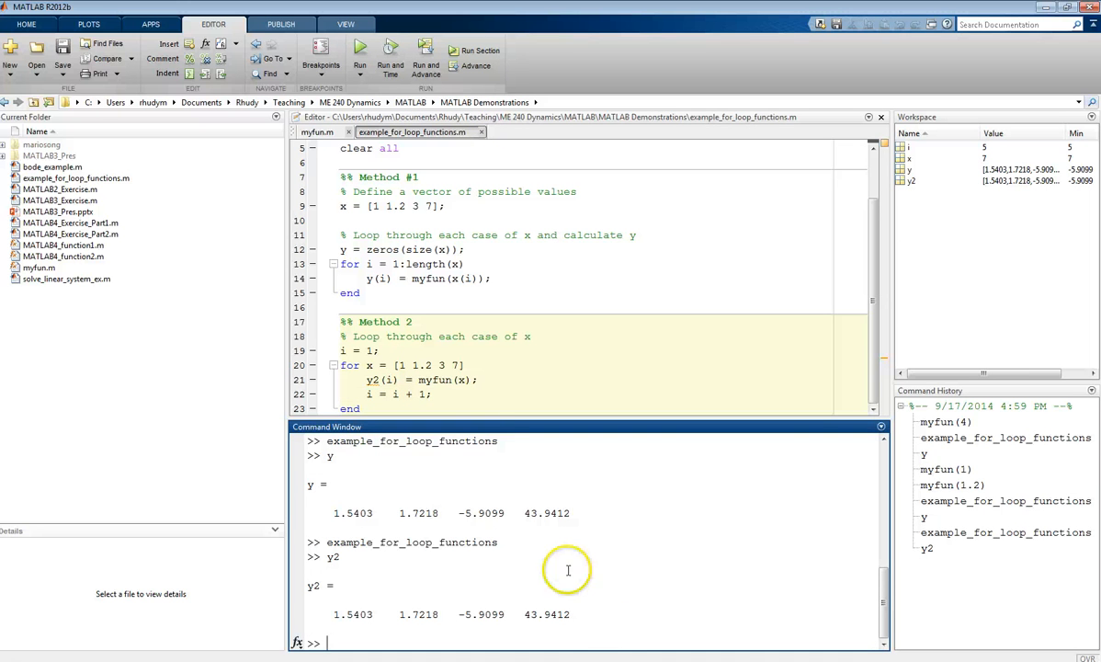
mouse_move(342, 261)
type("y2 = zeros(size(x));")
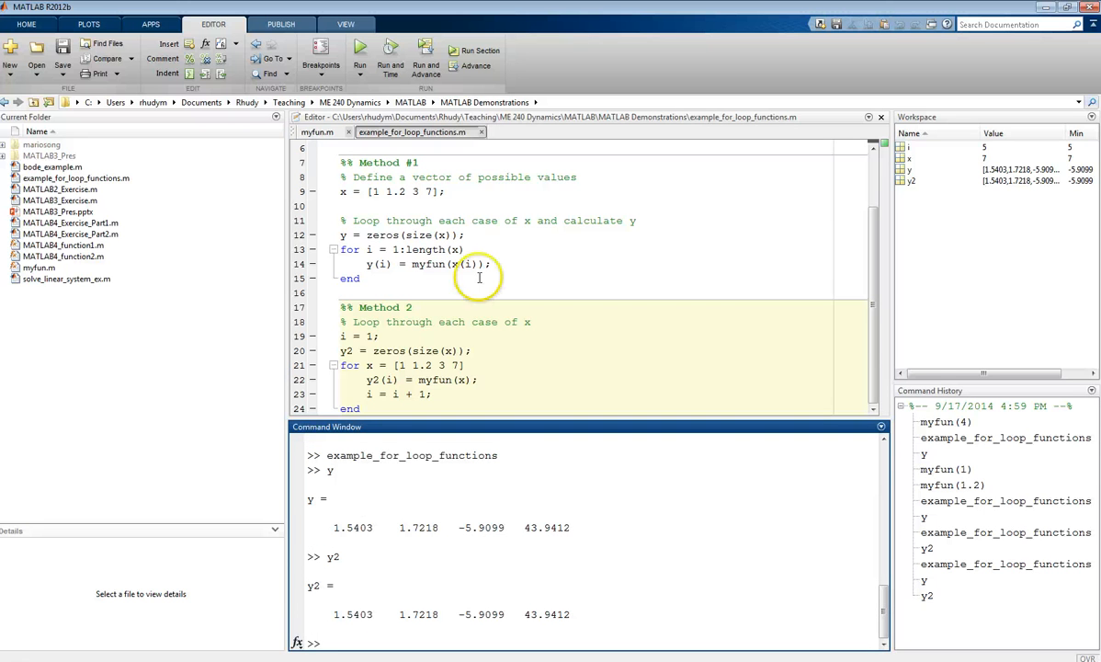
mouse_move(440, 406)
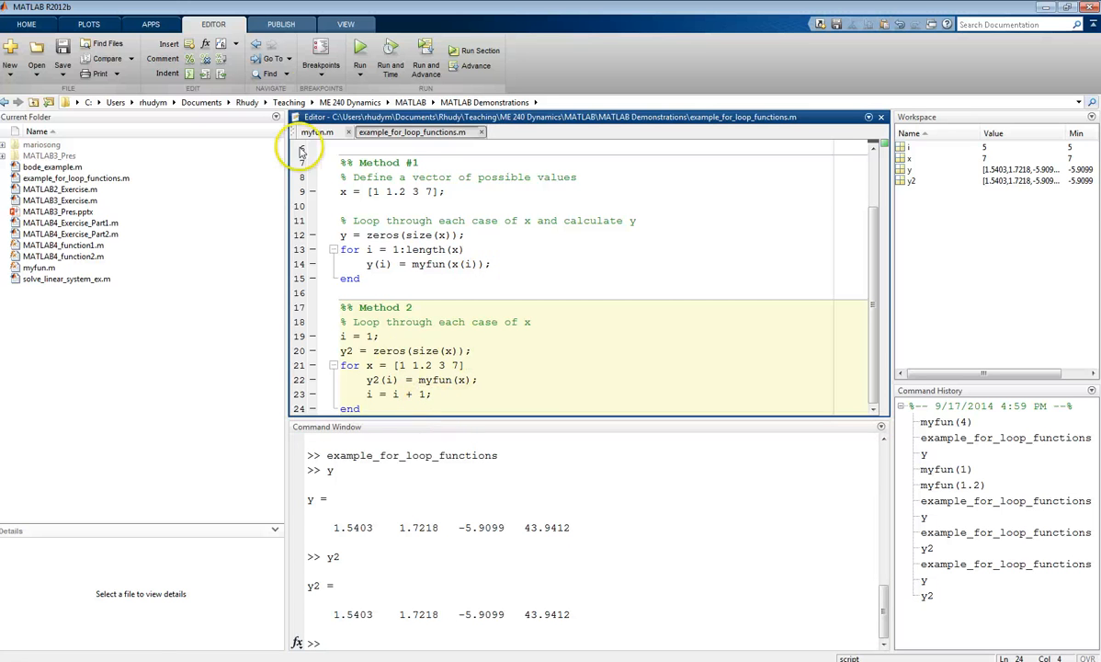
left_click(316, 132)
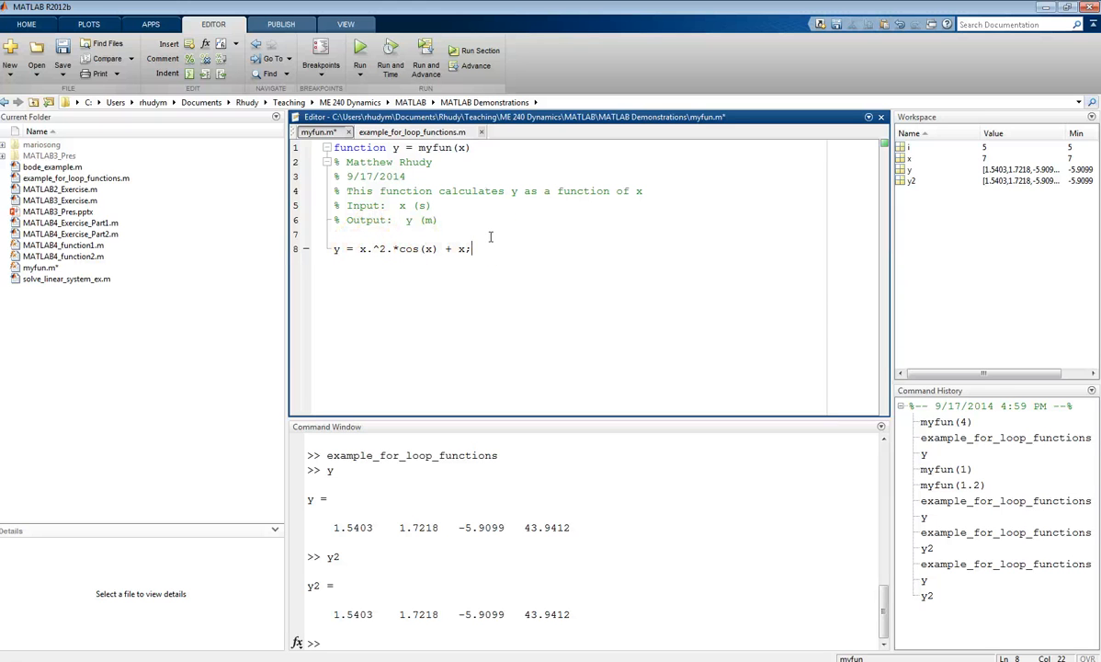
left_click(414, 132)
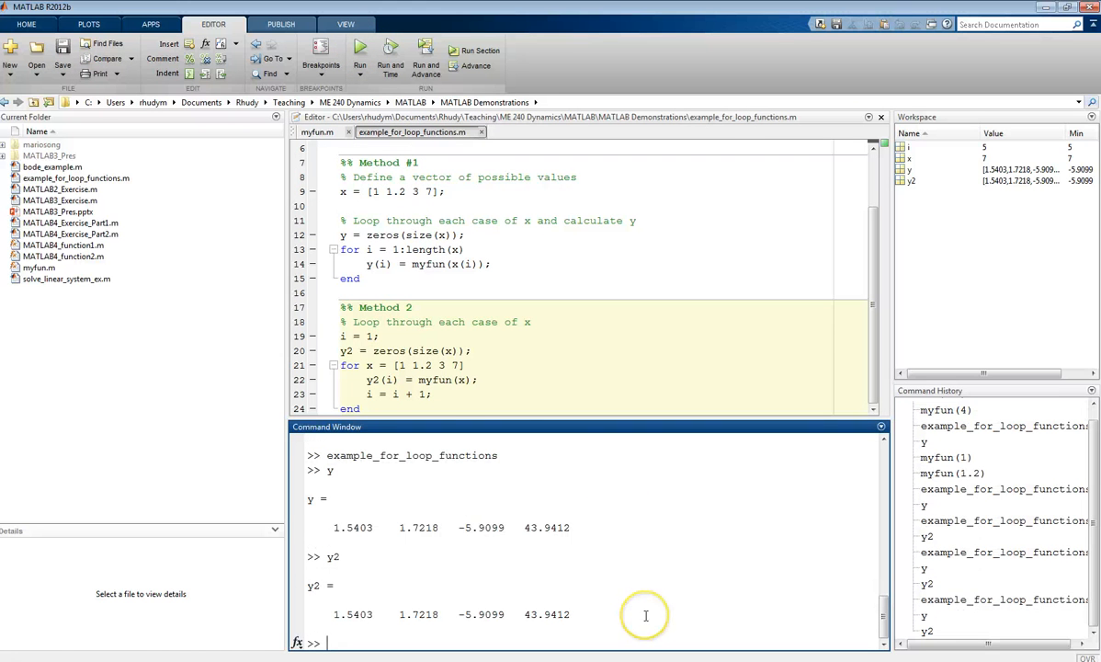
mouse_move(406, 401)
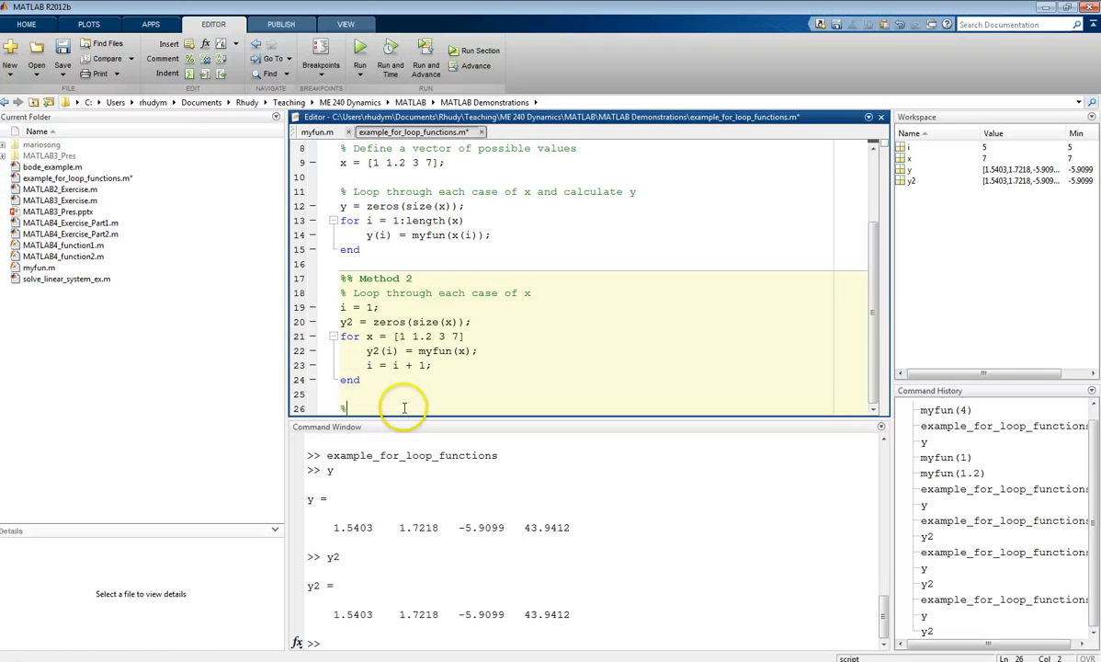
- Write %% Method 3 with x = [1 1.2 3 7]; y3 = myfun(x); and run it
type("% Method 3")
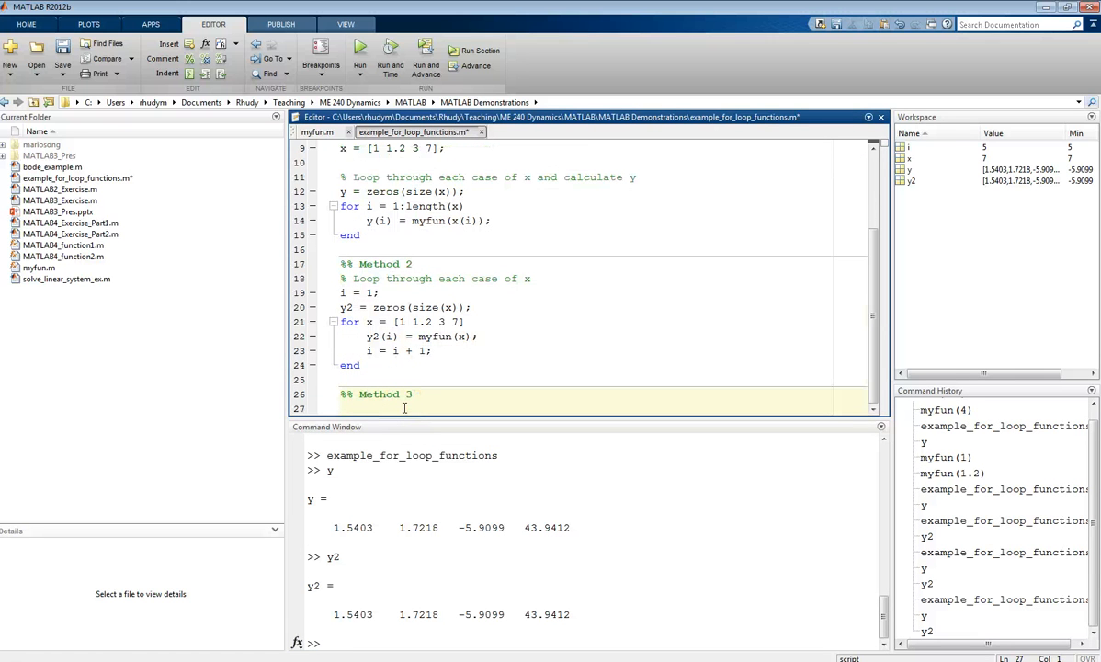
type("y =")
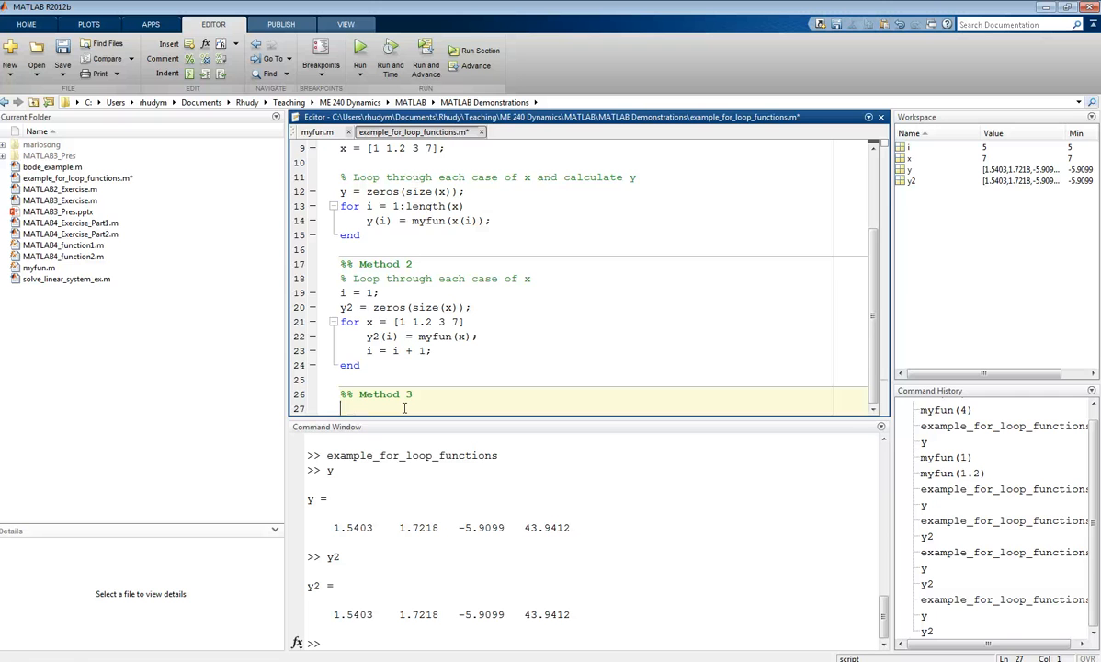
type("x = [1 1.2 3 7];")
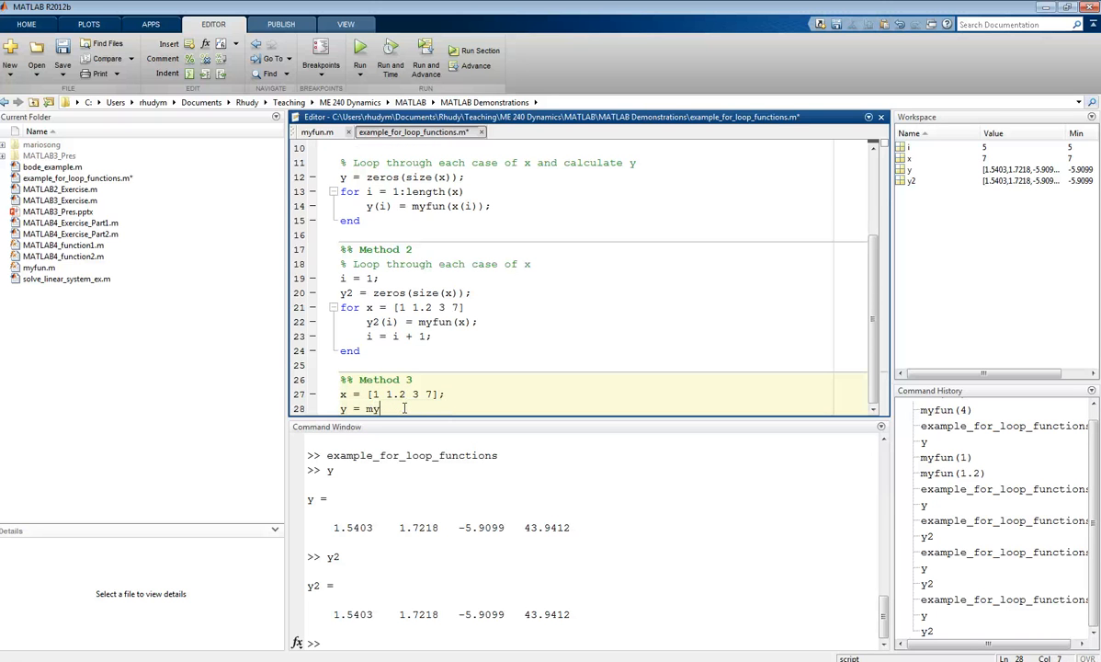
type("fun(x);")
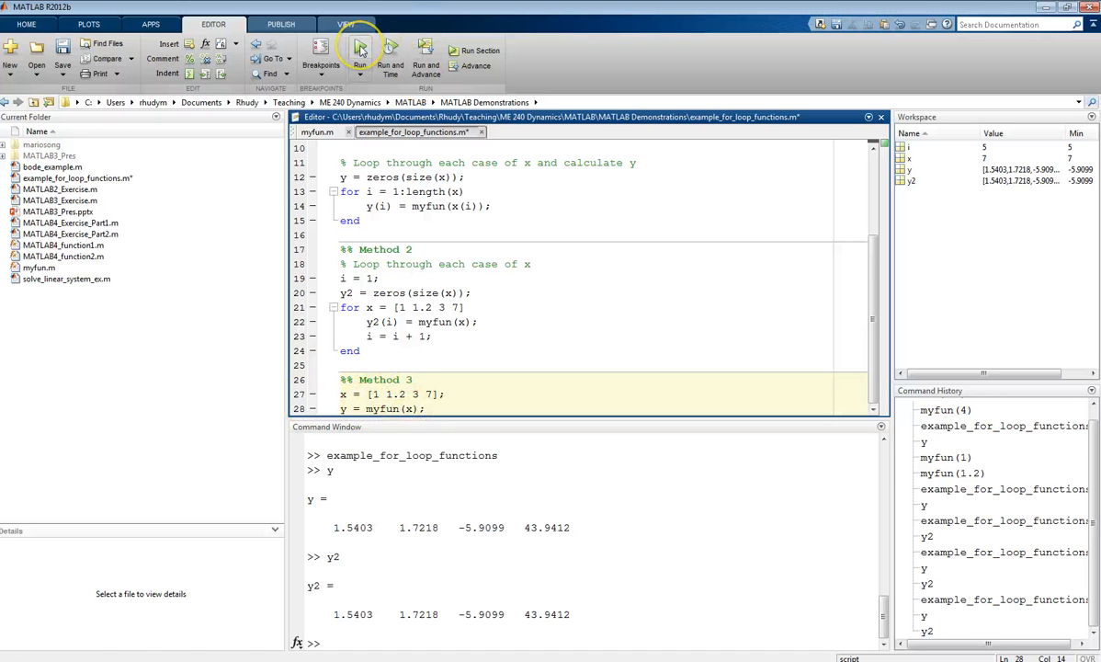
left_click(358, 51)
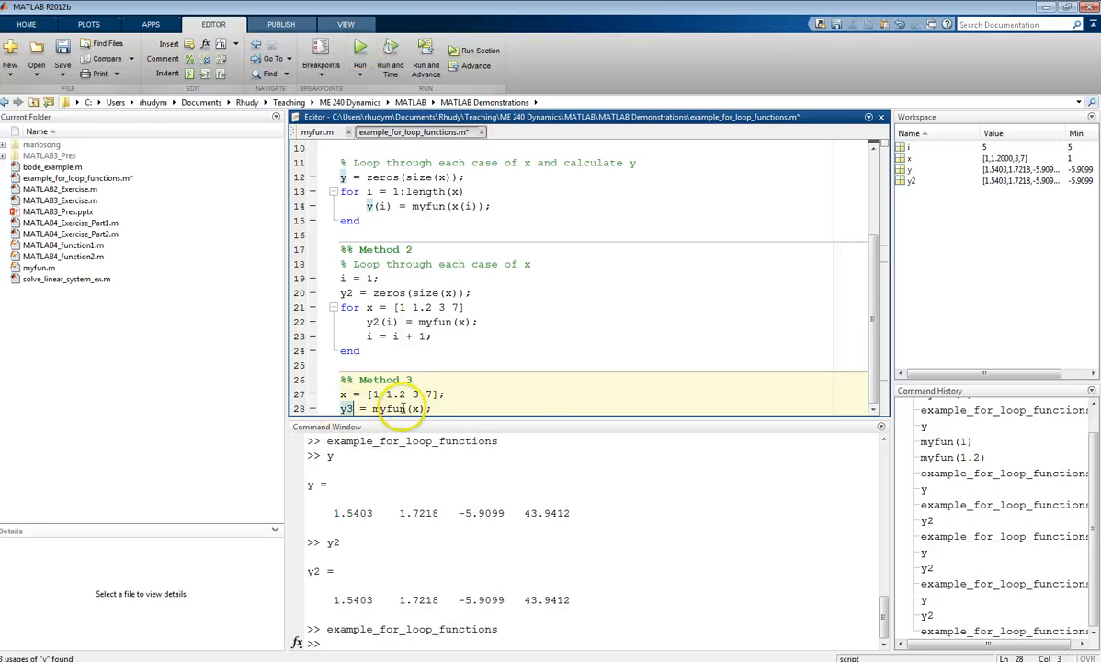
left_click(358, 52)
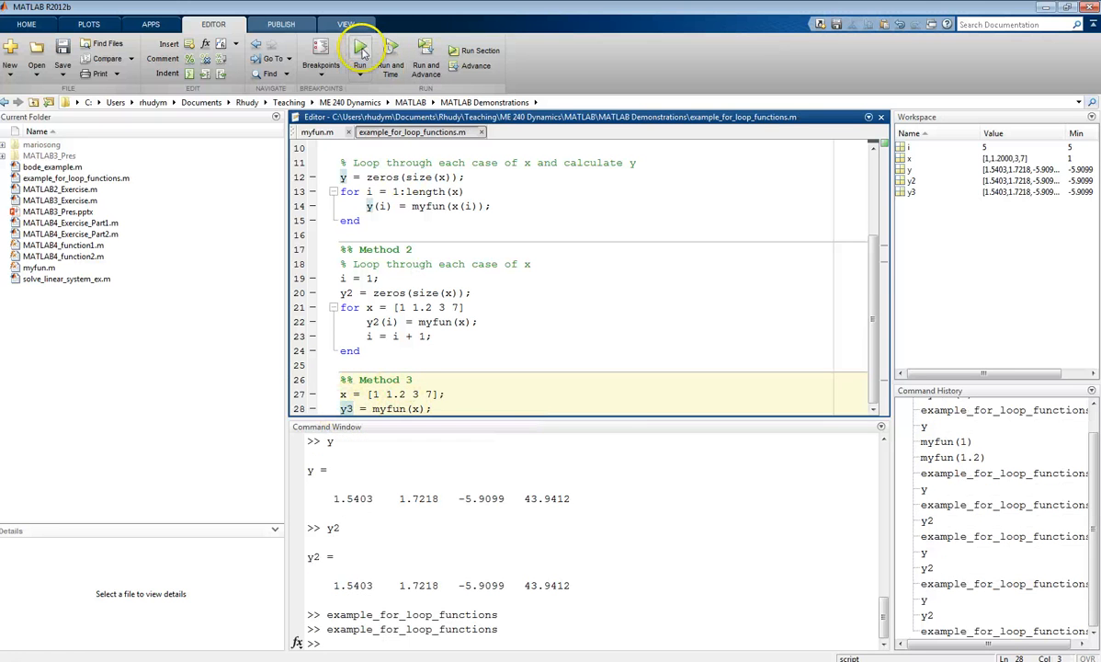